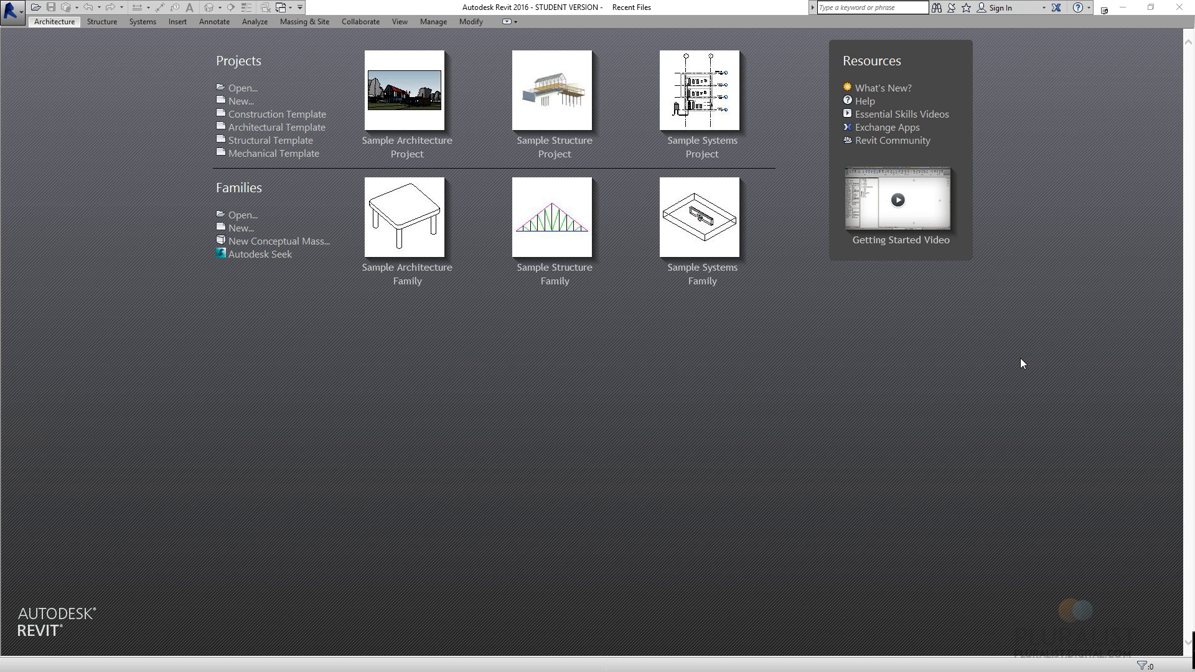
mouse_move(769, 383)
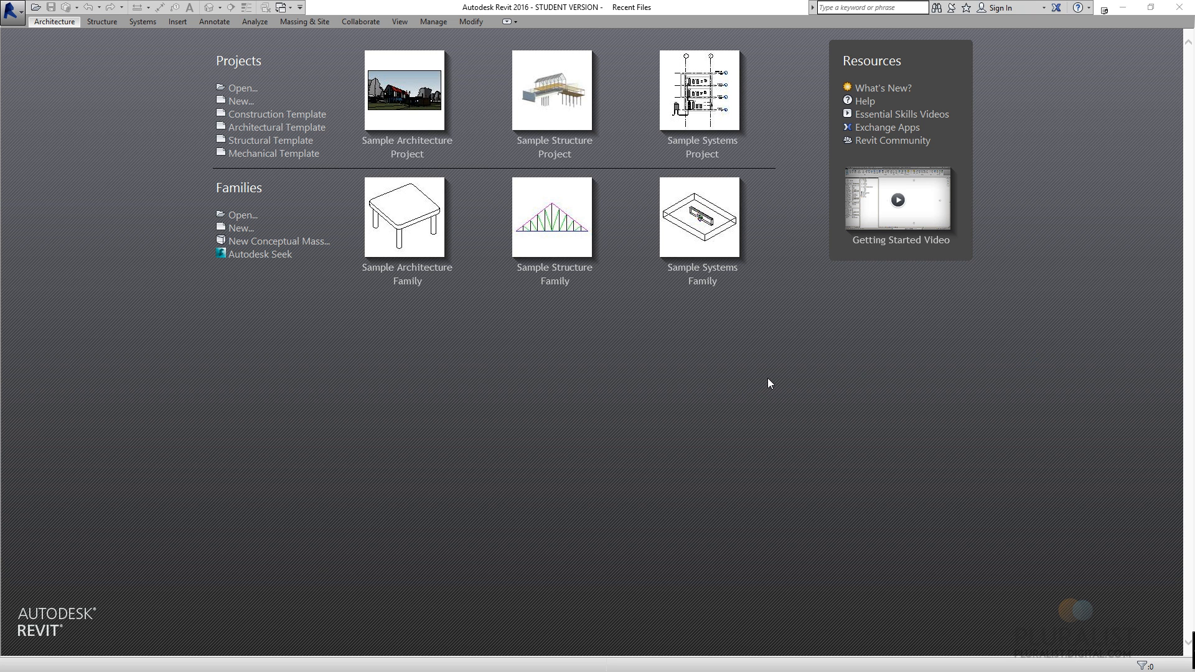
mouse_move(775, 376)
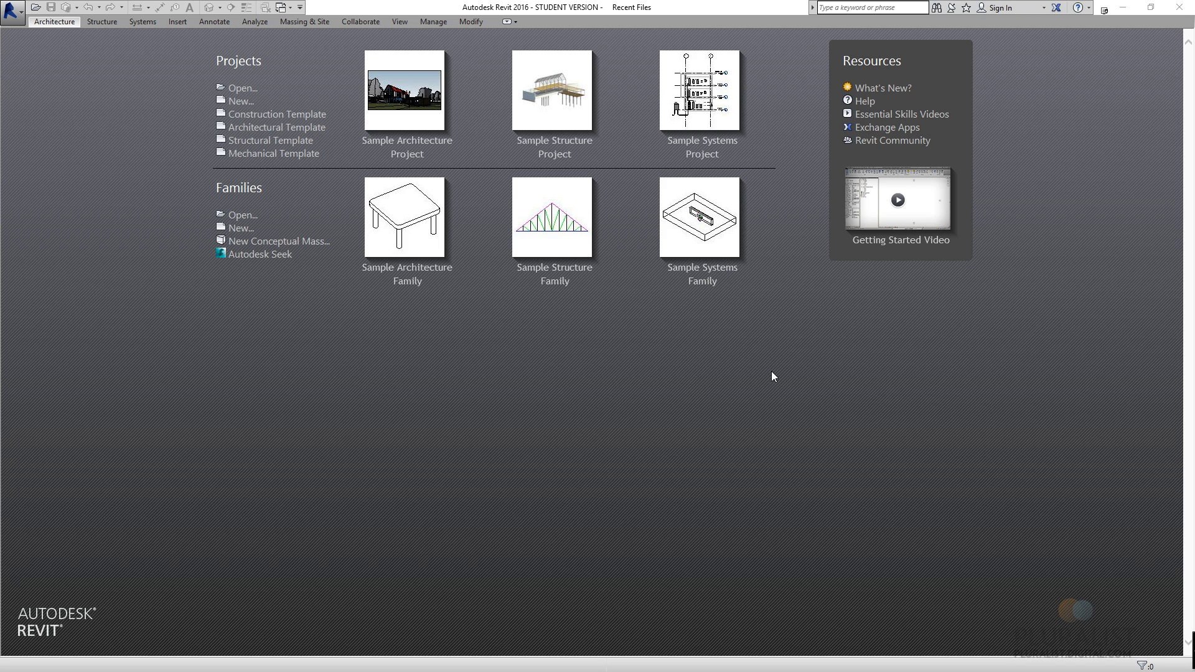
mouse_move(542, 27)
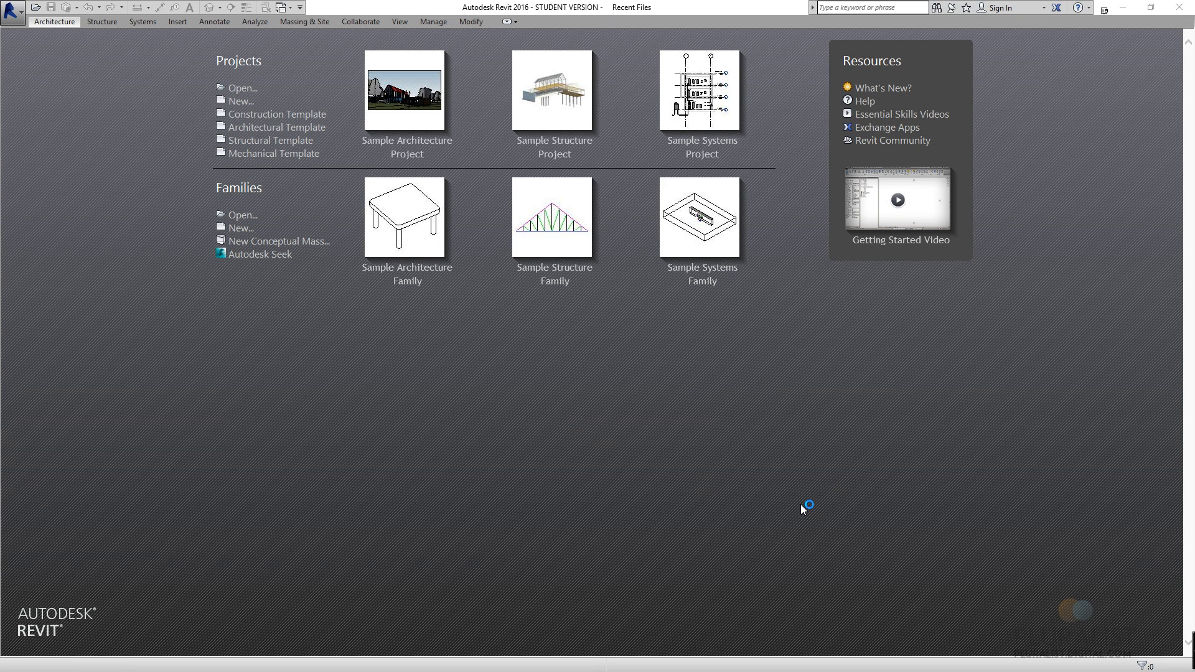
mouse_move(276, 445)
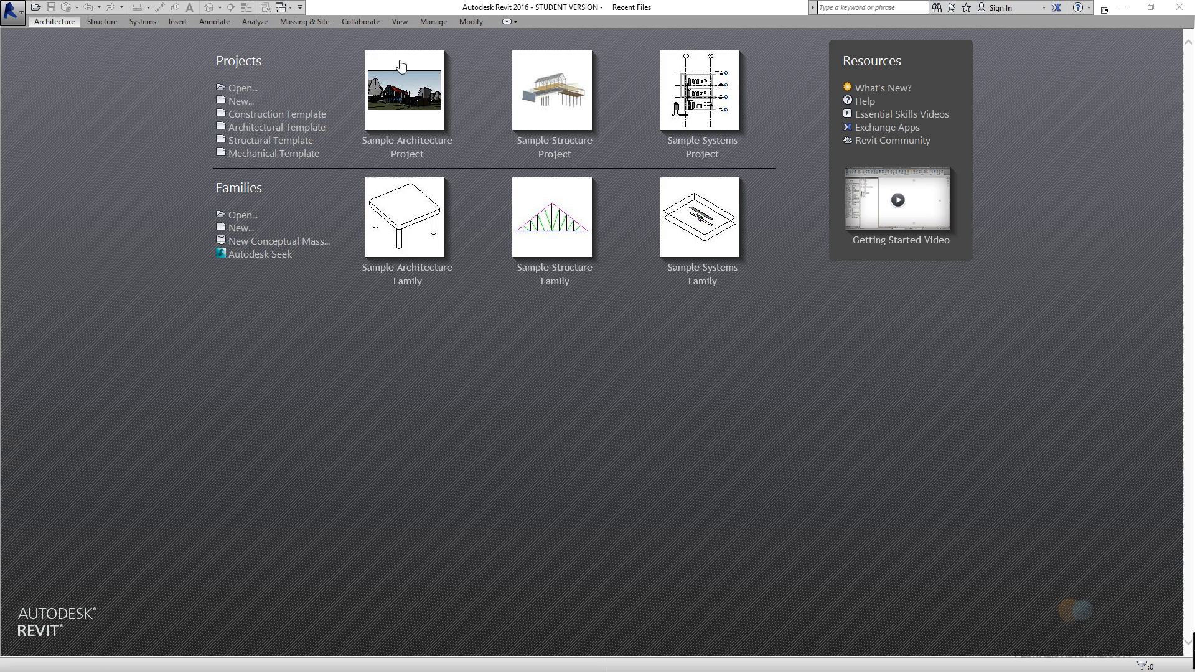
mouse_move(165, 318)
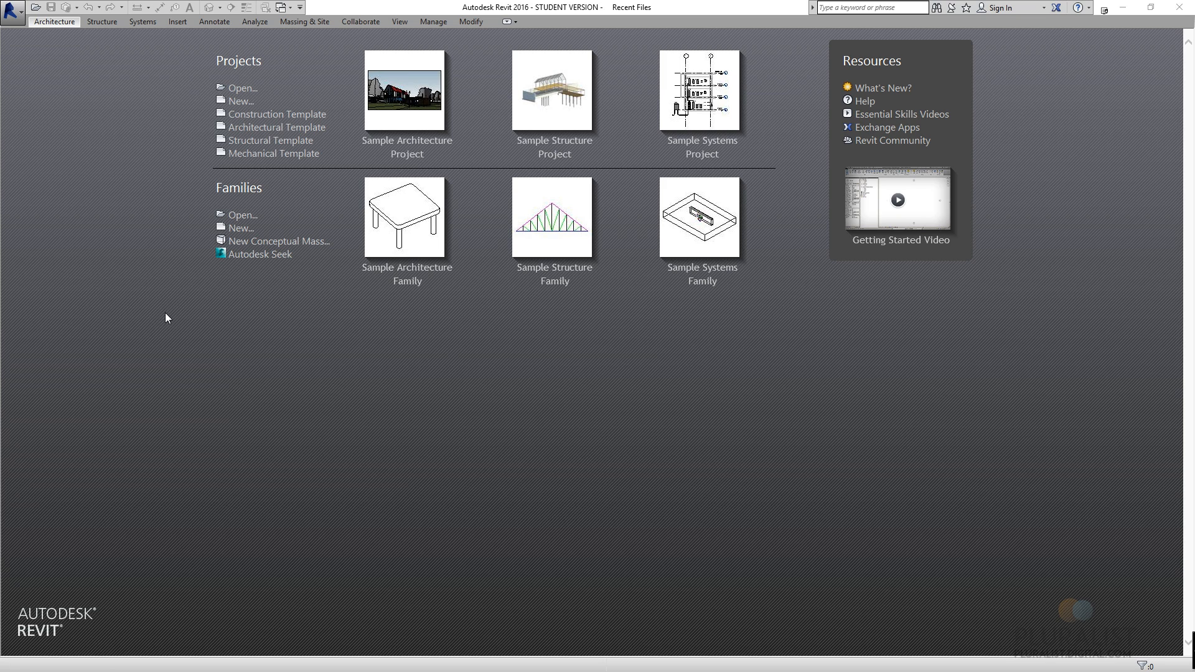
mouse_move(368, 222)
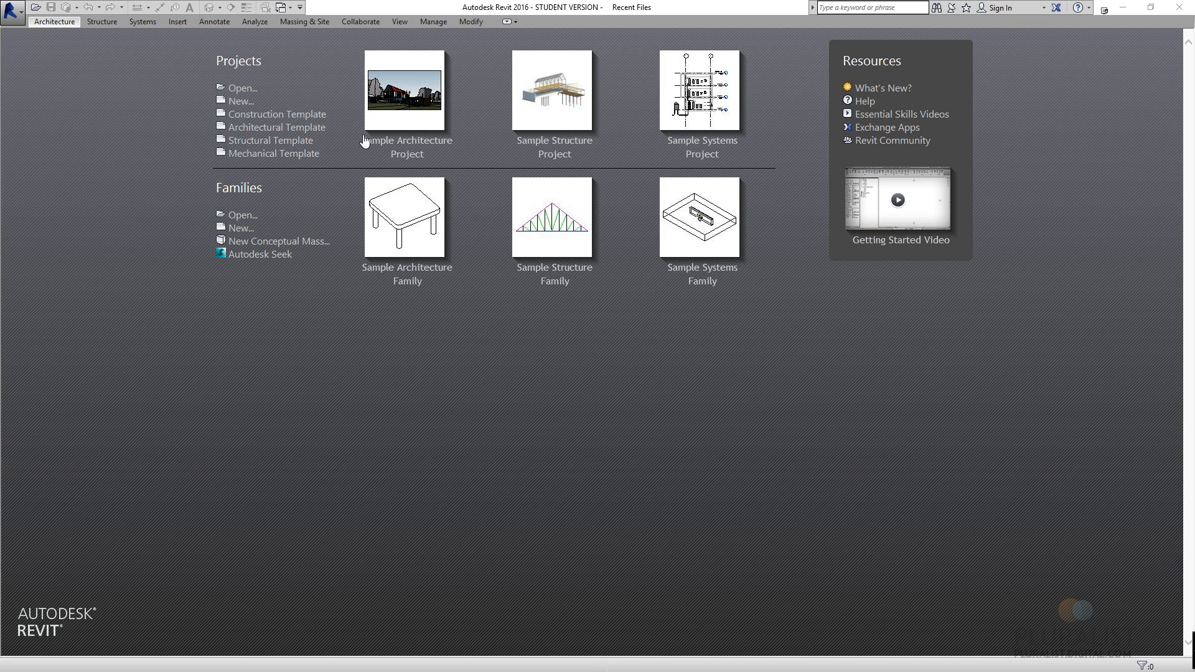
mouse_move(677, 379)
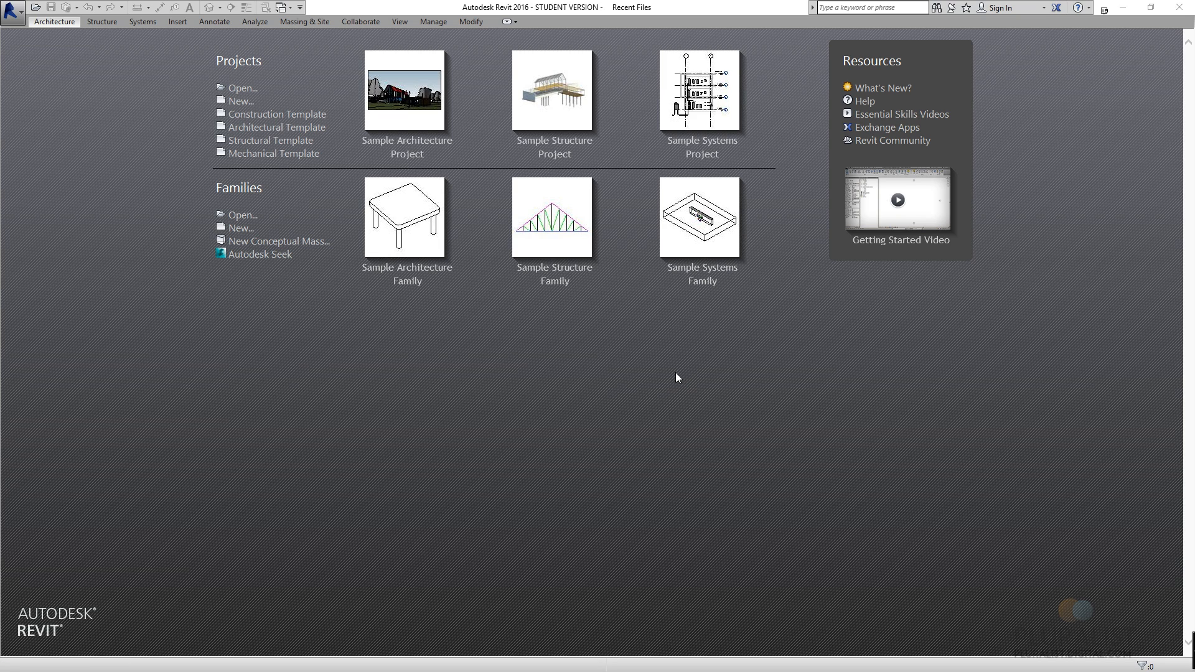
mouse_move(185, 94)
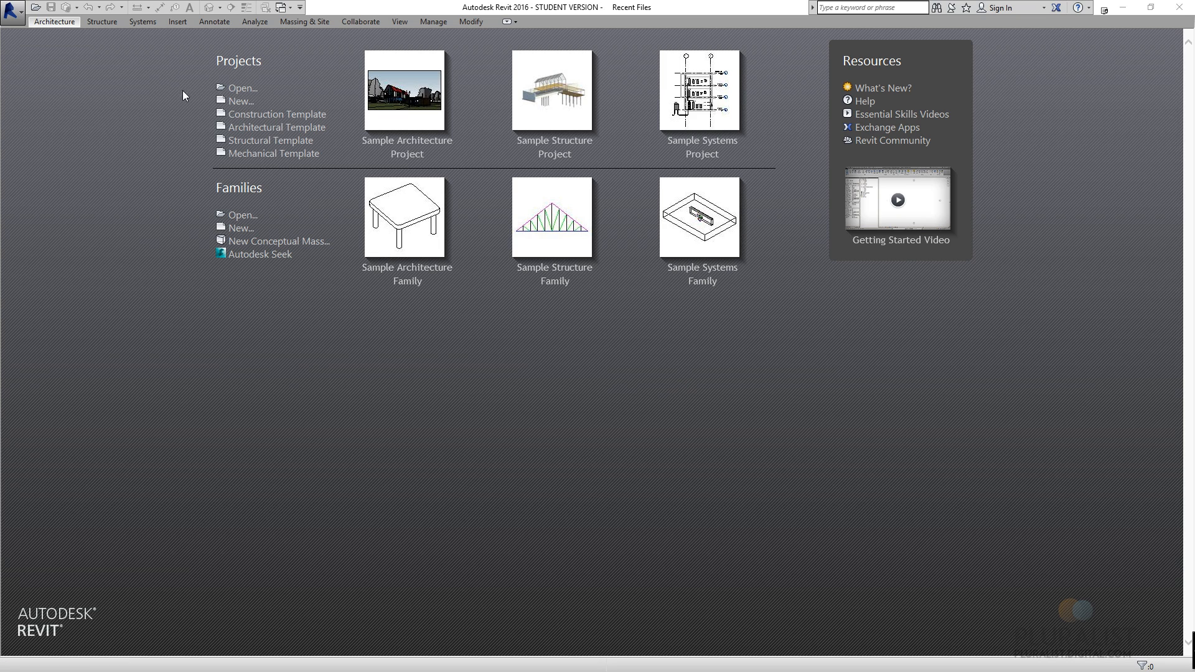
mouse_move(166, 243)
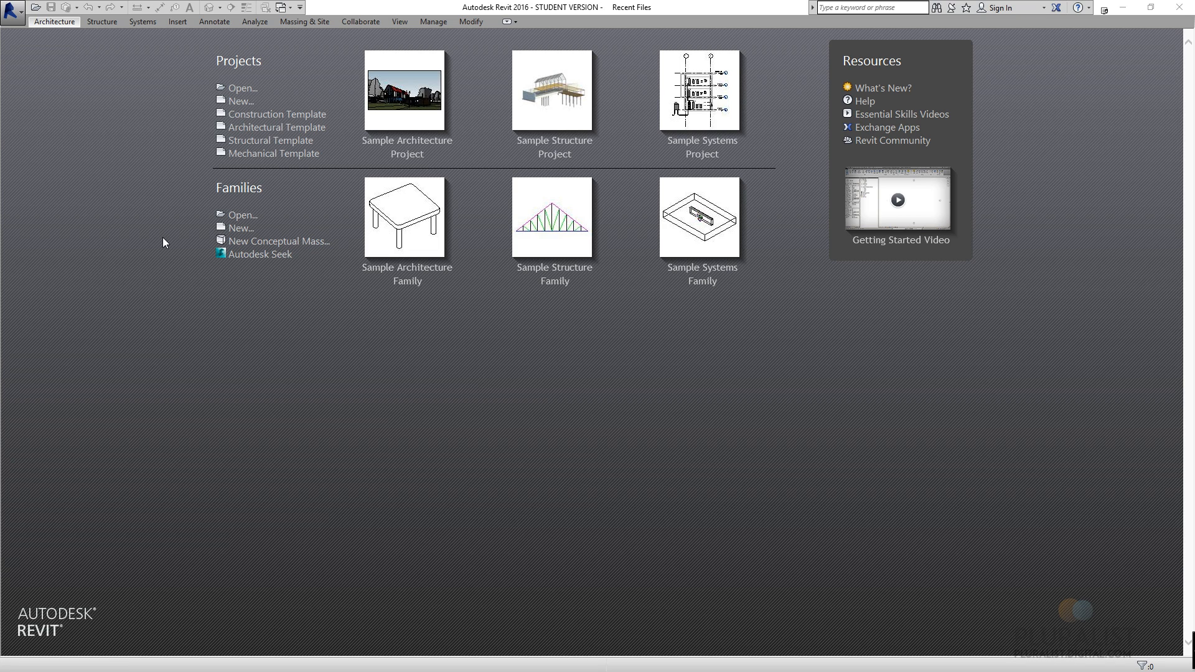
mouse_move(244, 83)
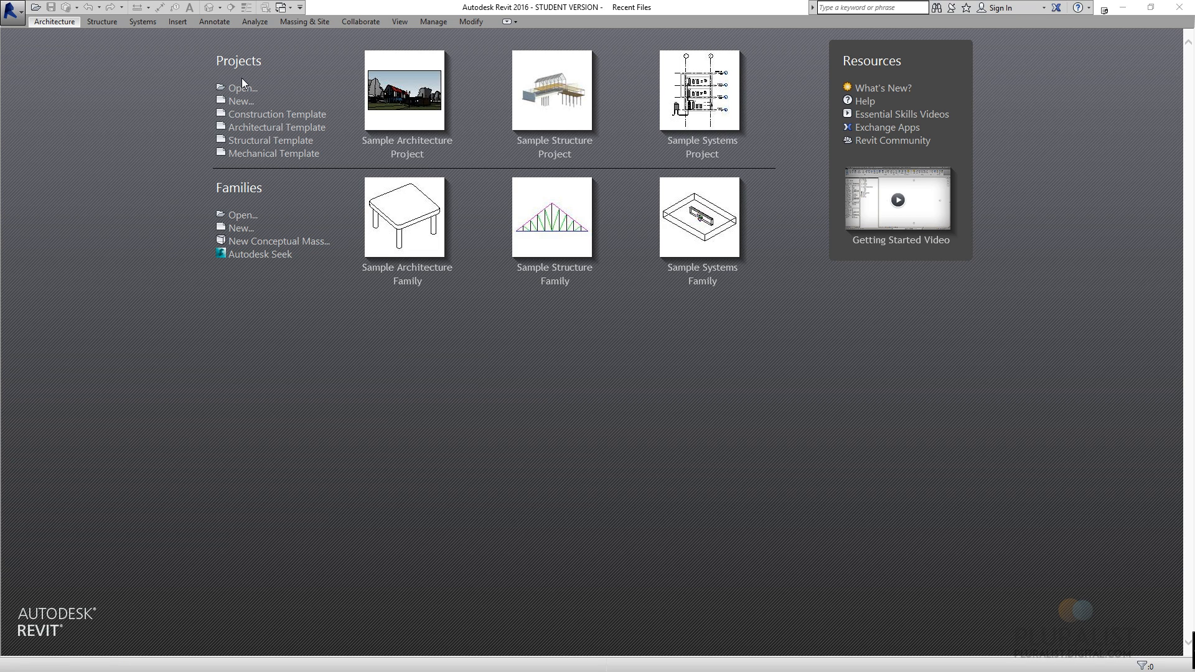
- Create a new project from the Architectural Template, named Project2
click(242, 101)
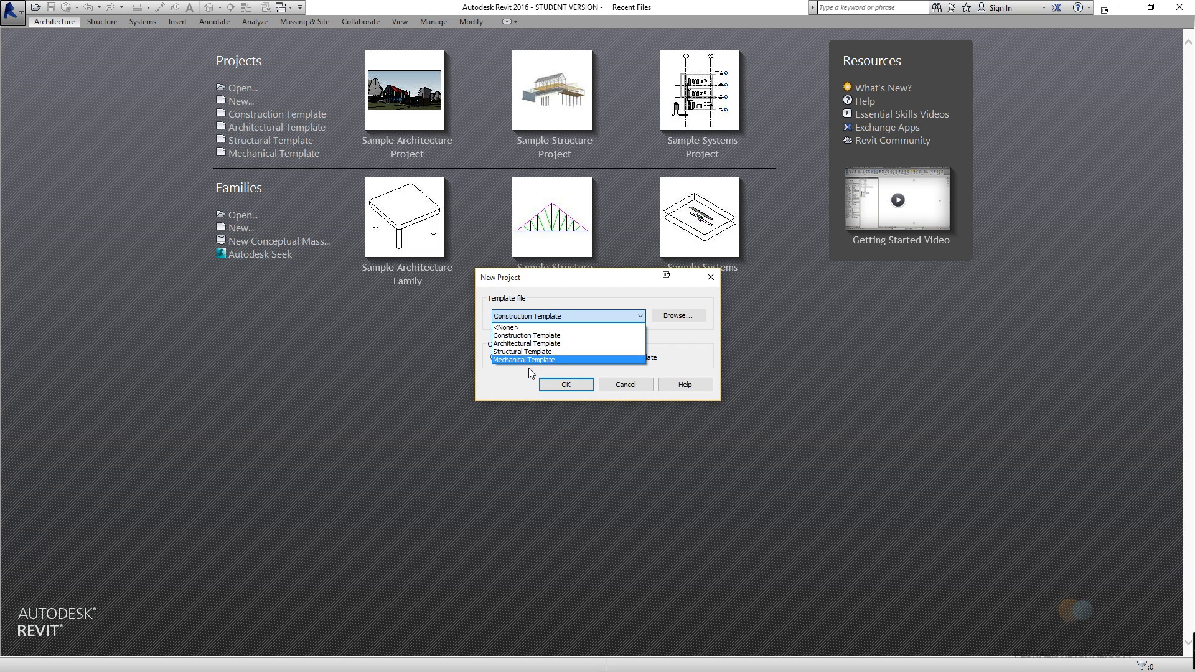
click(525, 344)
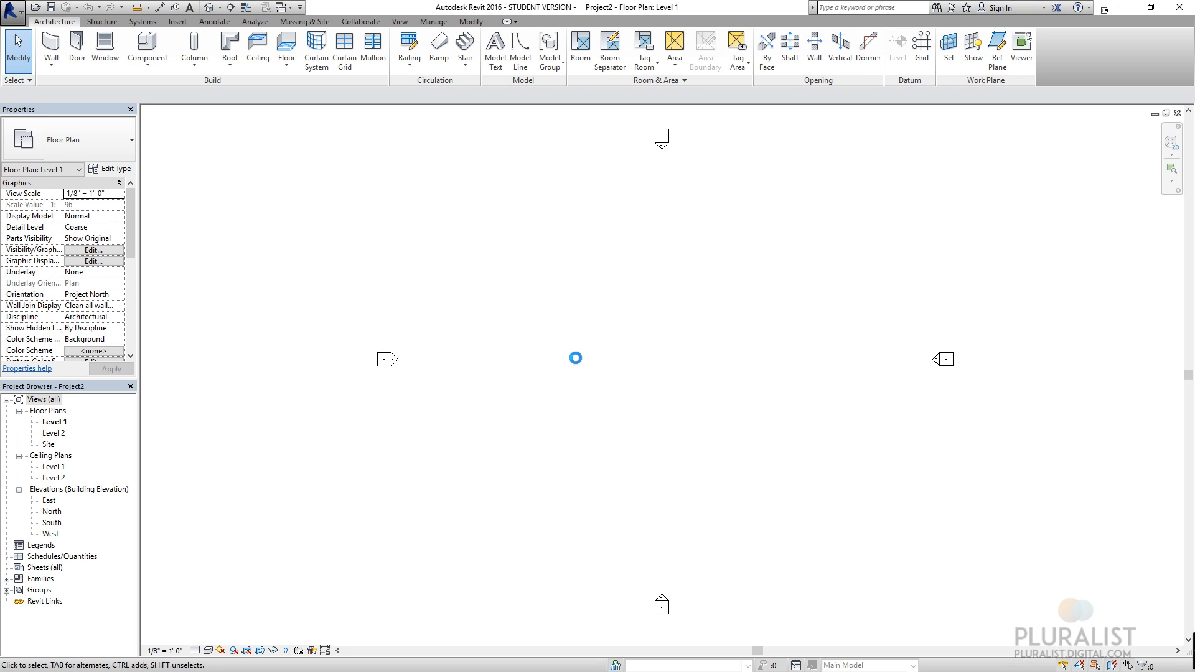
mouse_move(426, 336)
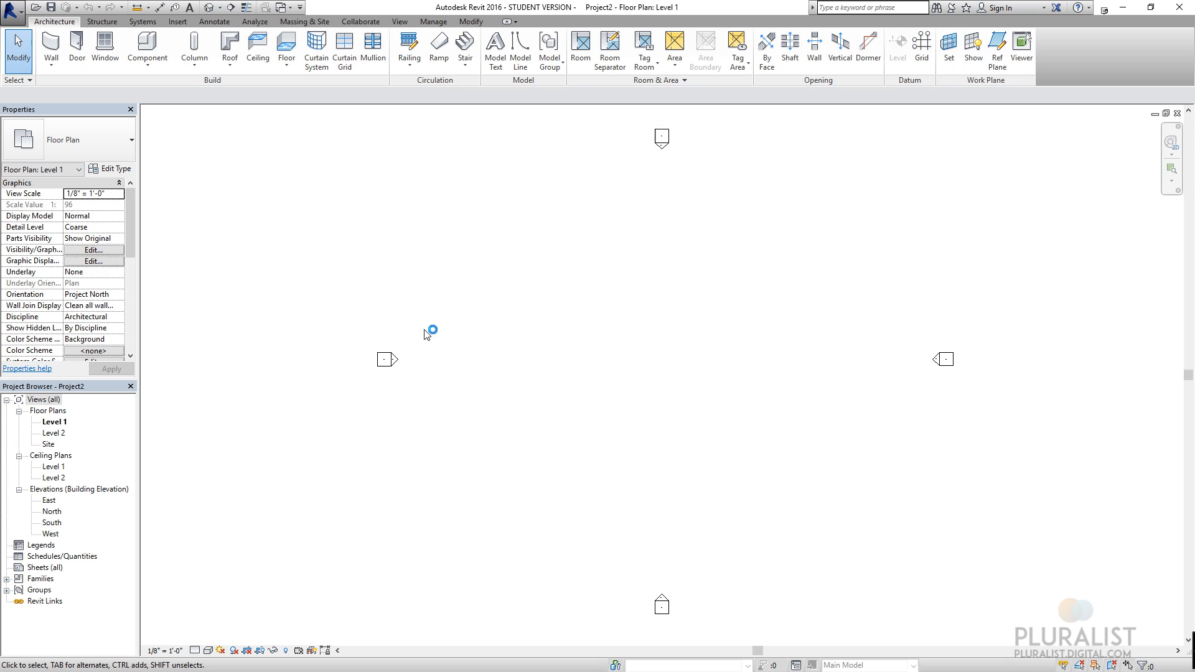
mouse_move(375, 345)
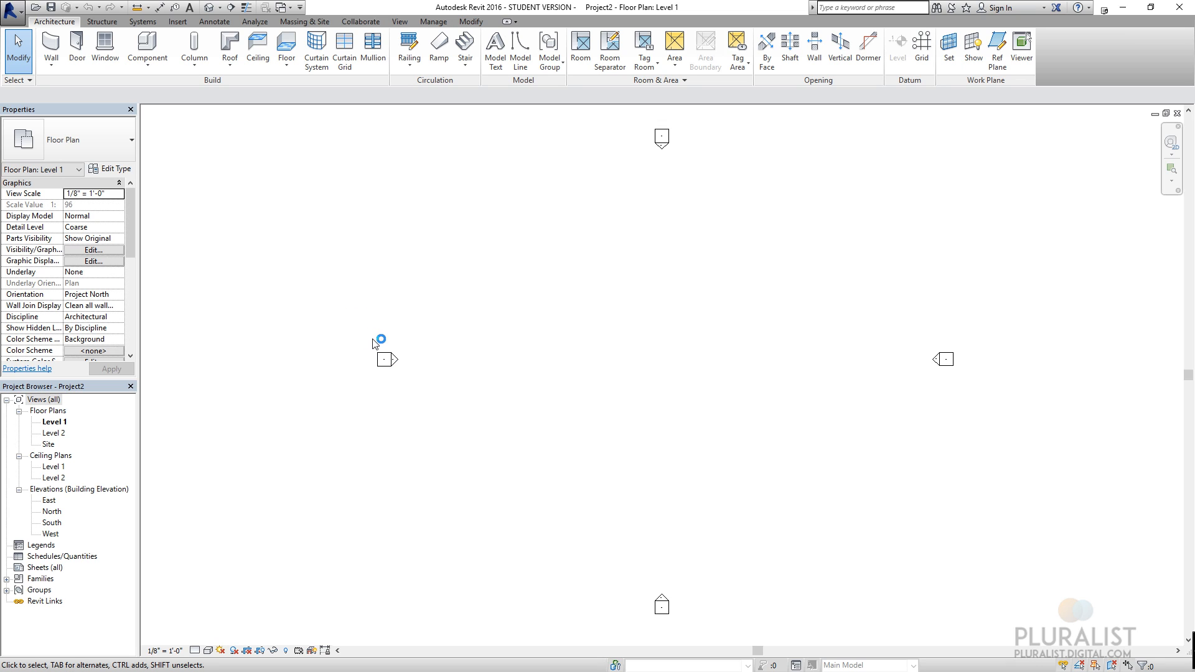
mouse_move(349, 336)
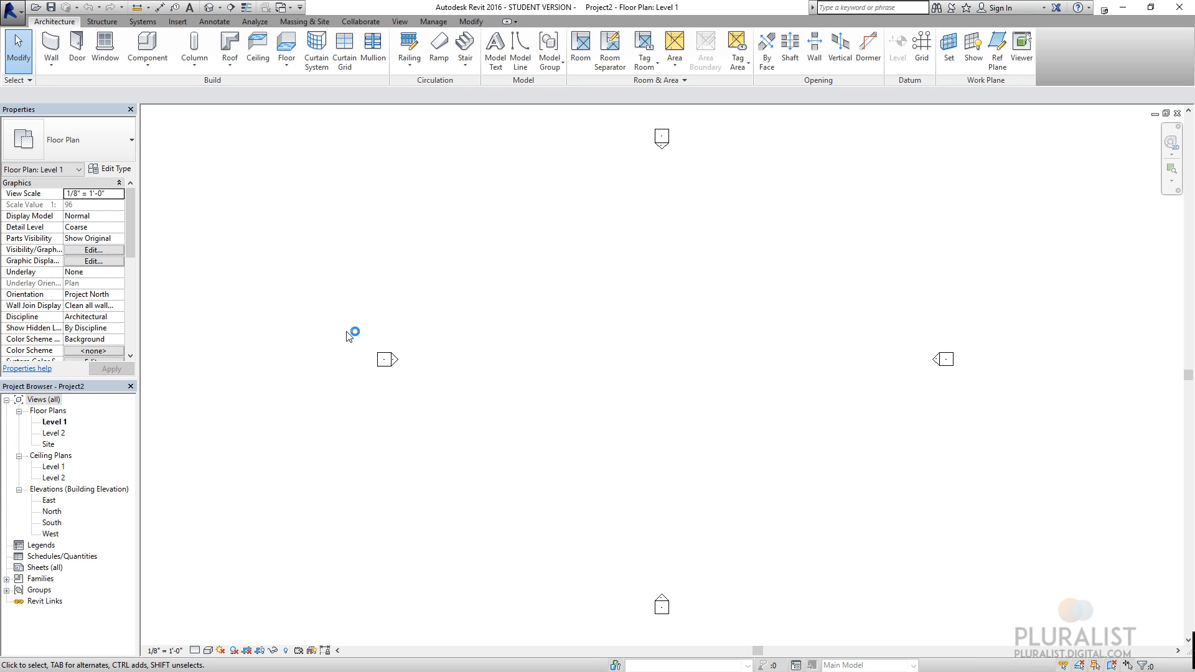
- Select the west elevation marker on the Level 1 floor plan of Project2
click(382, 360)
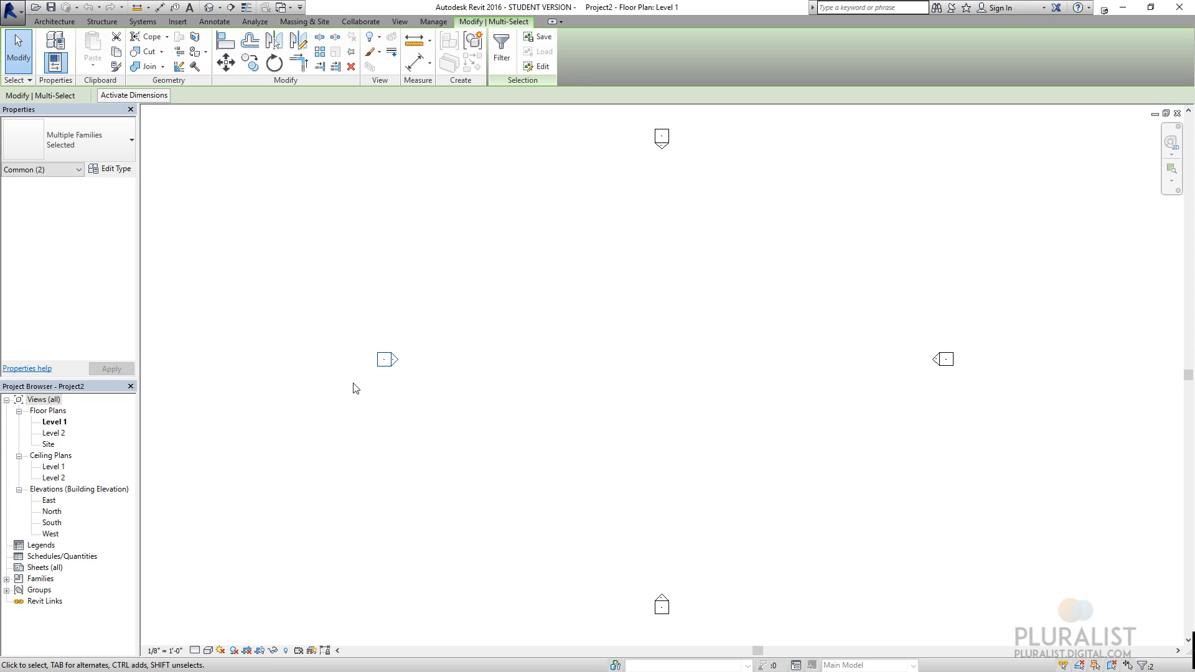
mouse_move(393, 329)
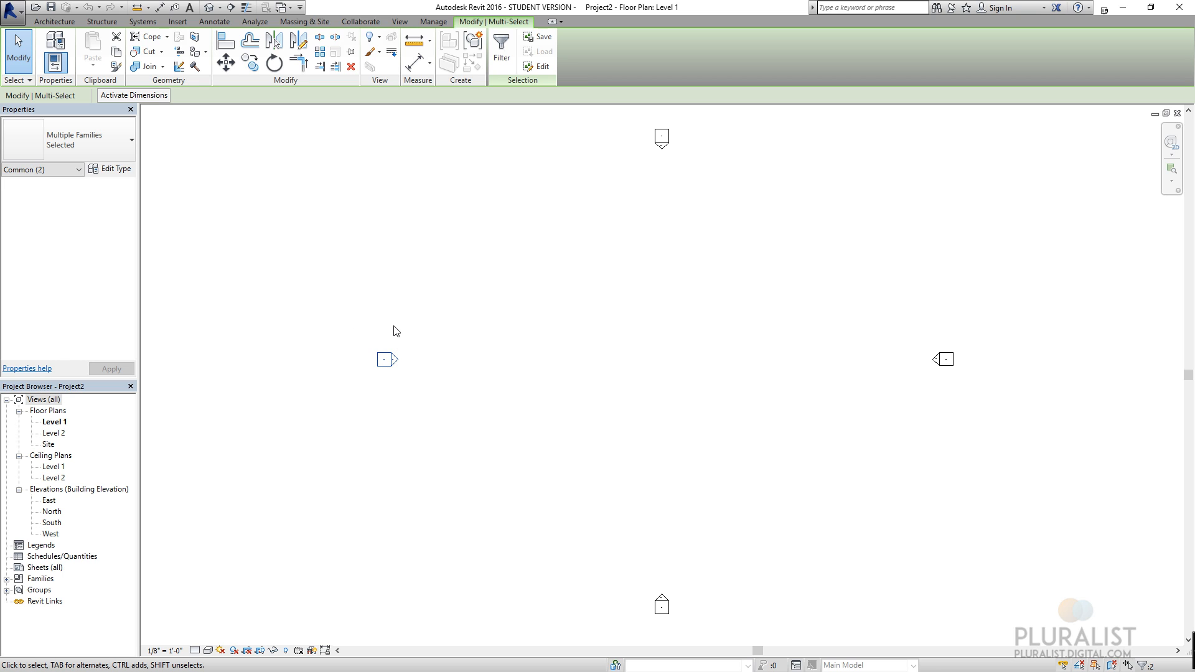
mouse_move(391, 368)
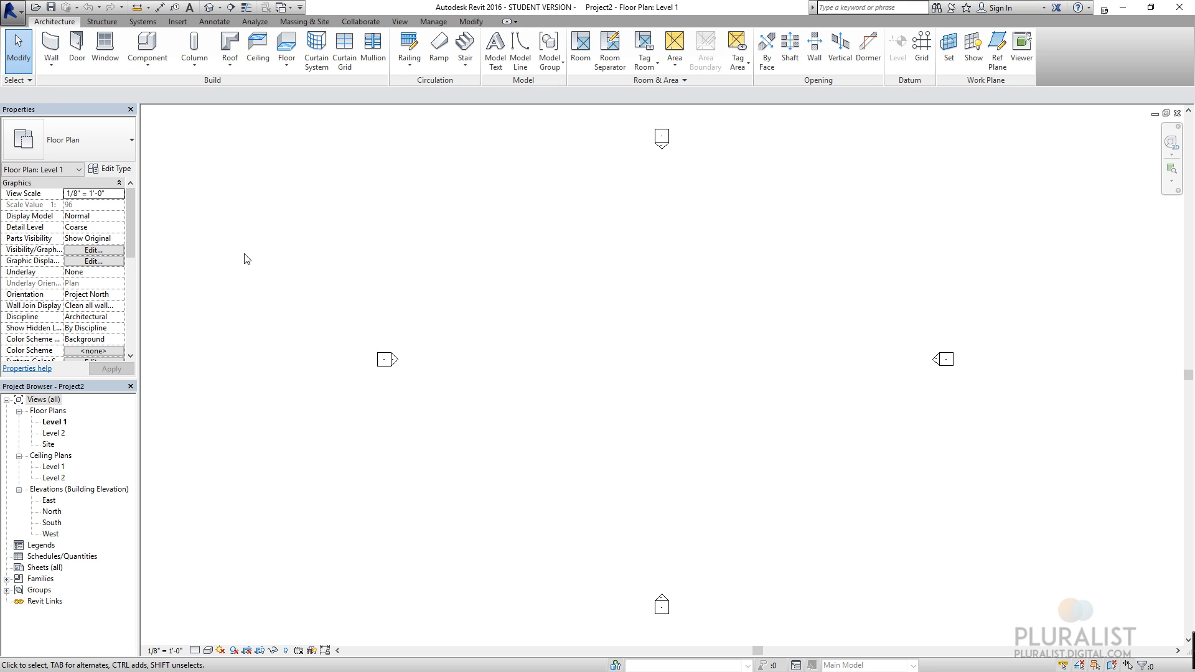
mouse_move(445, 102)
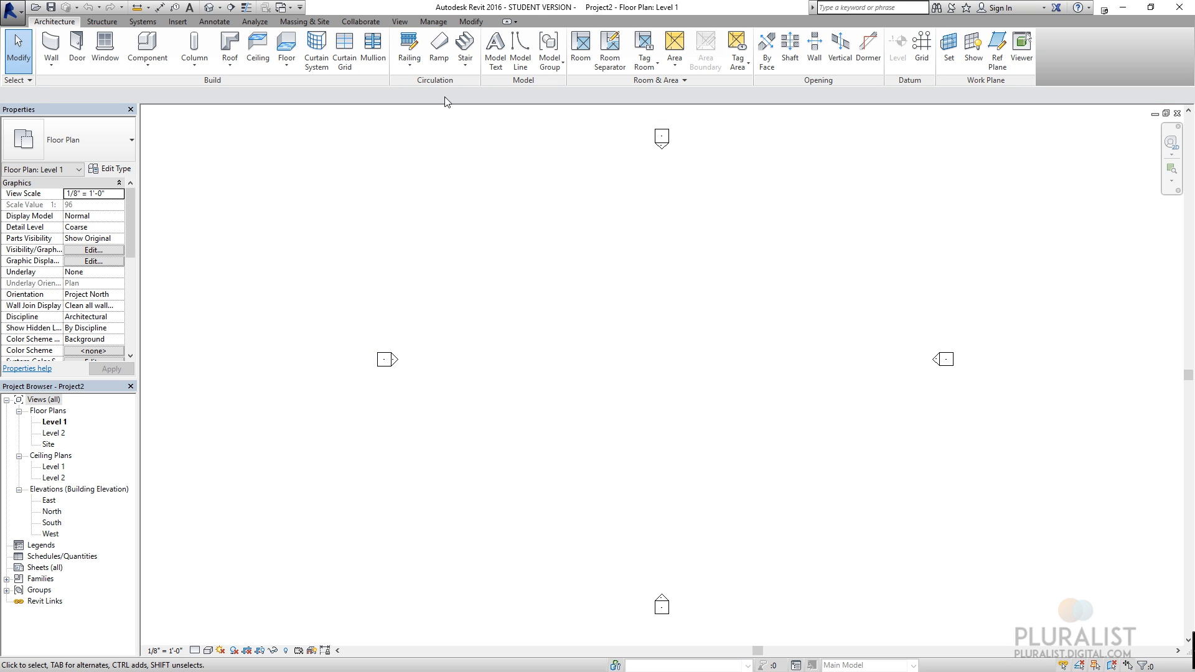
mouse_move(1003, 116)
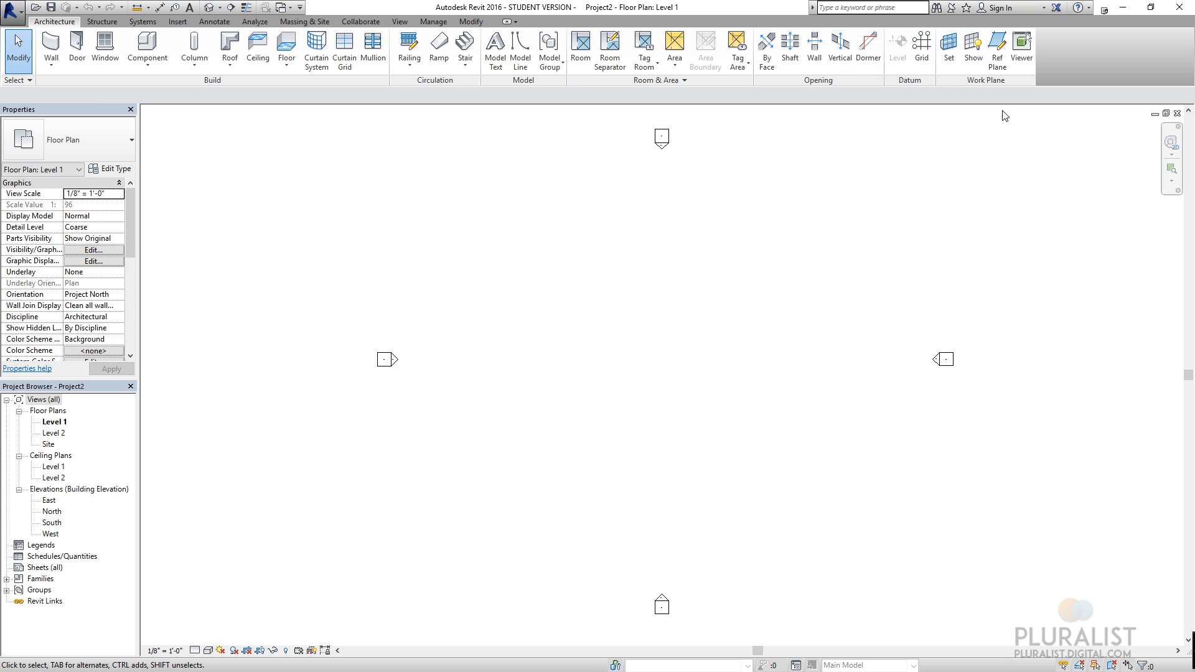
mouse_move(493, 224)
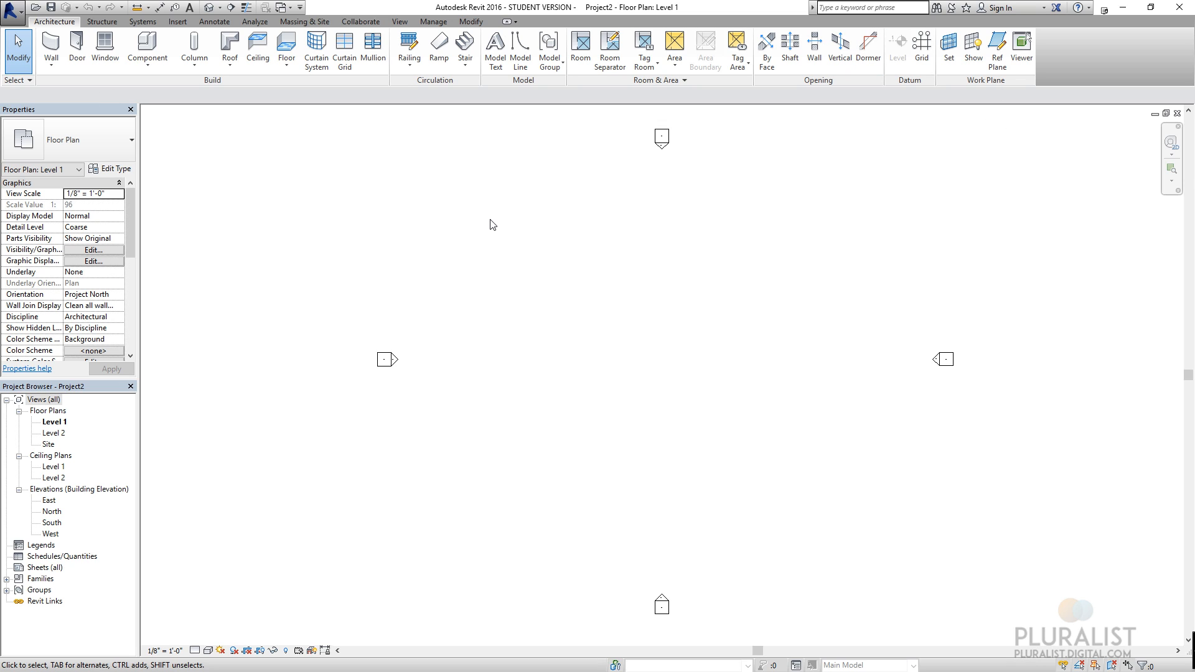
mouse_move(21, 418)
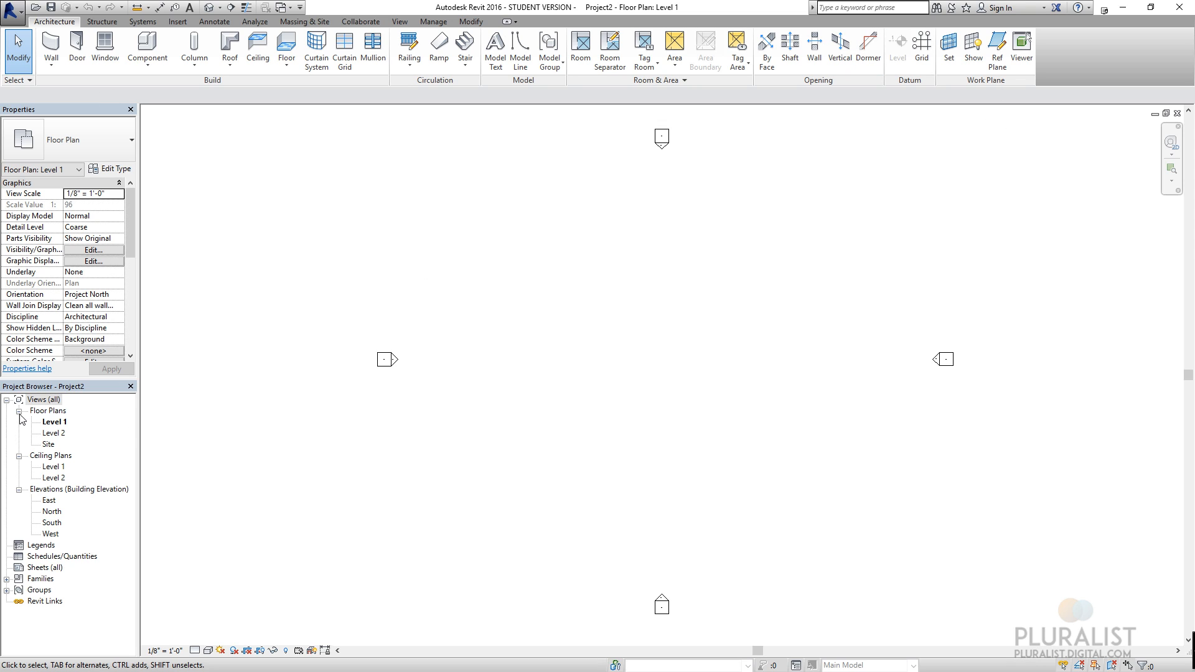
mouse_move(71, 476)
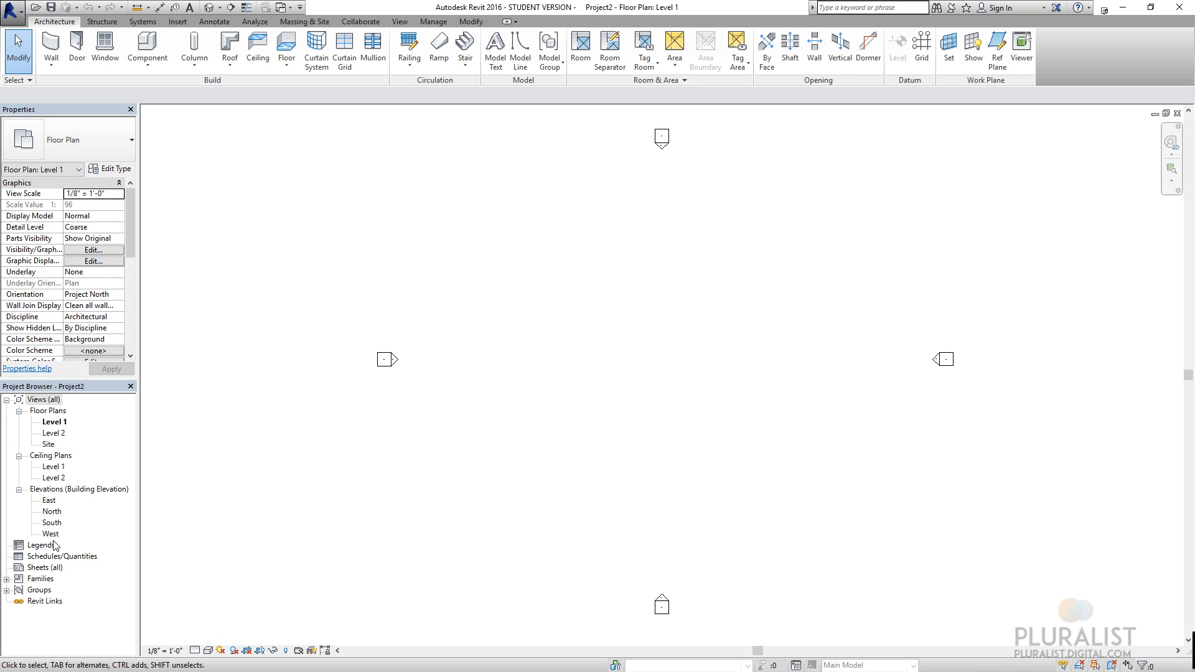
mouse_move(67, 540)
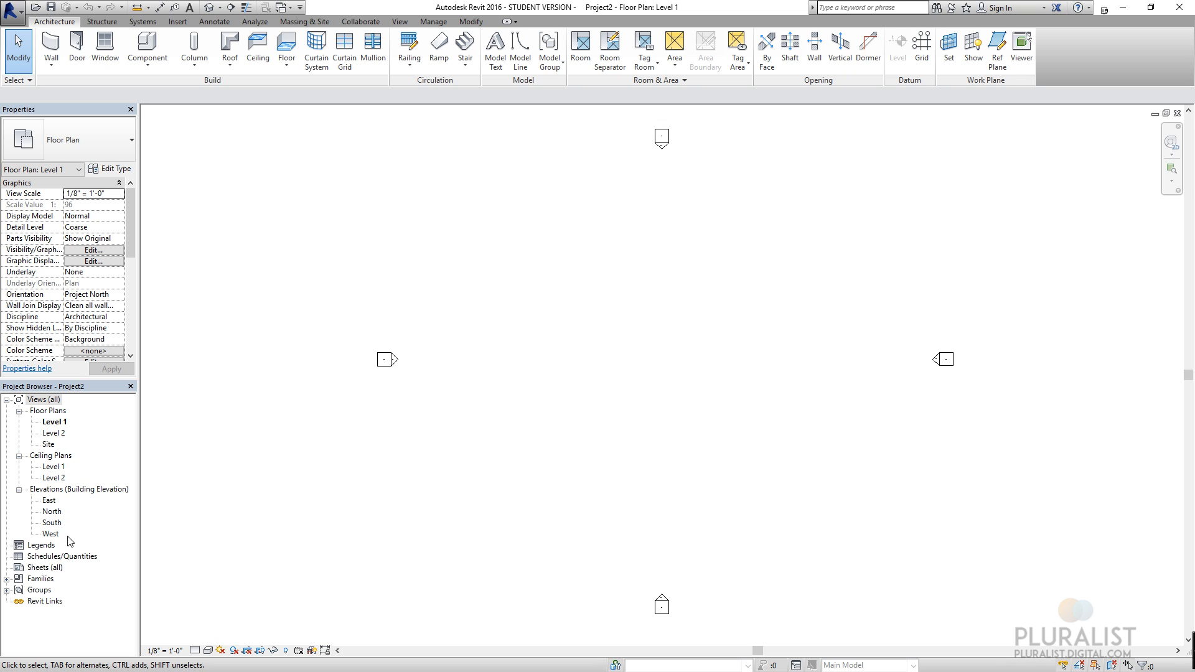
mouse_move(105, 480)
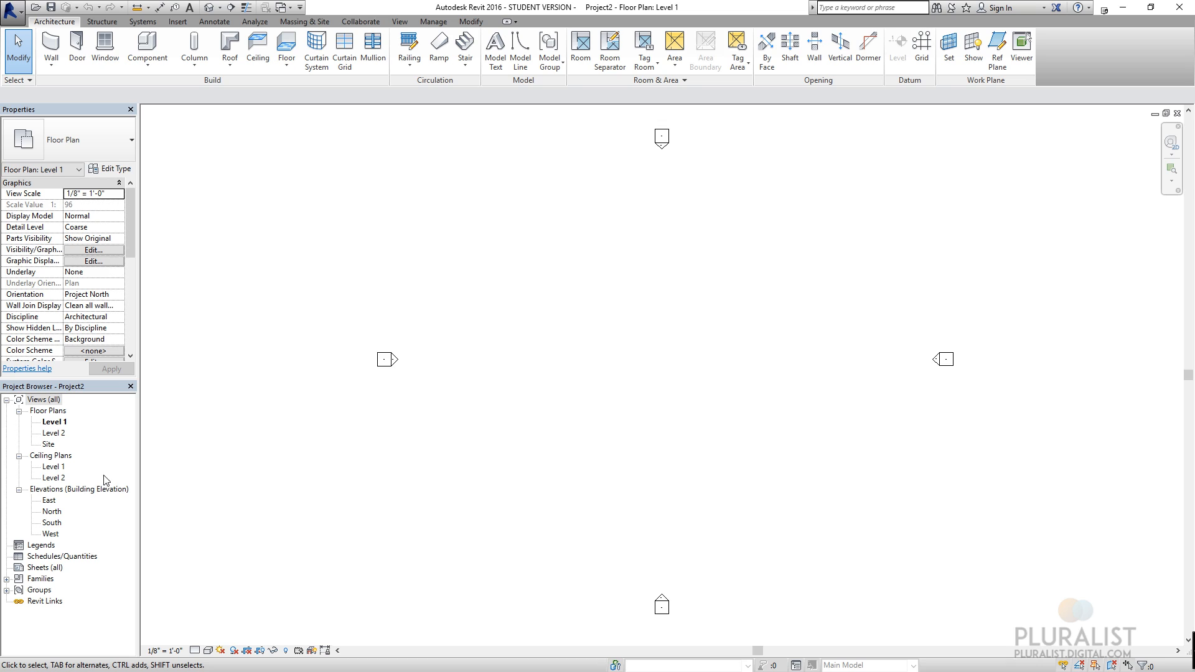
mouse_move(55, 481)
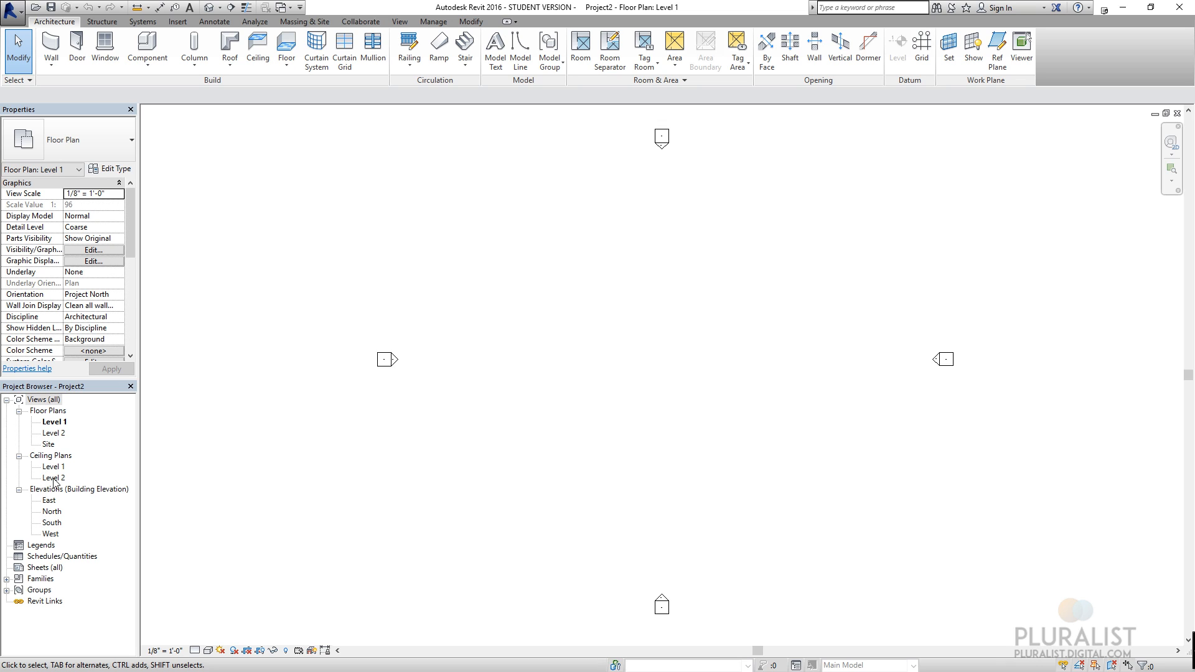
mouse_move(42, 520)
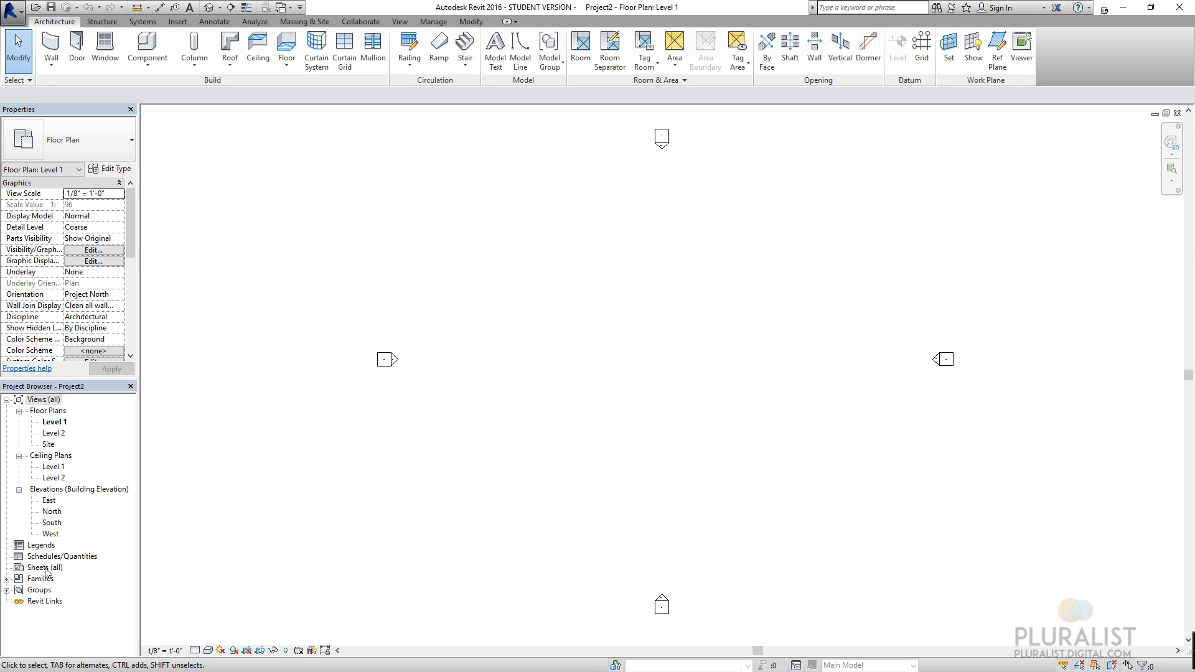
- Add a new sheet with the default E1 30 x 42 Horizontal titleblock and number it CS1
right_click(41, 567)
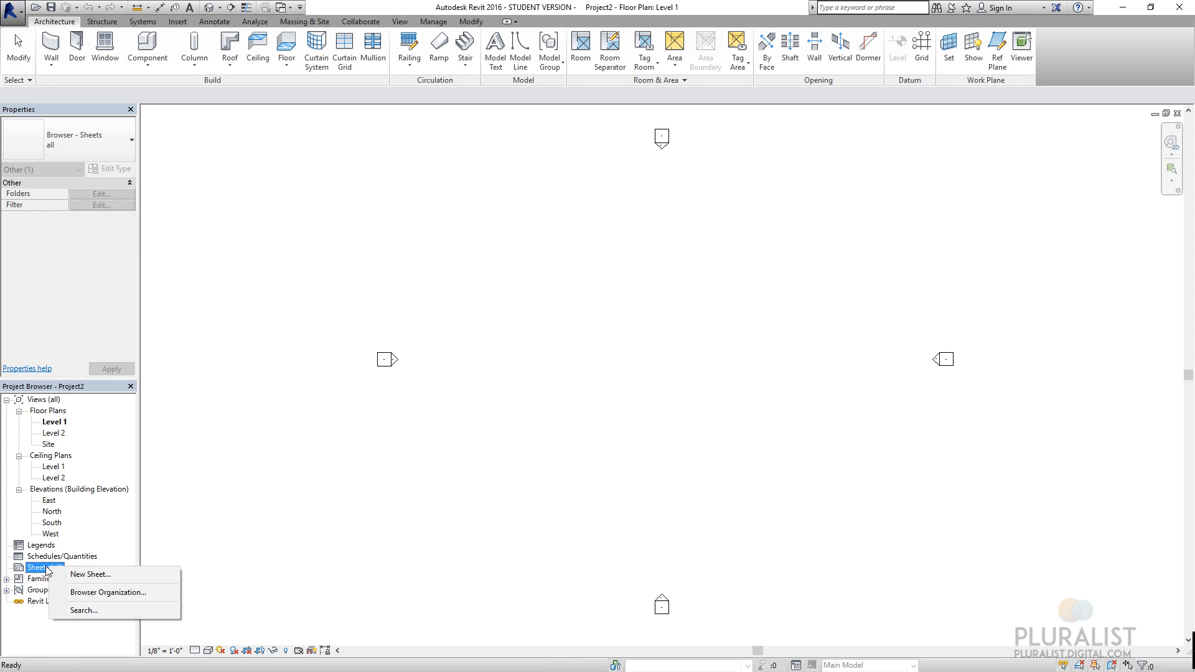
click(97, 575)
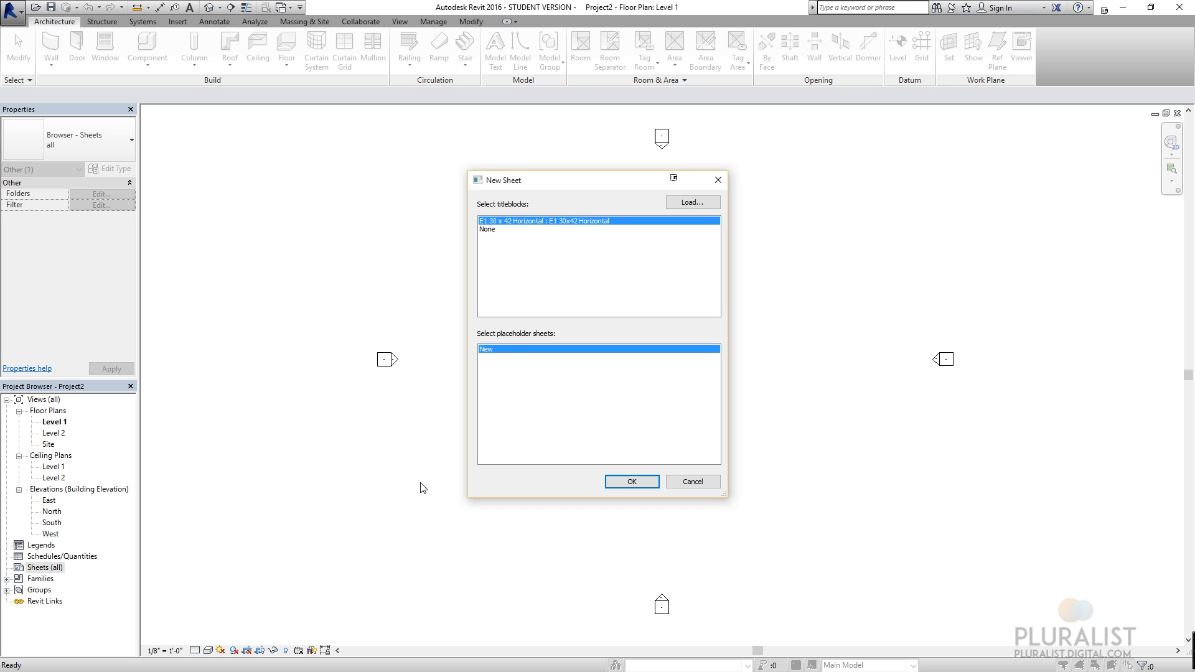
mouse_move(566, 243)
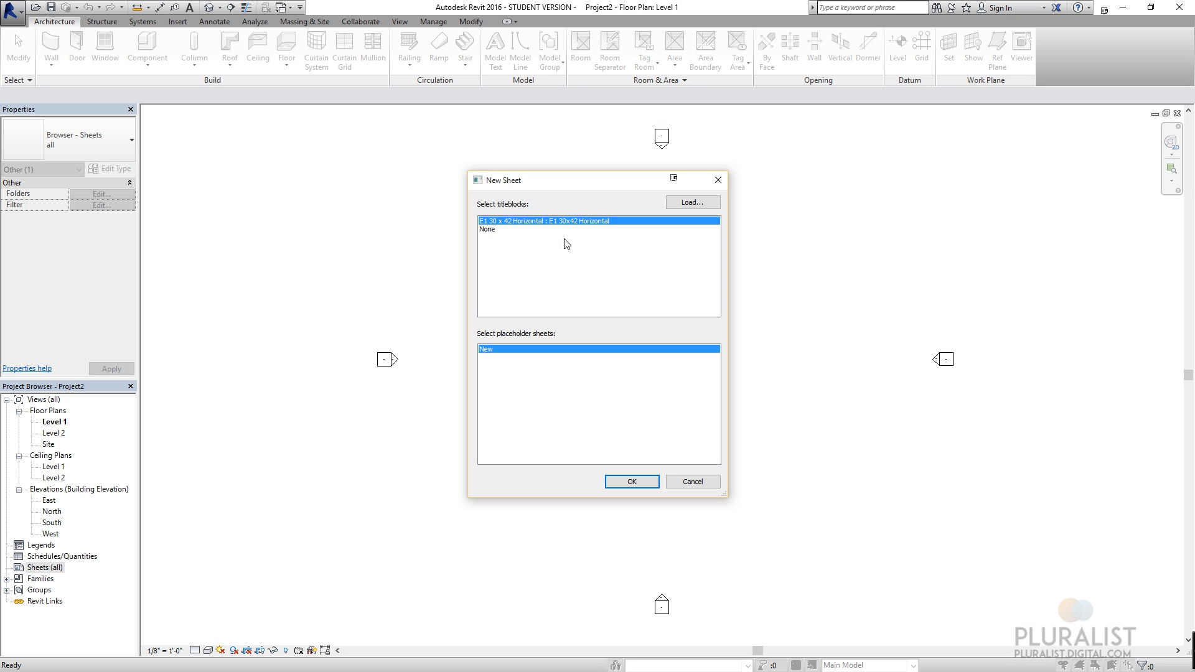
click(631, 480)
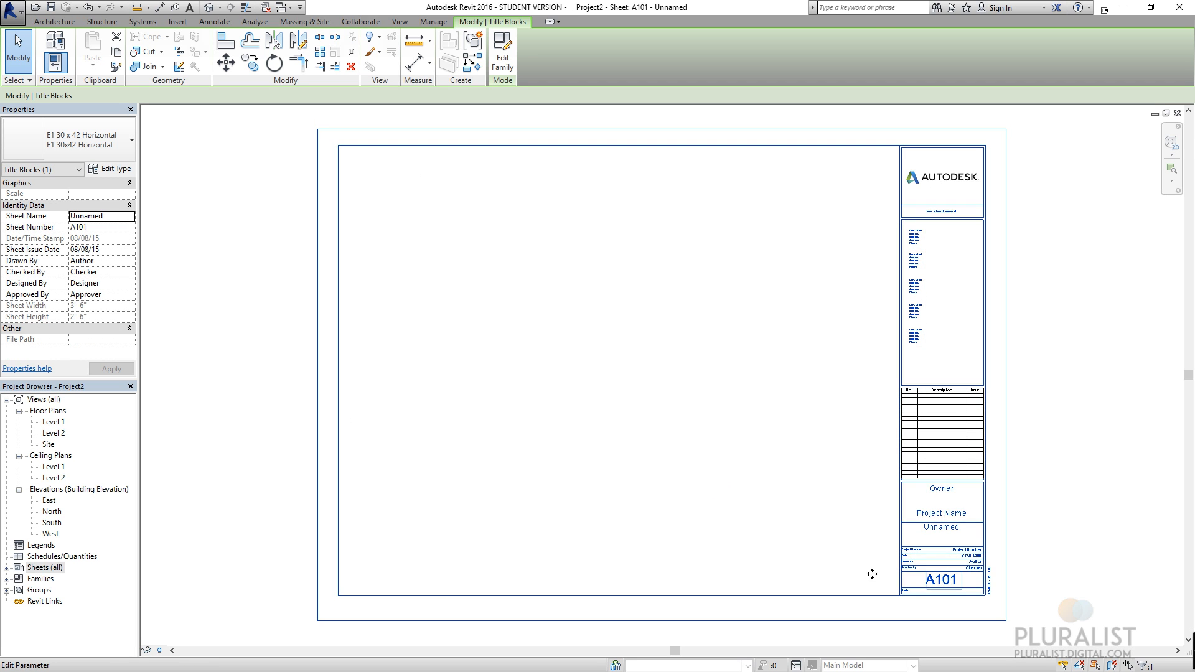
double_click(942, 580)
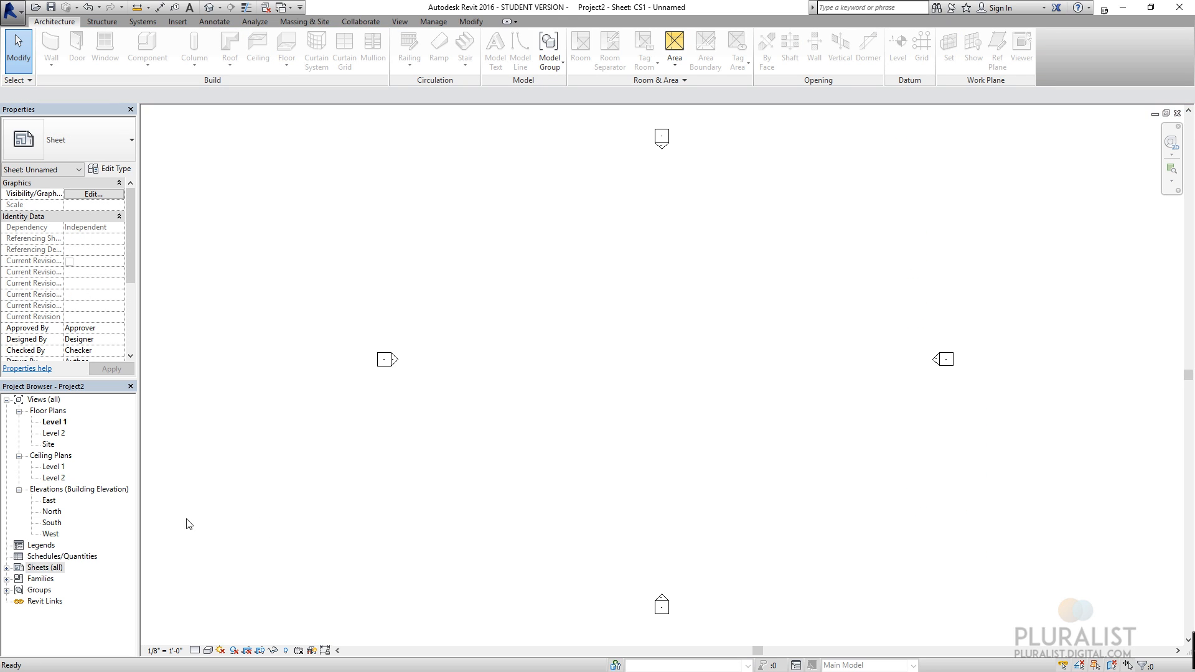
- Reveal sheet CS1 - Unnamed under Sheets (all) and clear the selection on Level 1
click(44, 568)
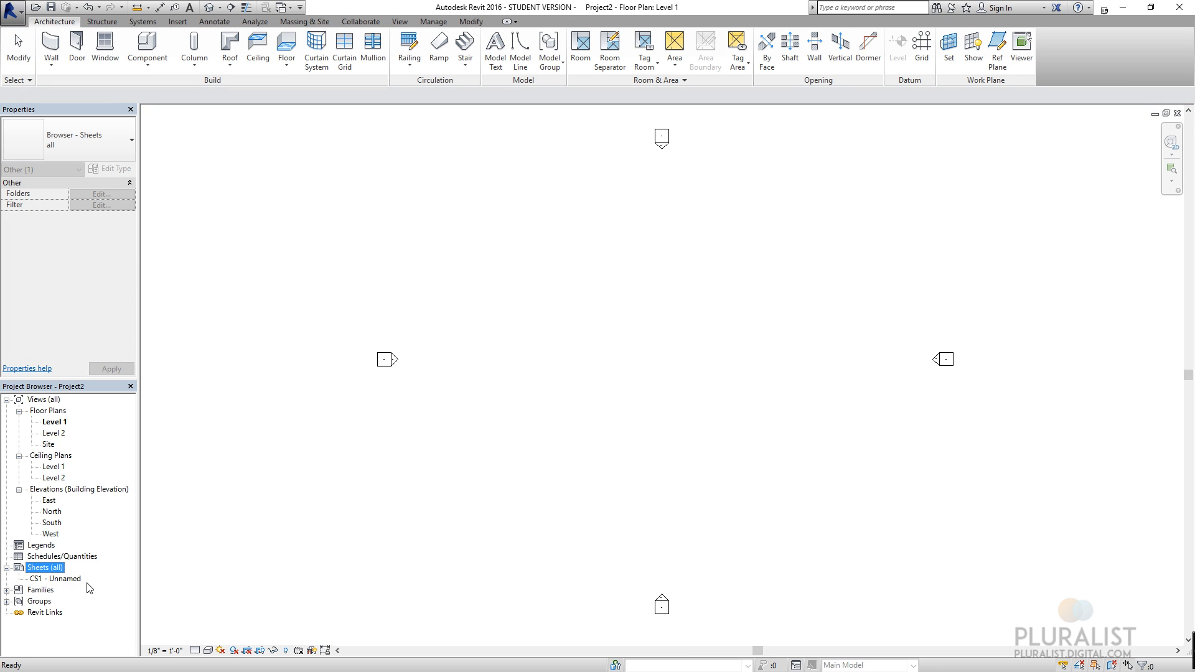
mouse_move(165, 587)
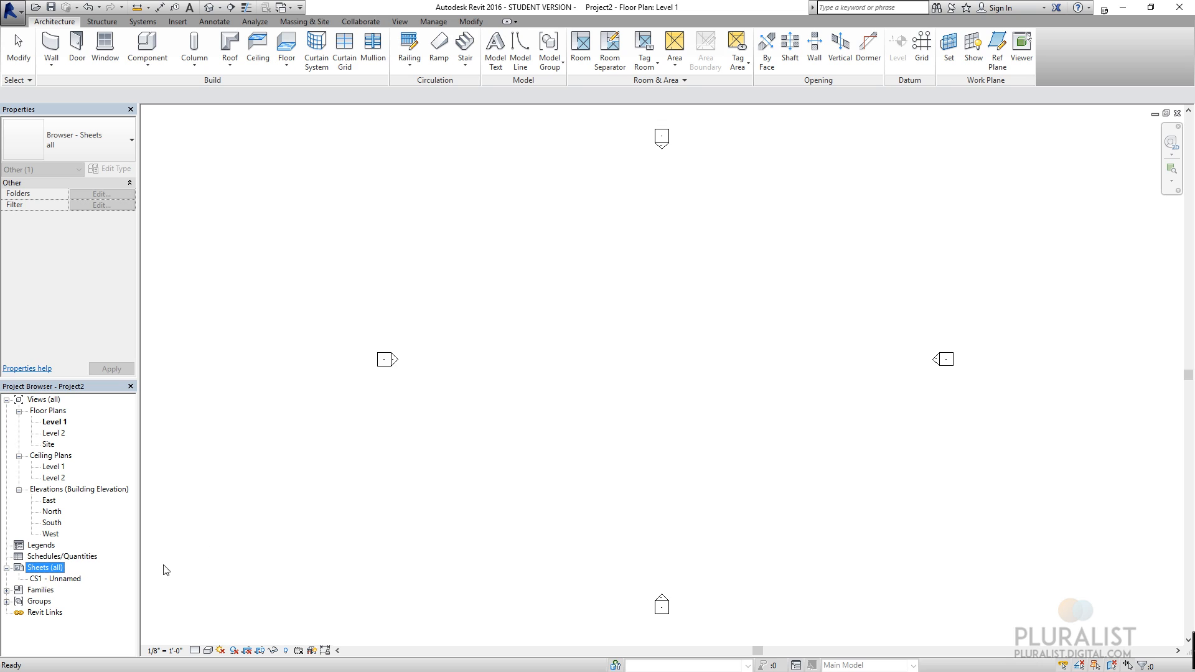
mouse_move(75, 588)
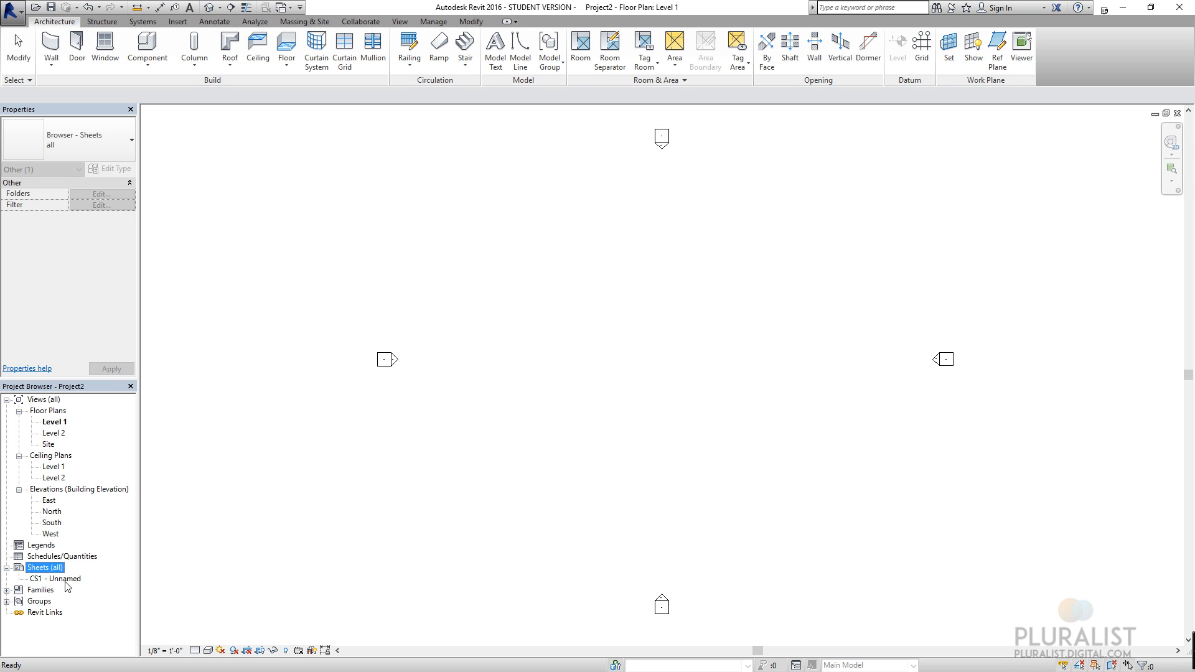
mouse_move(279, 282)
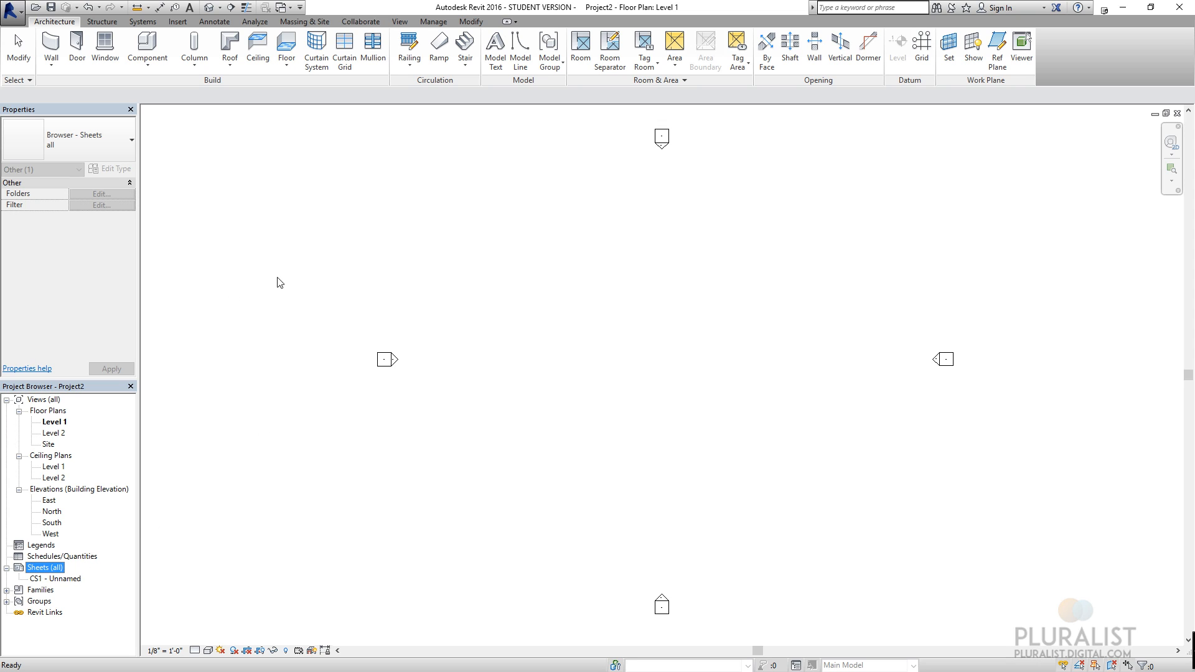
mouse_move(289, 309)
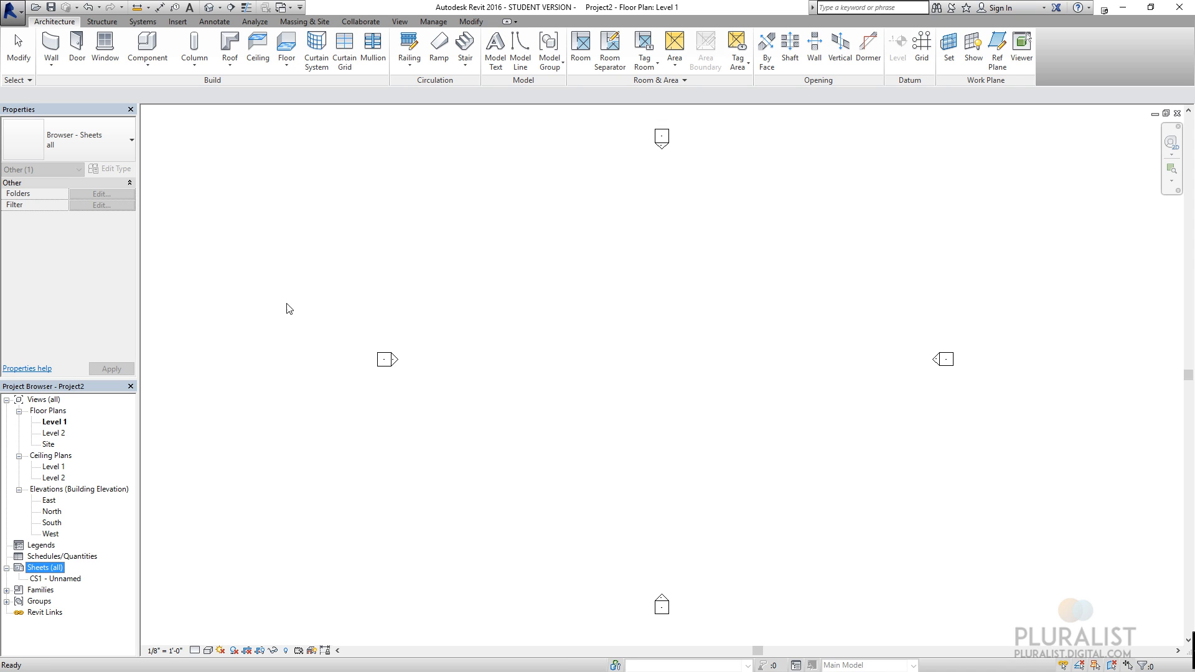
click(289, 309)
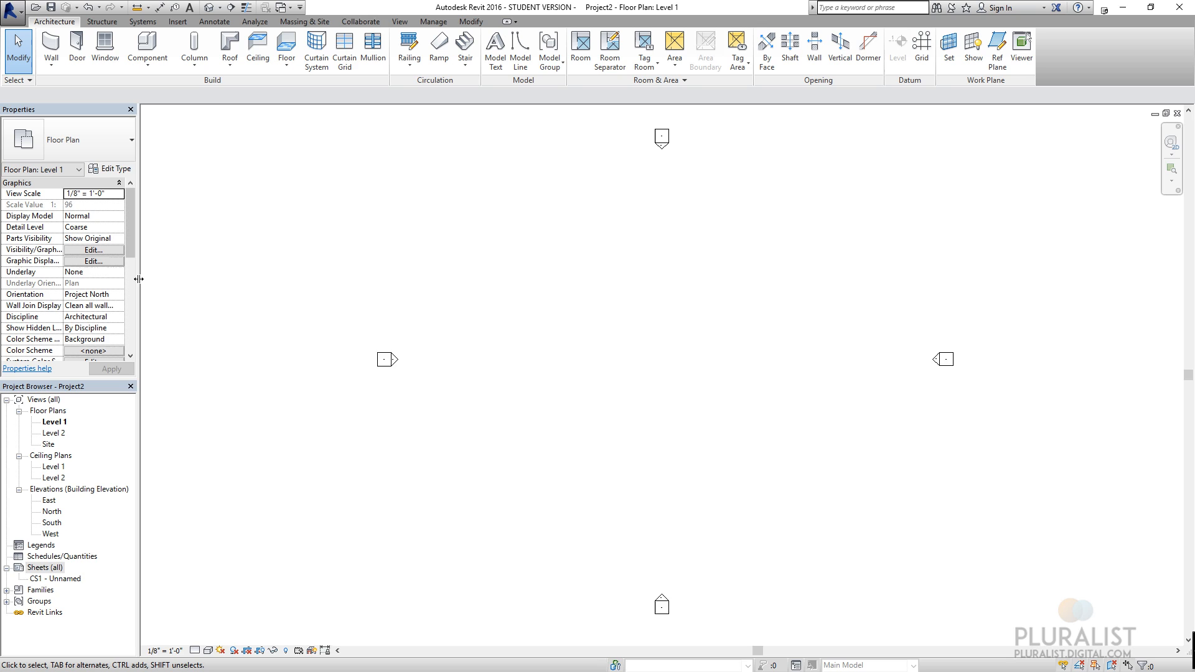
- Widen the Properties palette so the 1/8" = 1'-0" scale and Coarse detail level read fully
drag(139, 280, 273, 280)
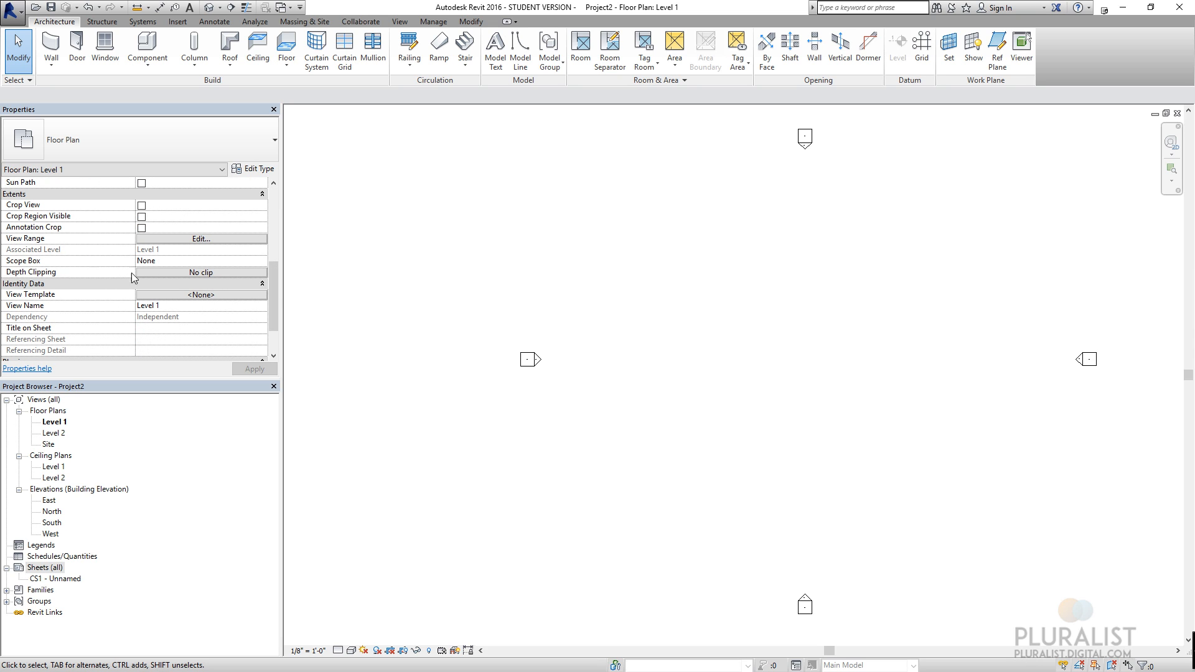
click(201, 272)
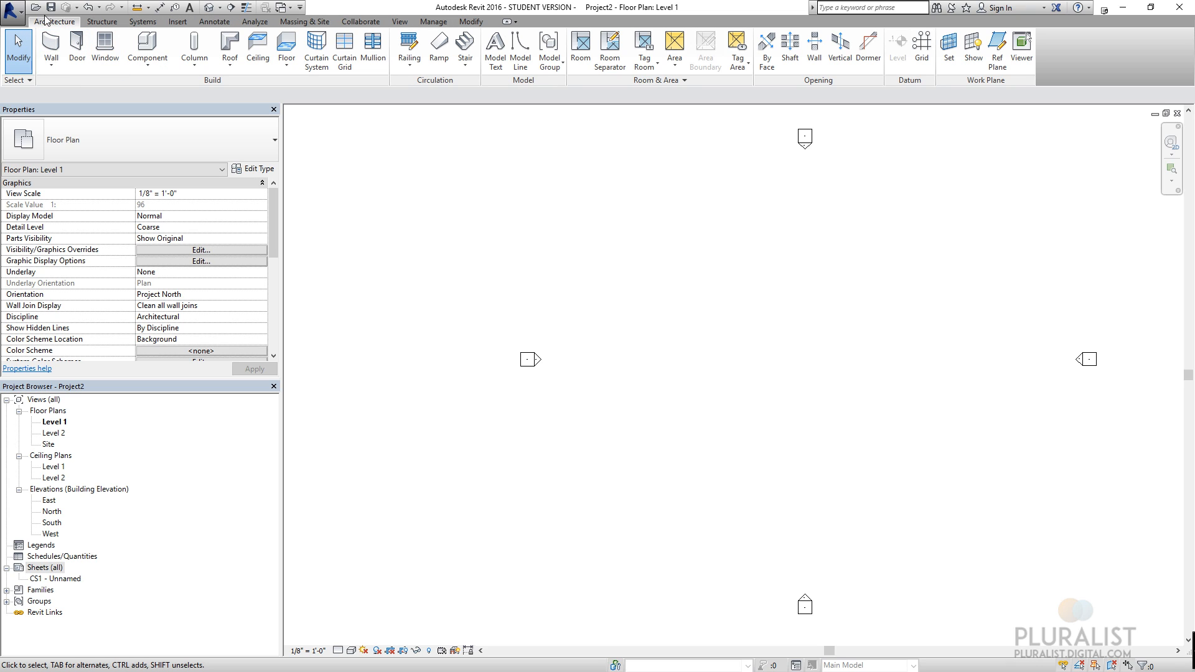
mouse_move(63, 47)
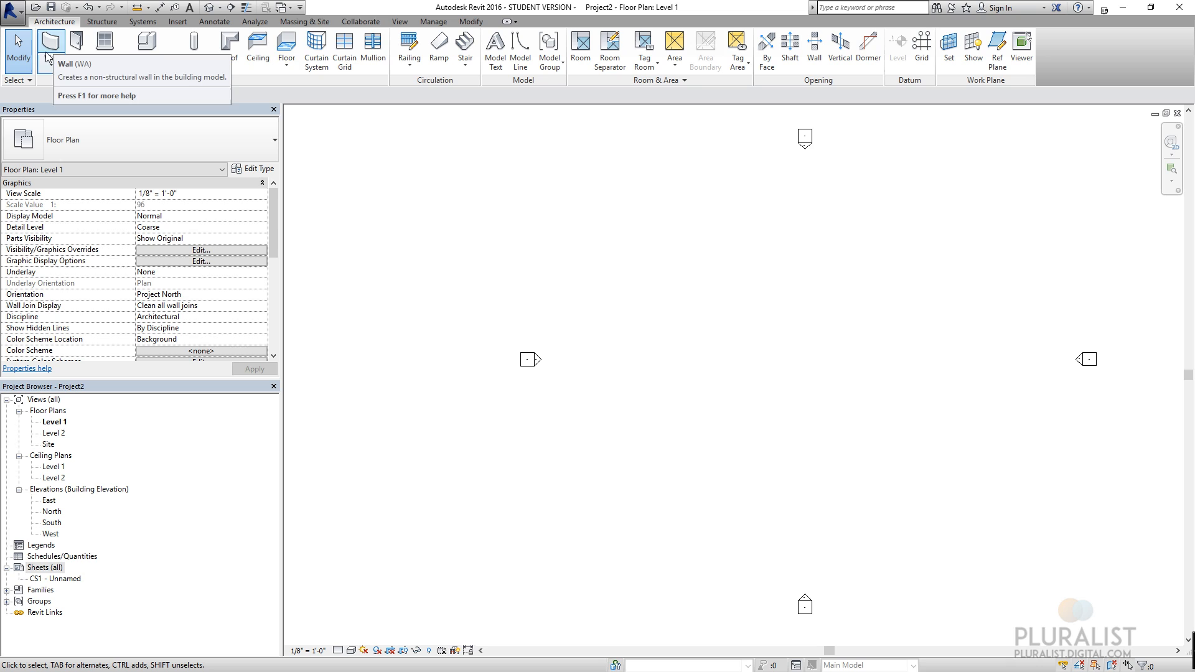
mouse_move(346, 91)
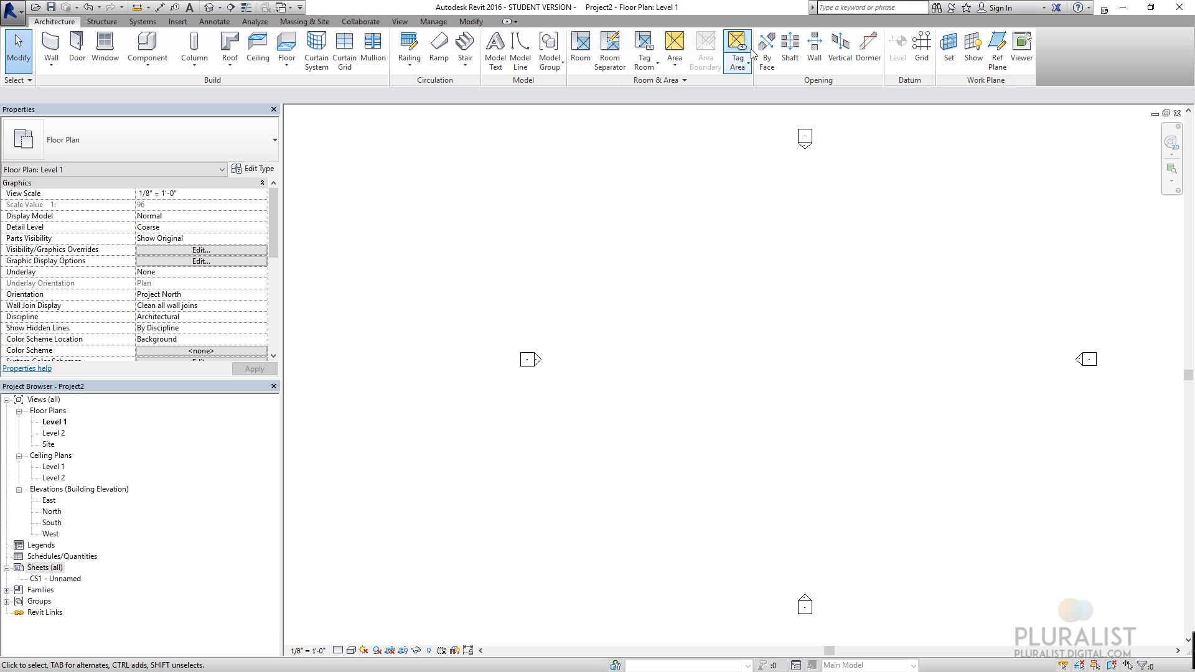
mouse_move(738, 87)
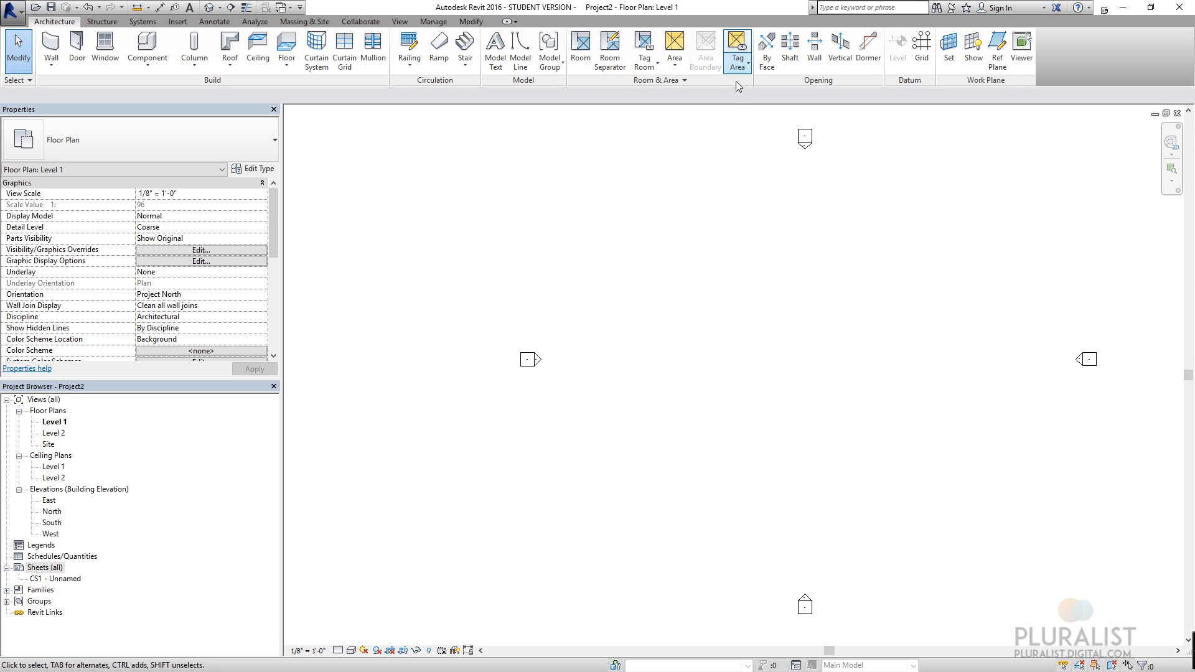
mouse_move(814, 49)
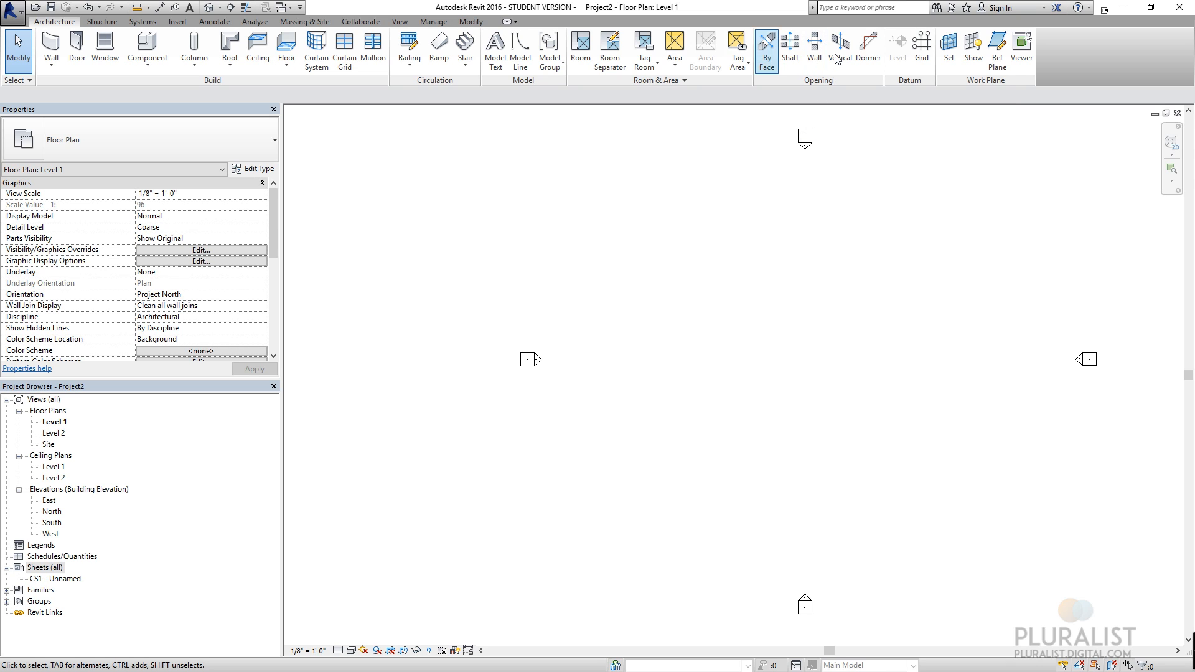
mouse_move(921, 48)
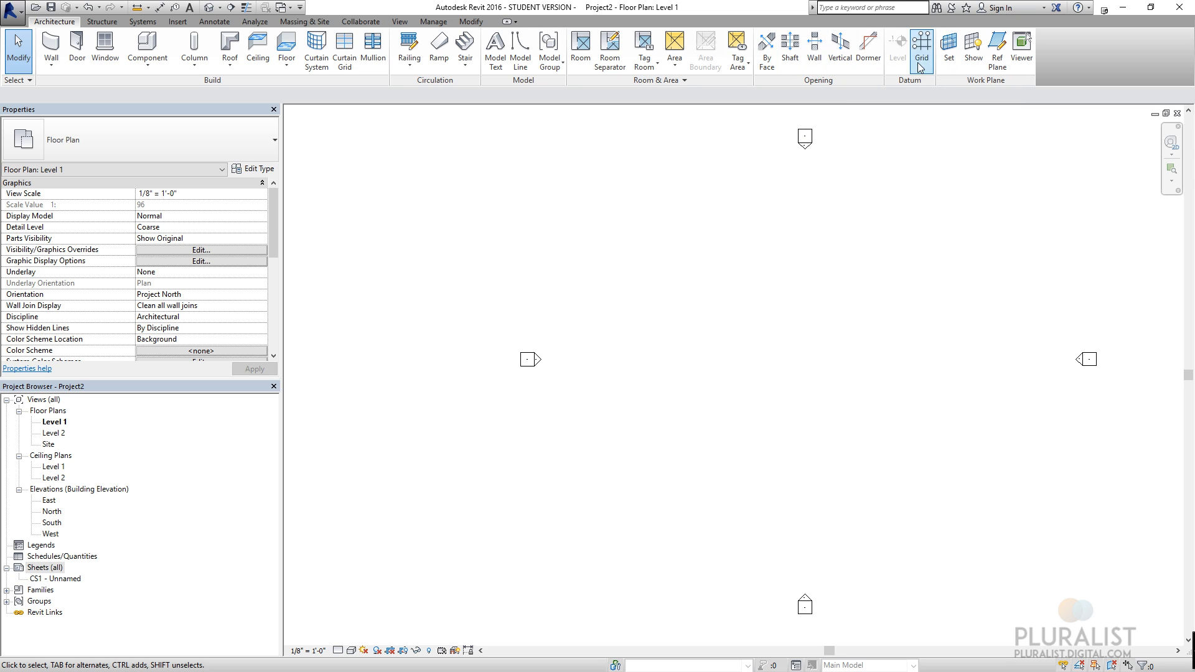
mouse_move(1026, 45)
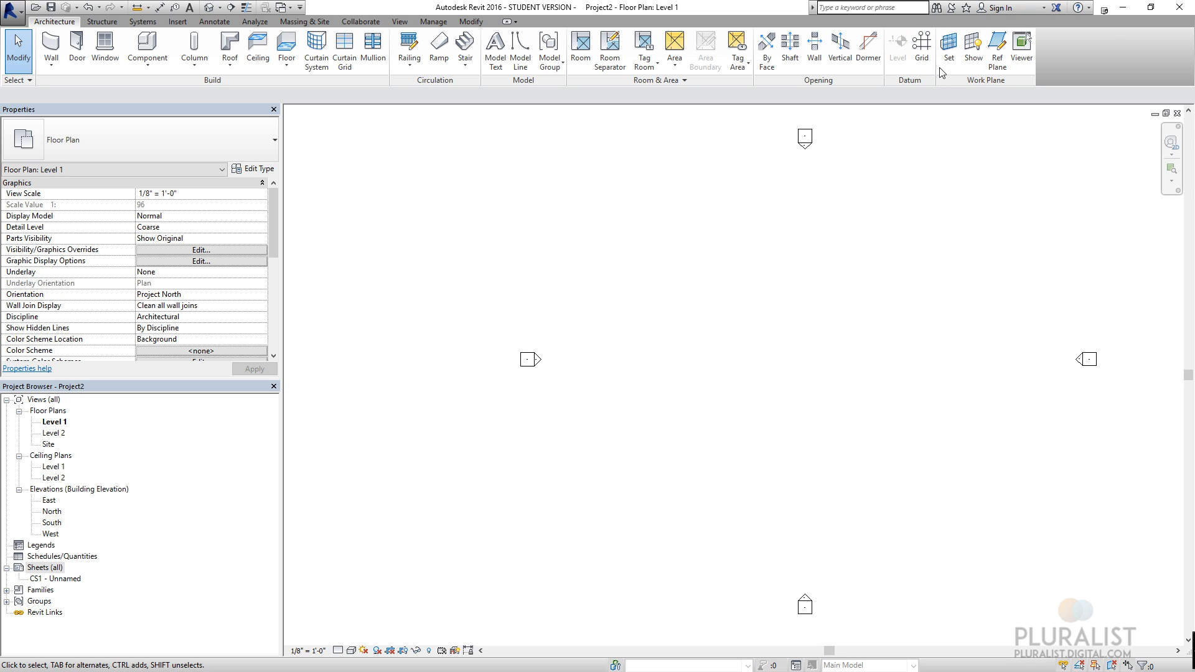
mouse_move(998, 44)
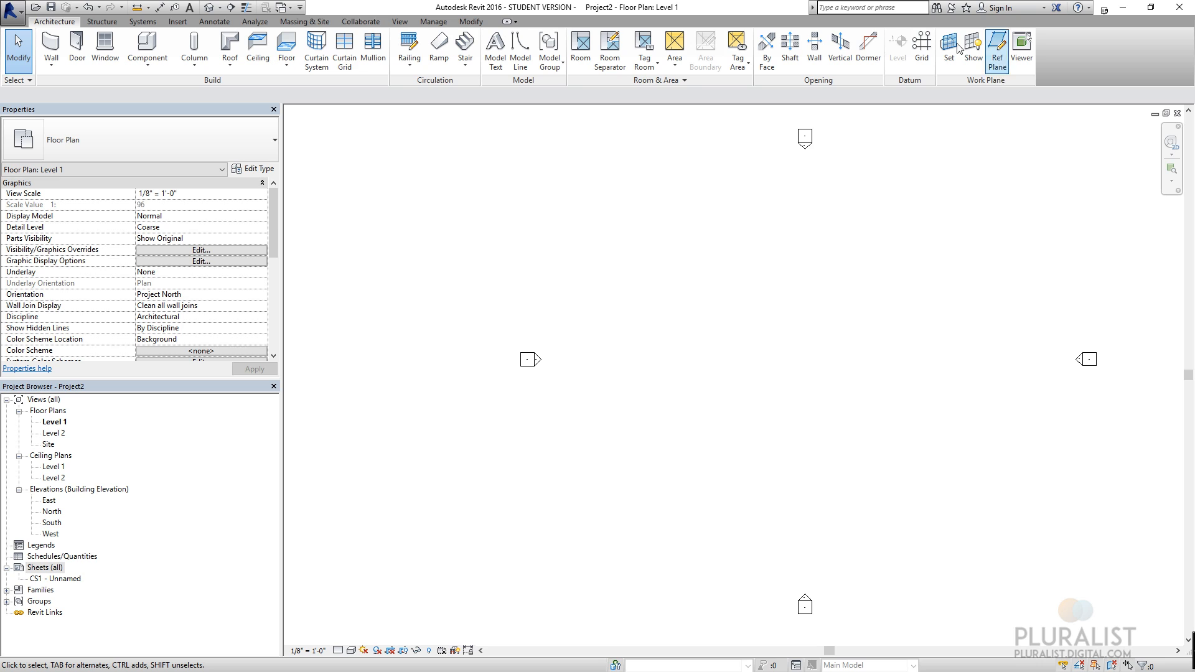
mouse_move(832, 153)
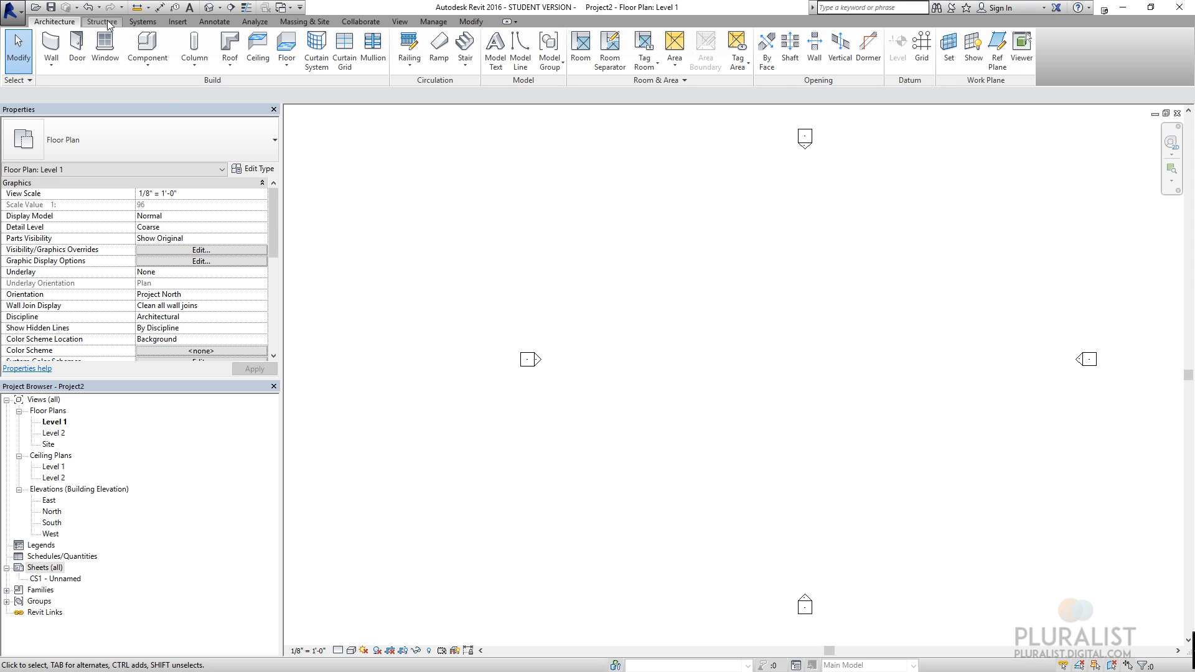
- Show the Structure ribbon tools for beams, columns, foundations and reinforcement
click(110, 20)
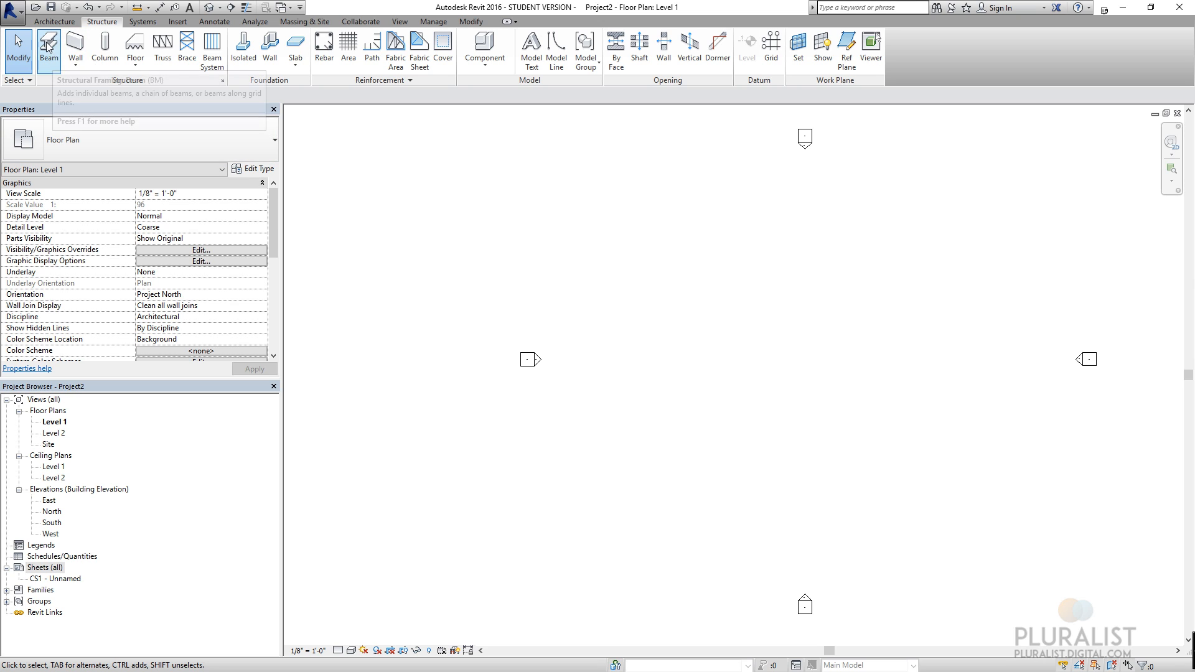
mouse_move(80, 92)
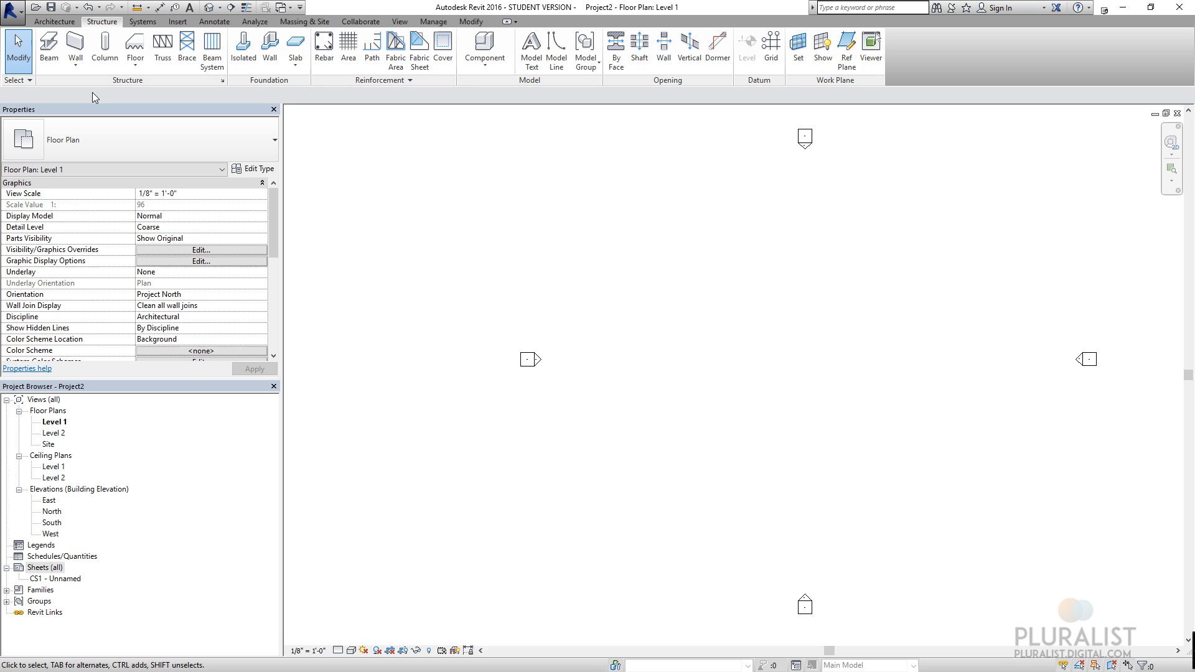
mouse_move(292, 103)
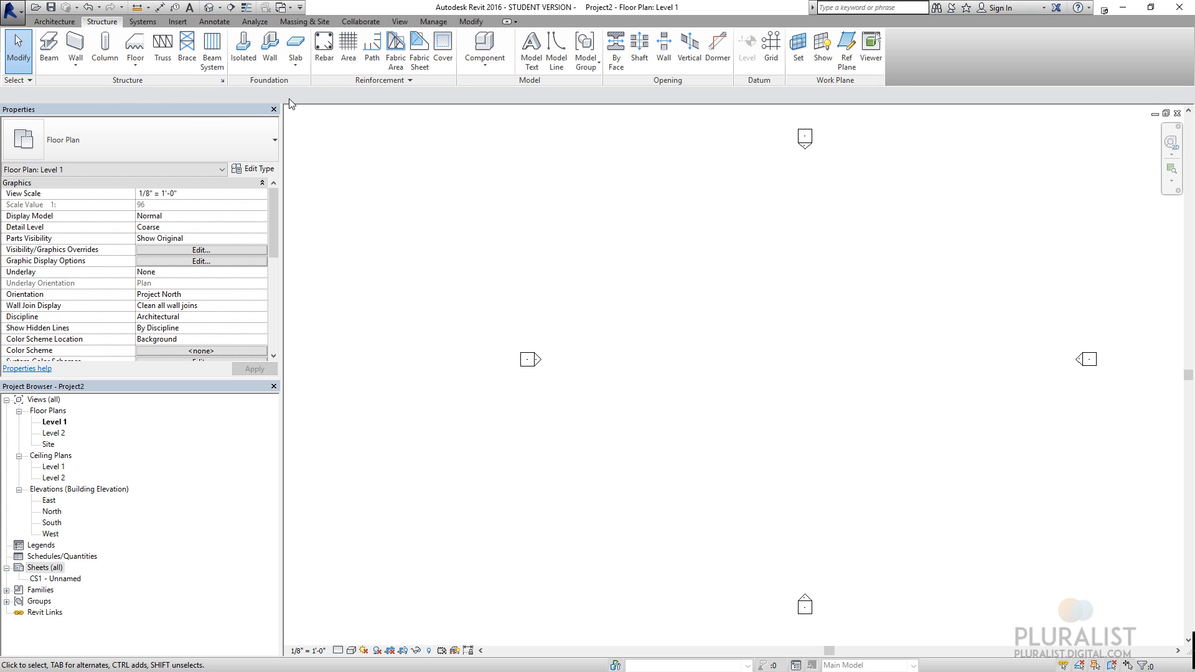
mouse_move(491, 120)
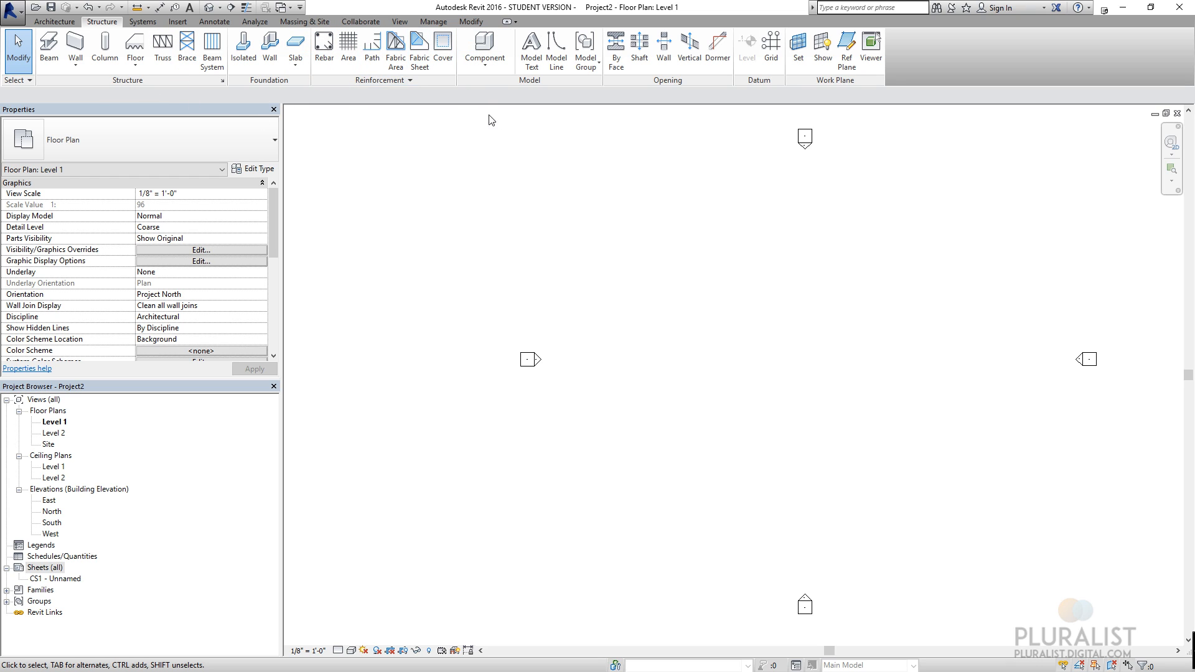
mouse_move(454, 99)
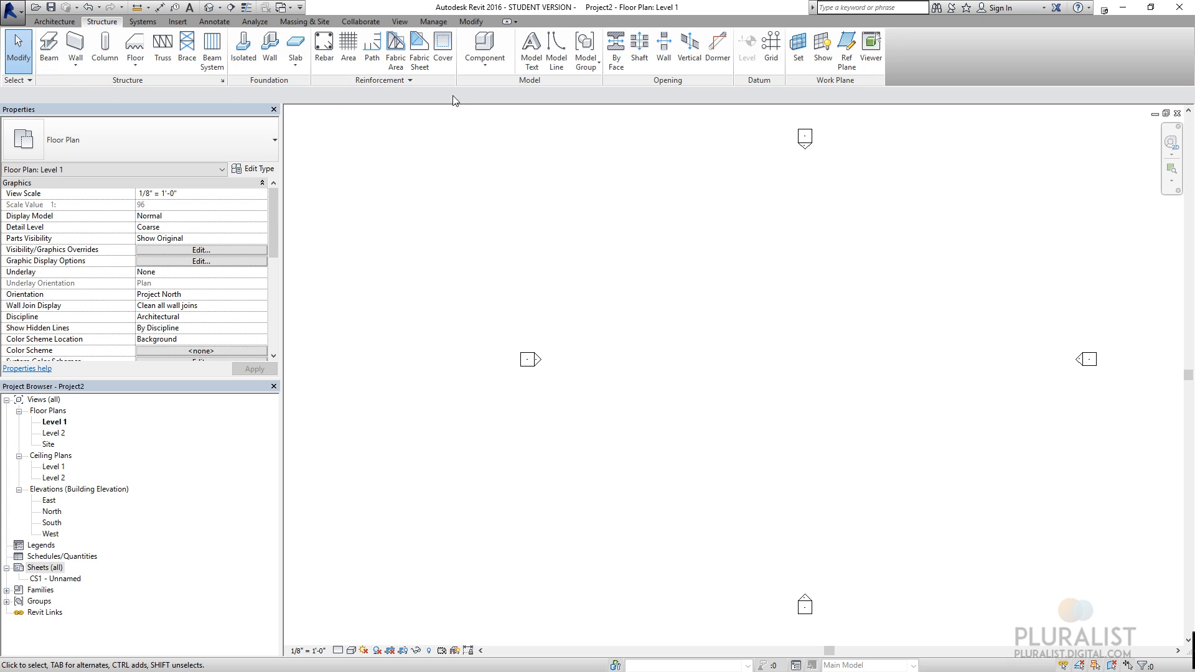
mouse_move(476, 84)
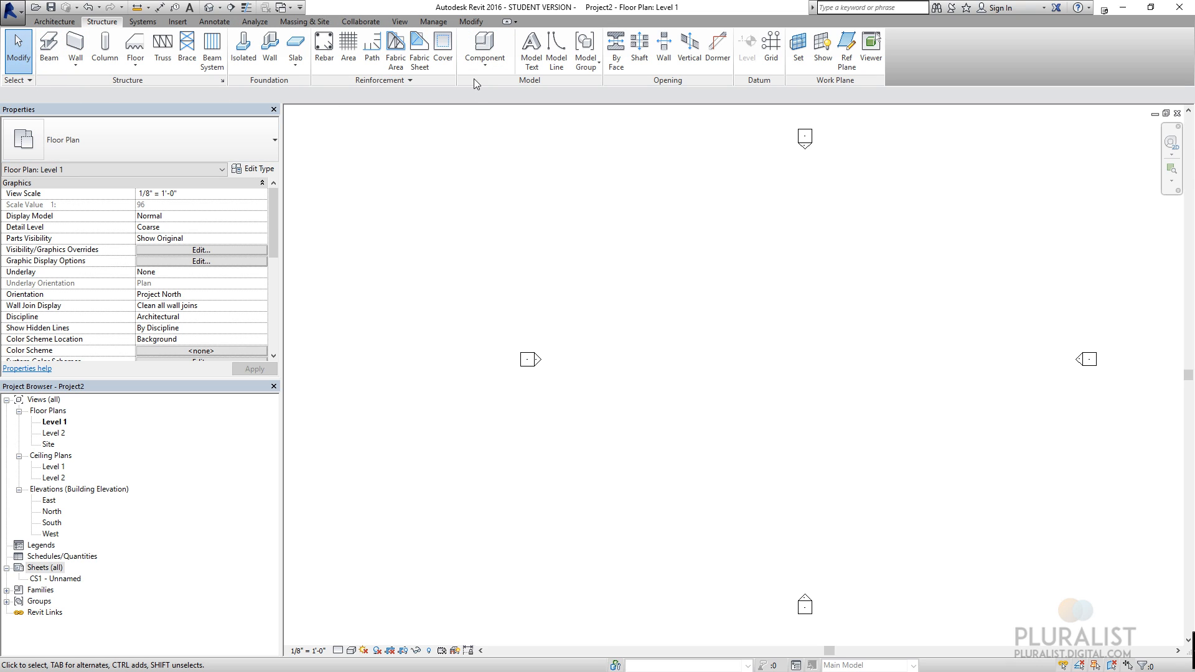
mouse_move(68, 112)
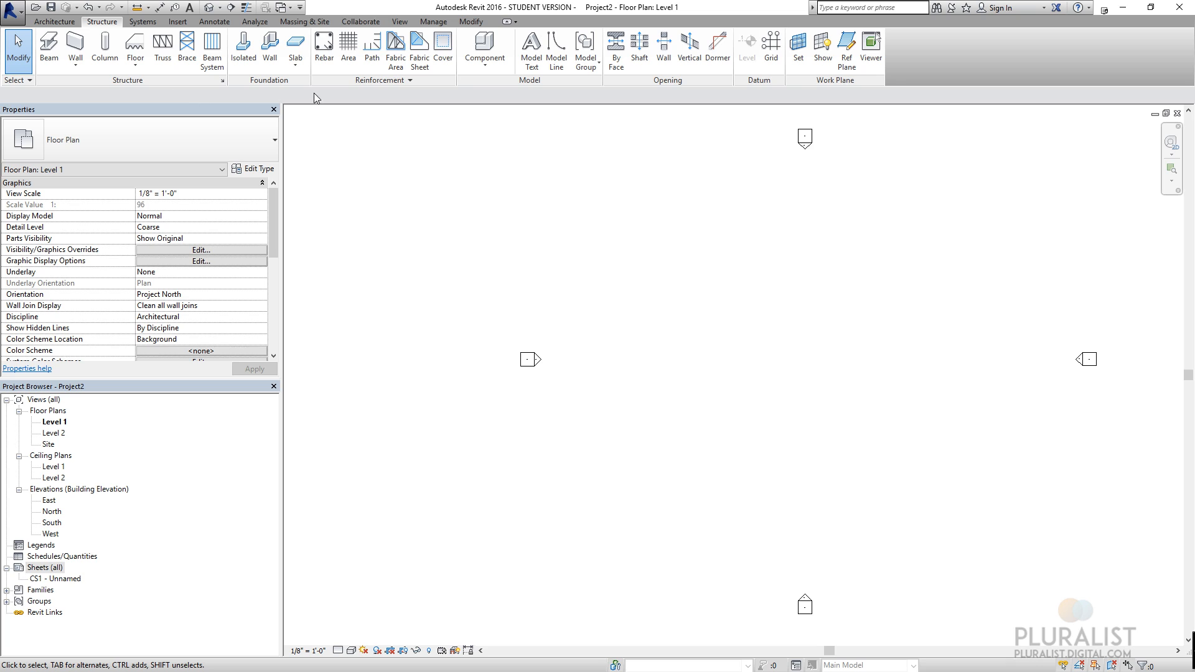
mouse_move(406, 22)
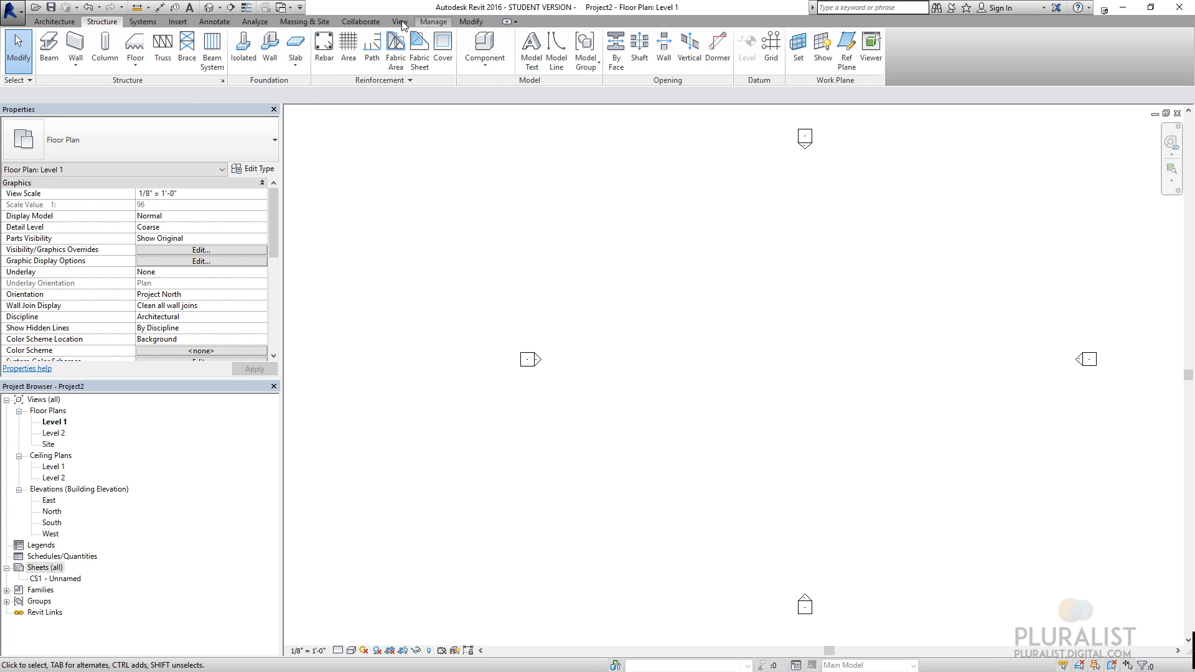
mouse_move(612, 179)
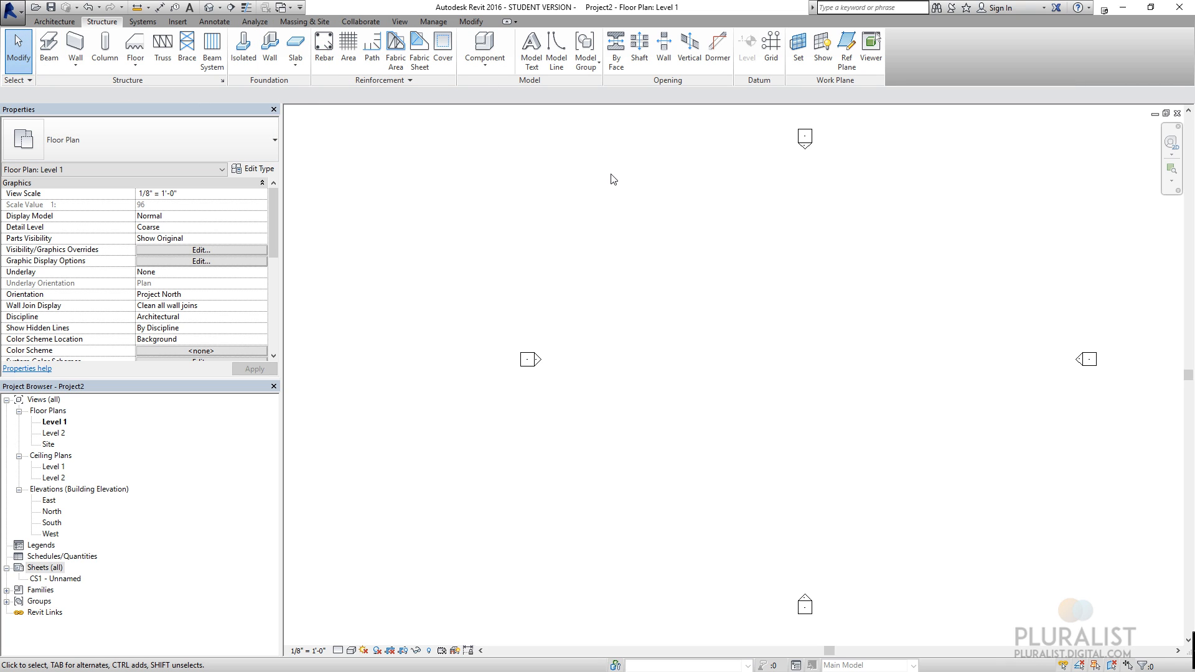
mouse_move(832, 371)
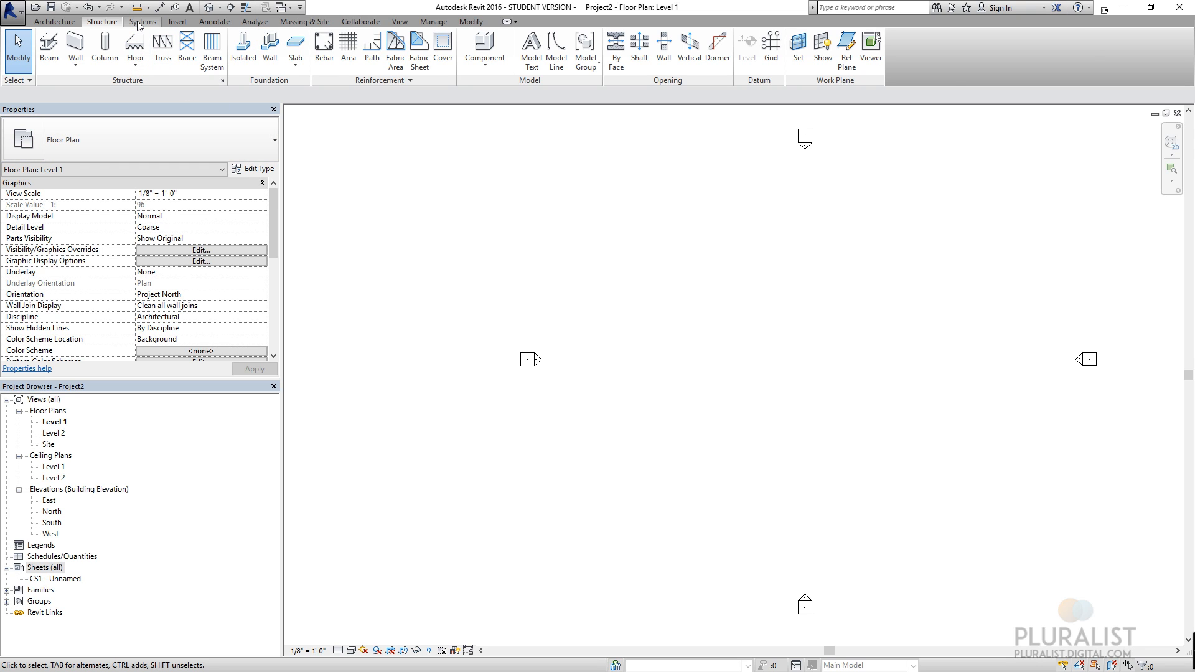
- Show the Systems ribbon tools for HVAC ducts, plumbing pipes and electrical equipment
click(144, 23)
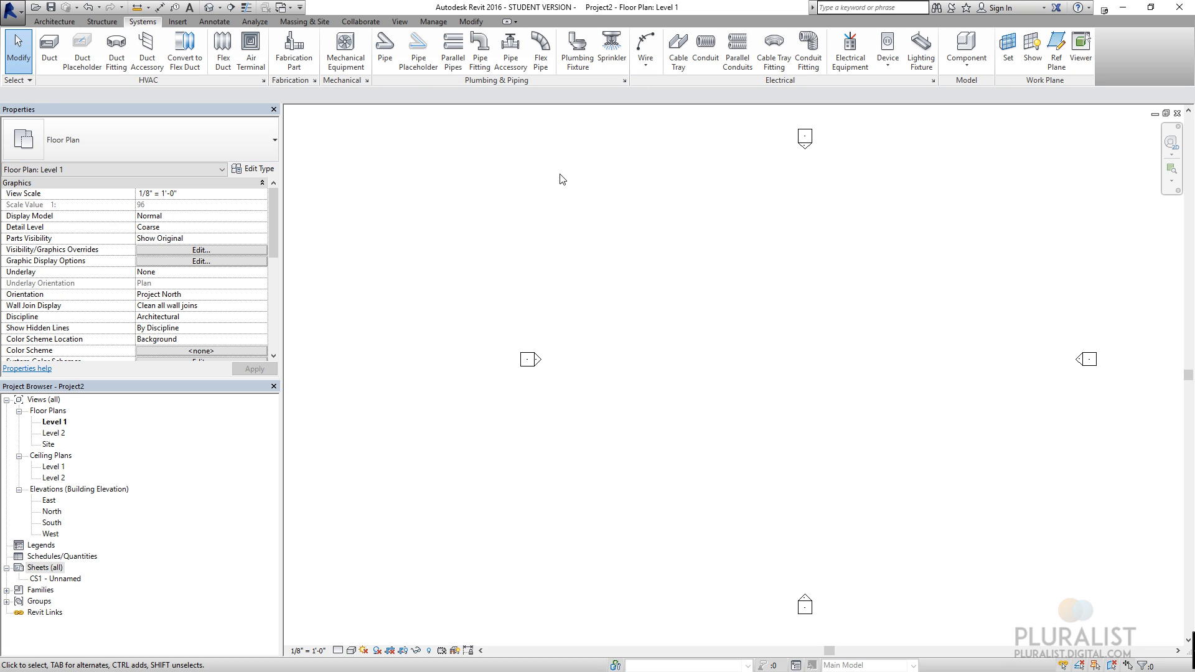
mouse_move(565, 176)
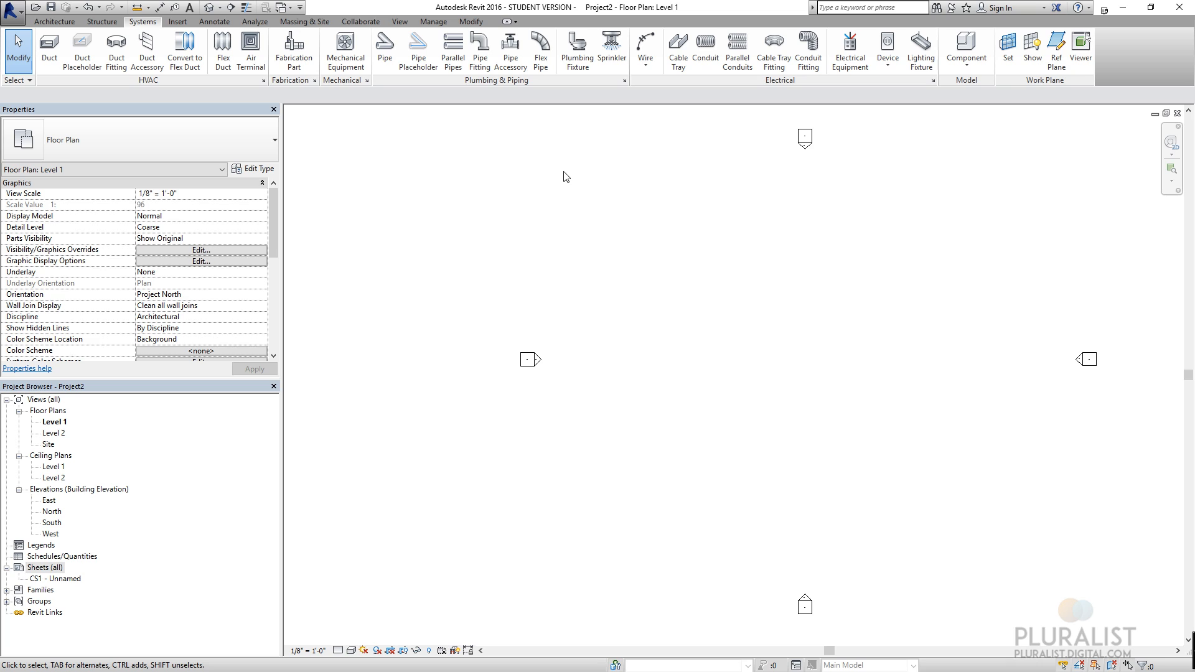
mouse_move(481, 168)
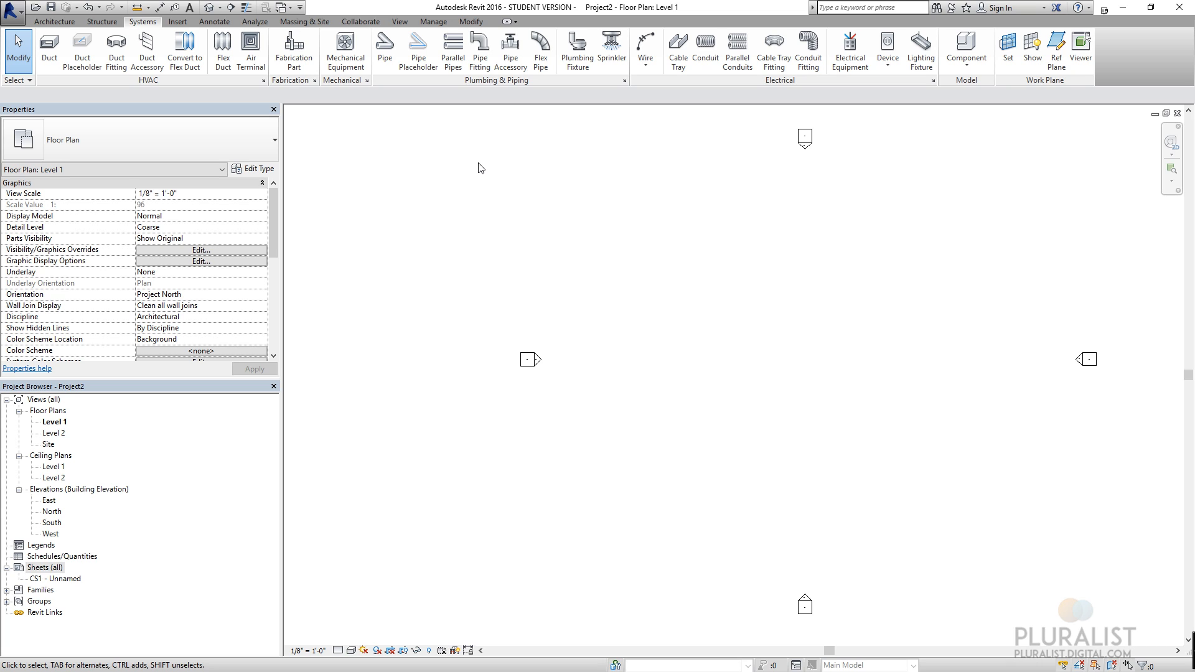
mouse_move(664, 207)
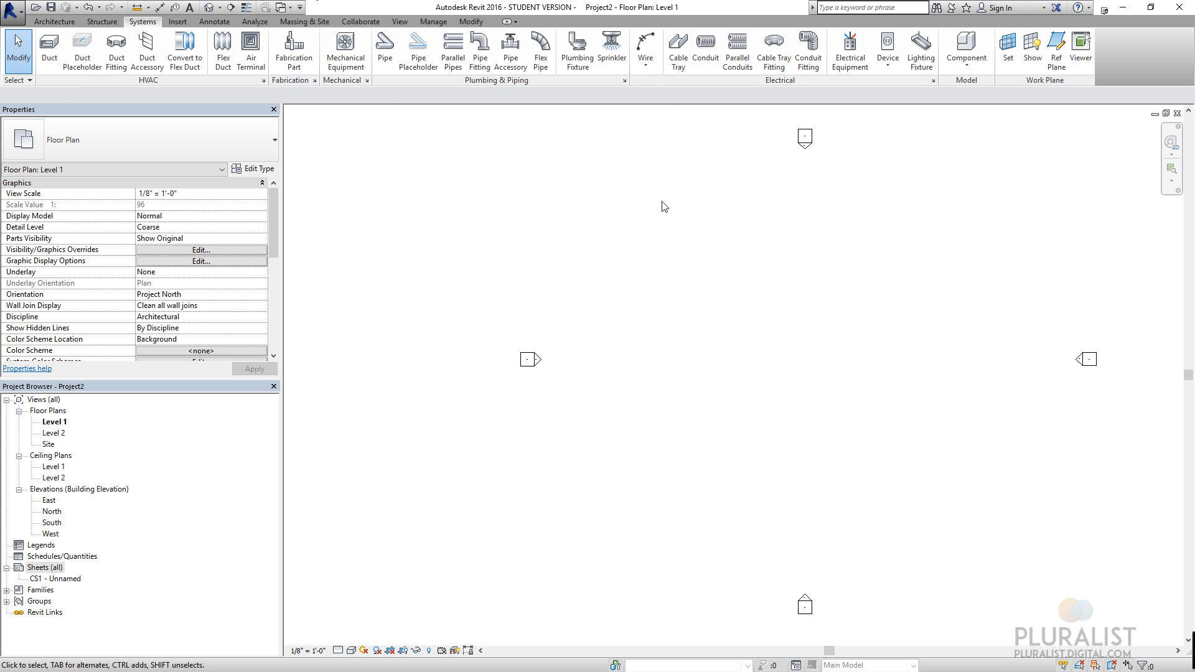
mouse_move(463, 125)
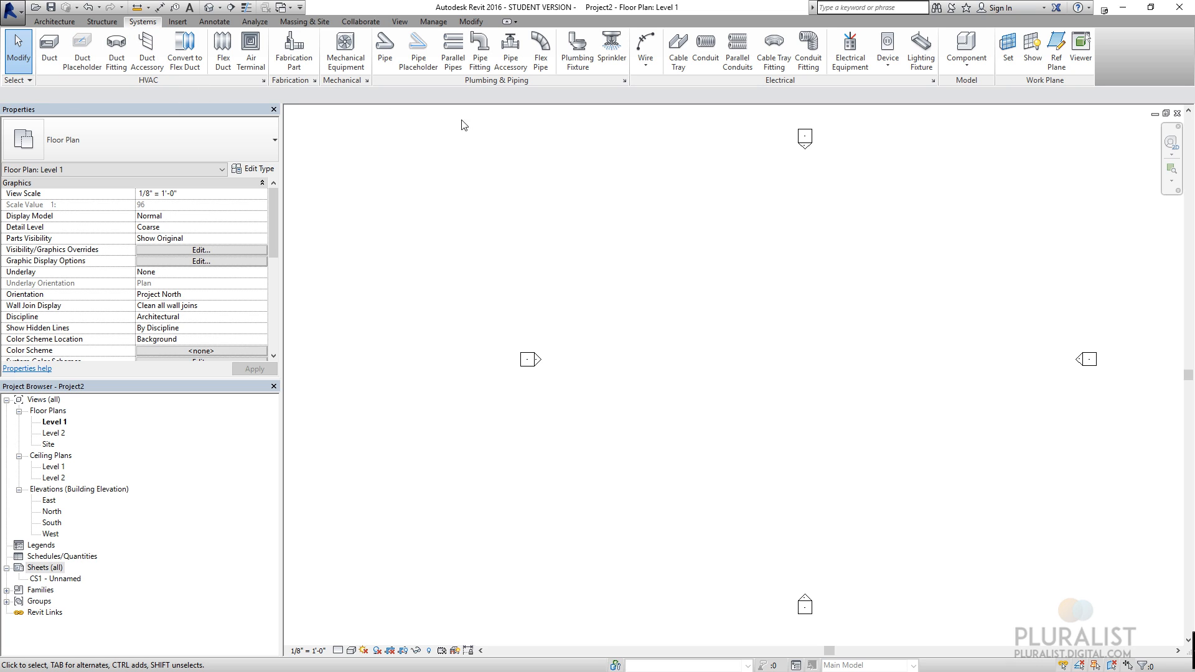
mouse_move(509, 87)
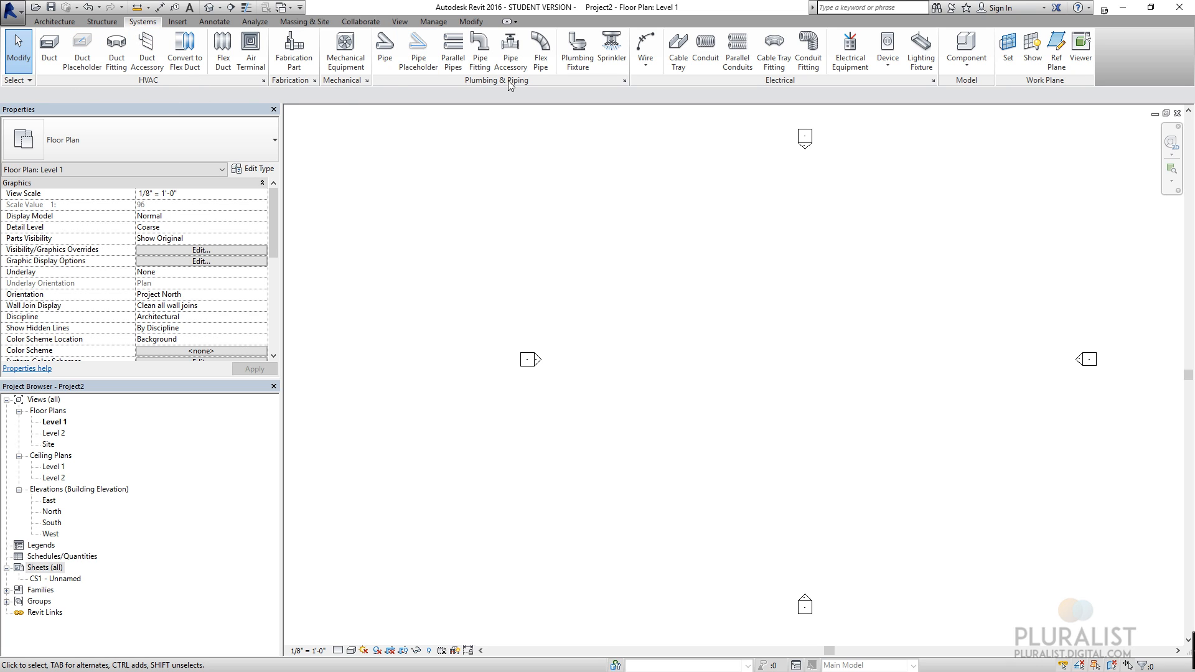
mouse_move(587, 126)
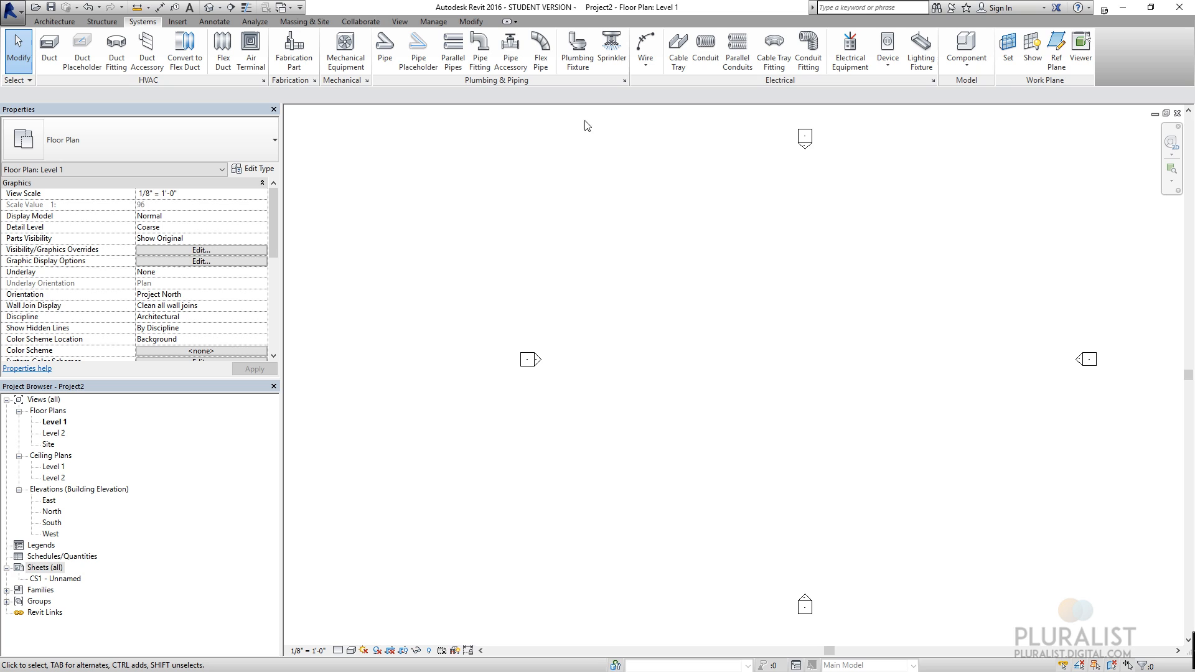
mouse_move(588, 119)
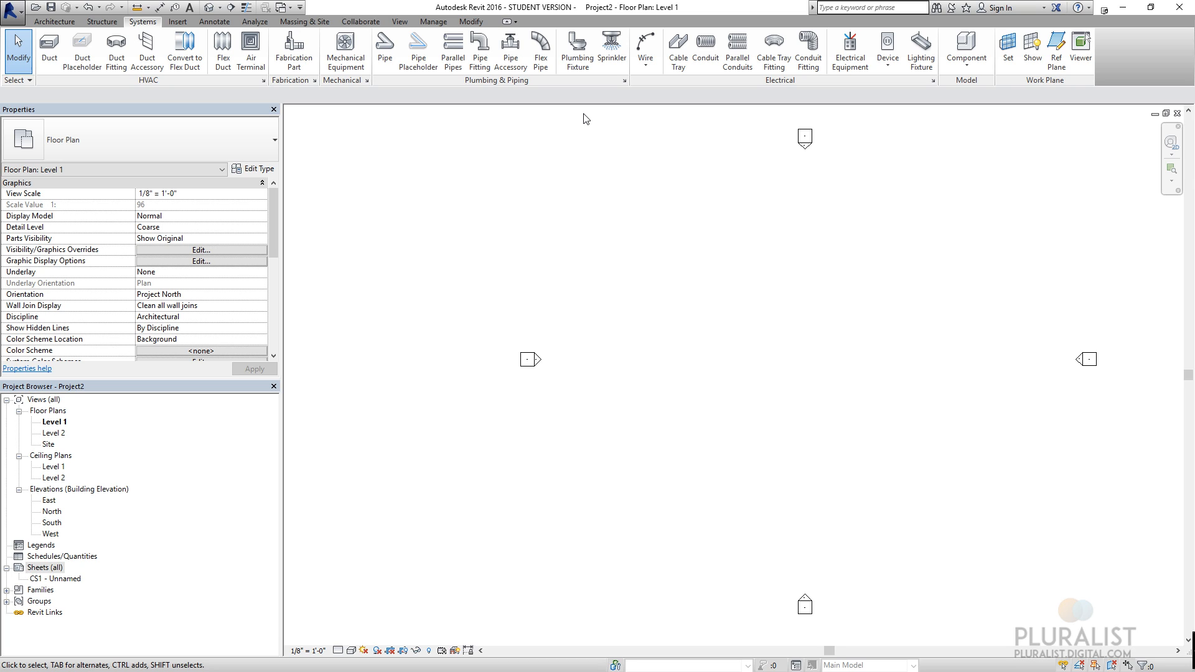
mouse_move(487, 168)
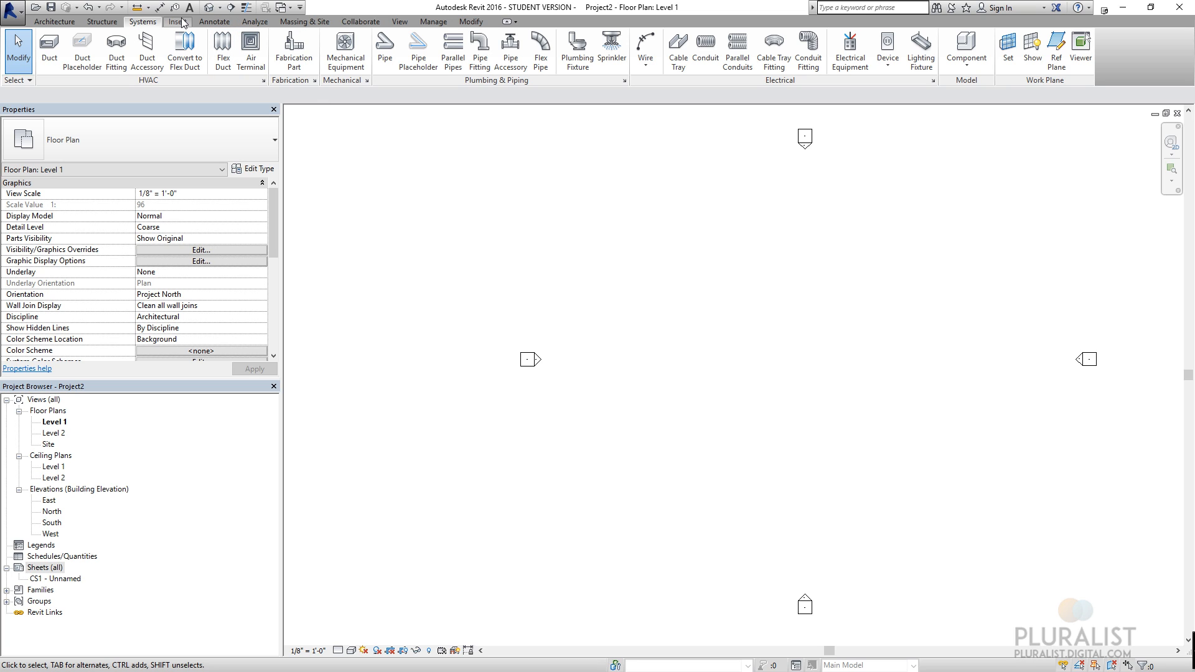
mouse_move(180, 21)
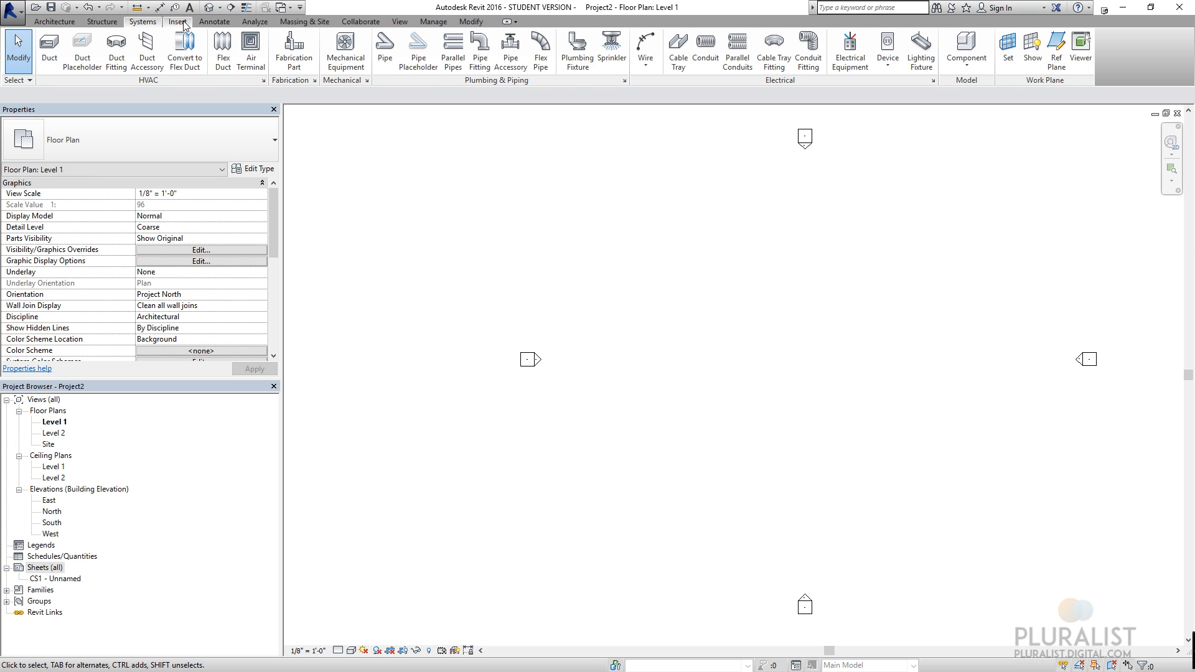
- Show the Insert ribbon tools for Link Revit, Link CAD, Import CAD and Load Family
click(179, 22)
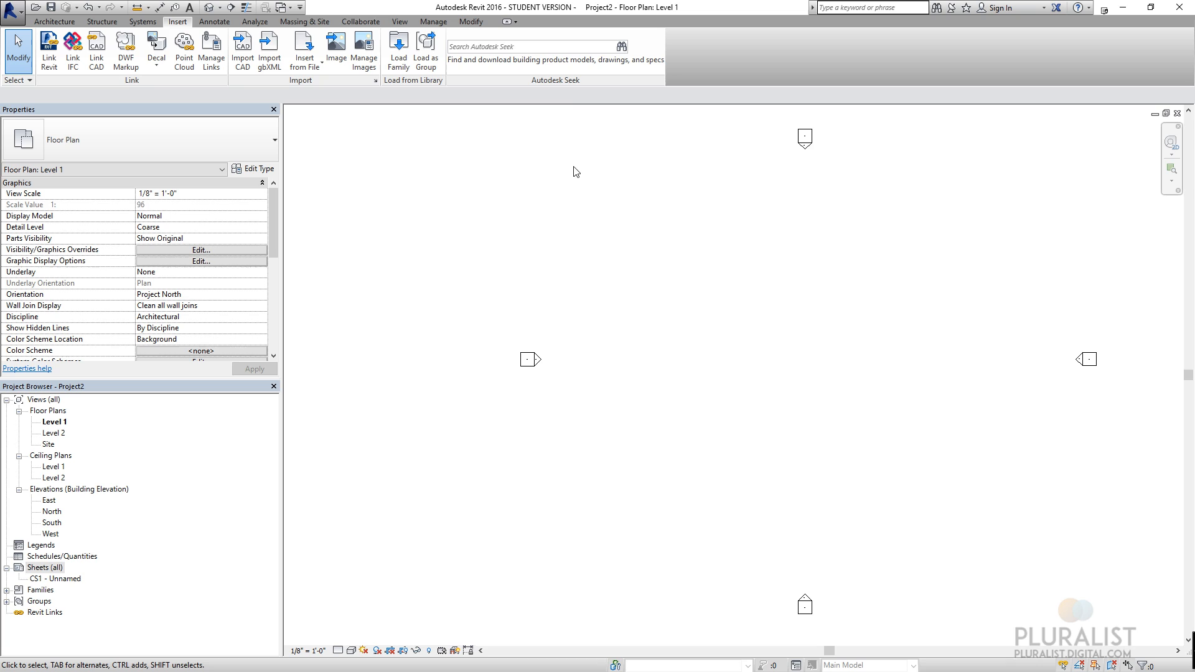
mouse_move(473, 247)
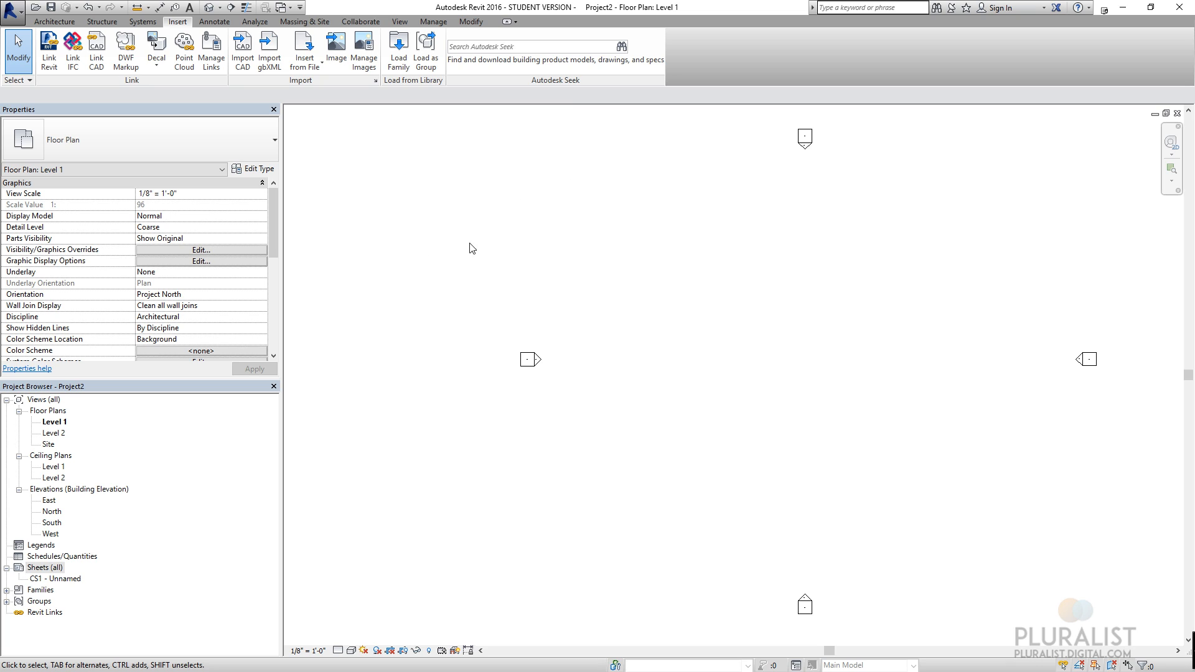
mouse_move(873, 329)
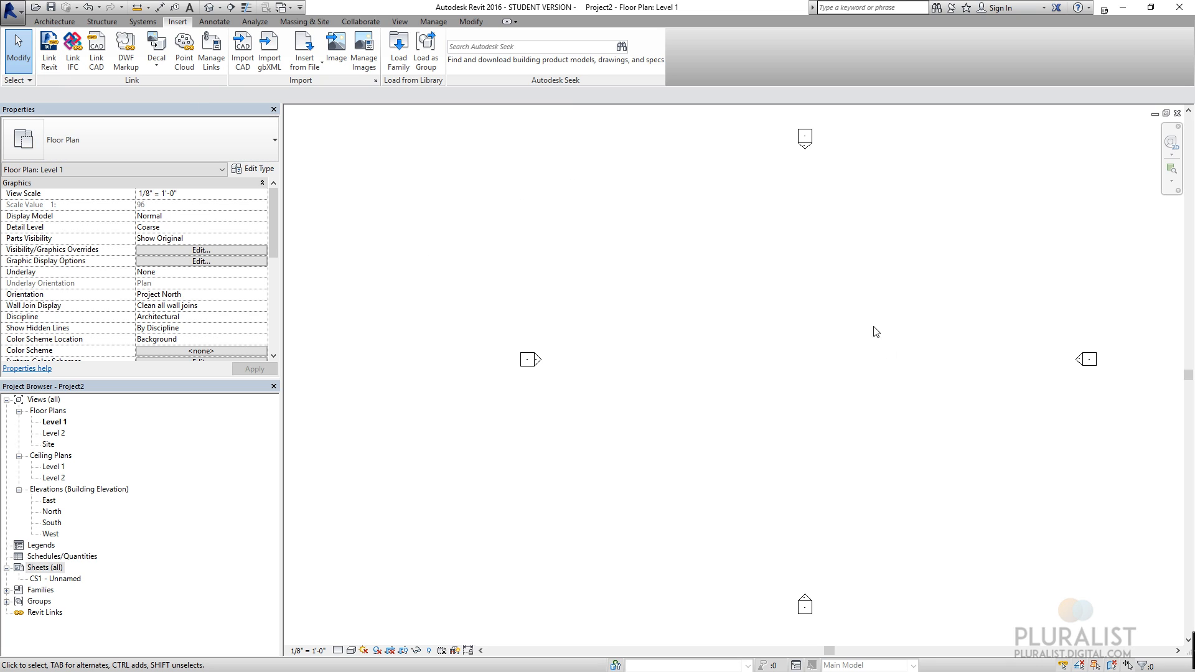
mouse_move(46, 50)
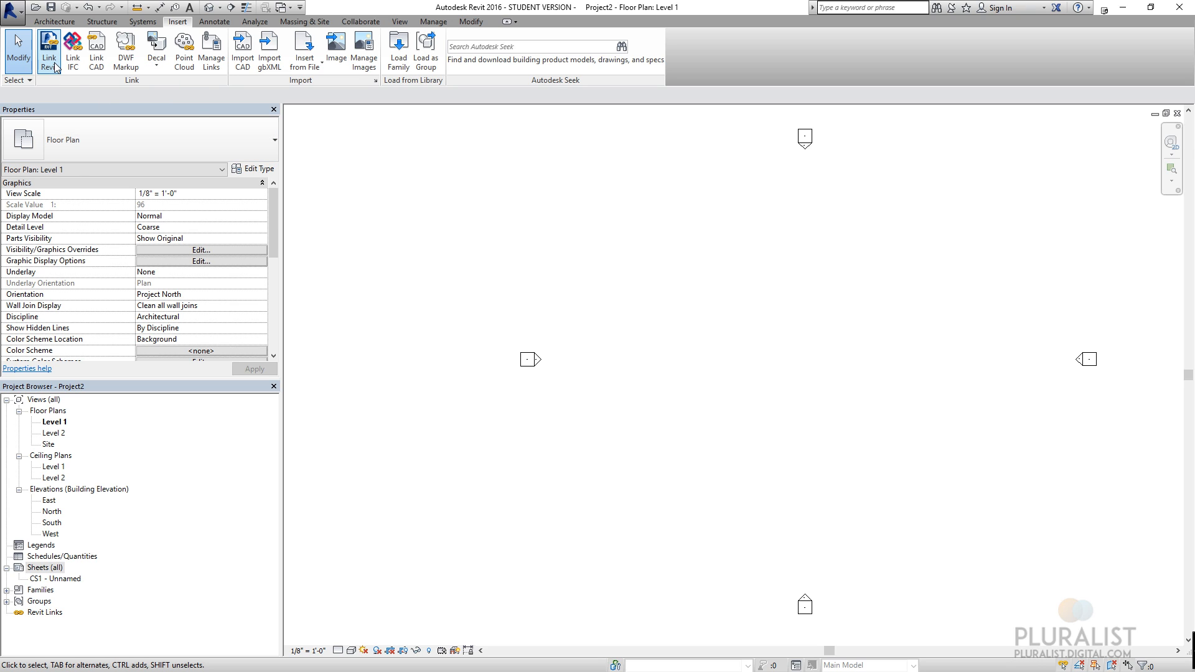
mouse_move(45, 50)
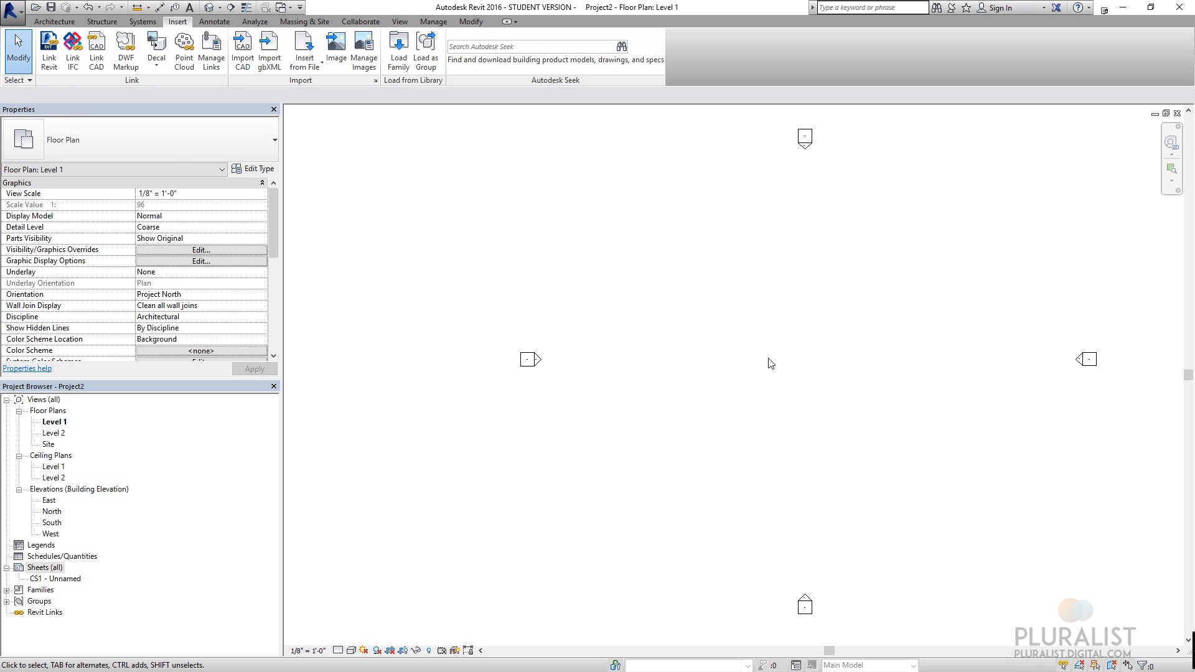
mouse_move(97, 49)
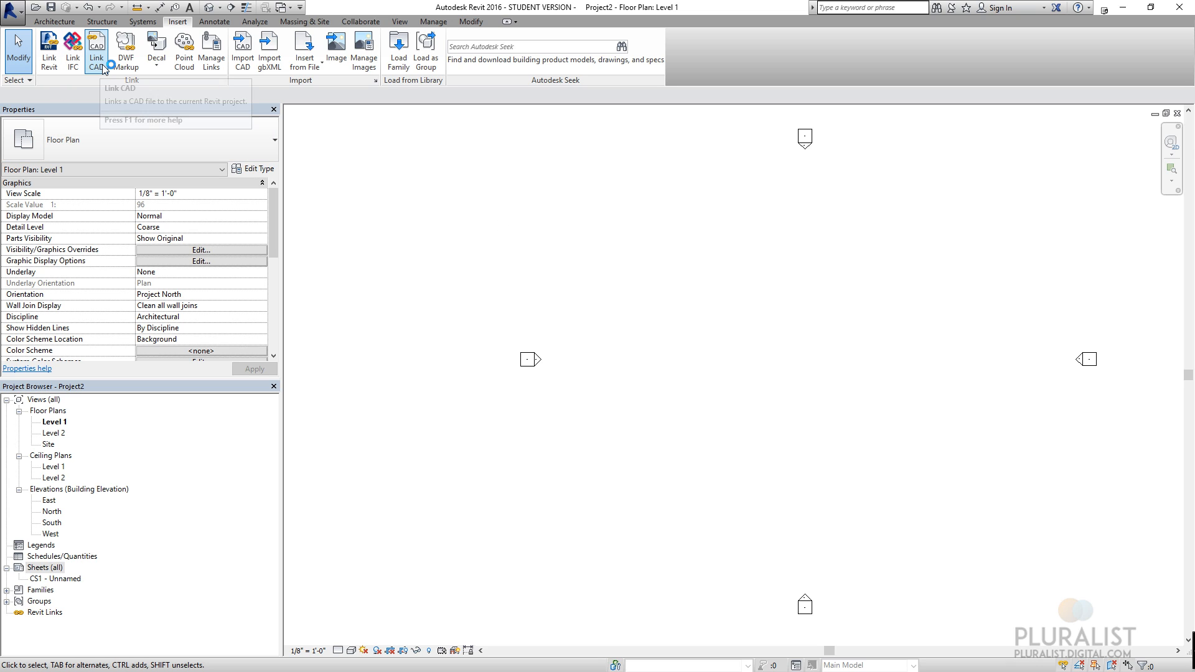
mouse_move(109, 65)
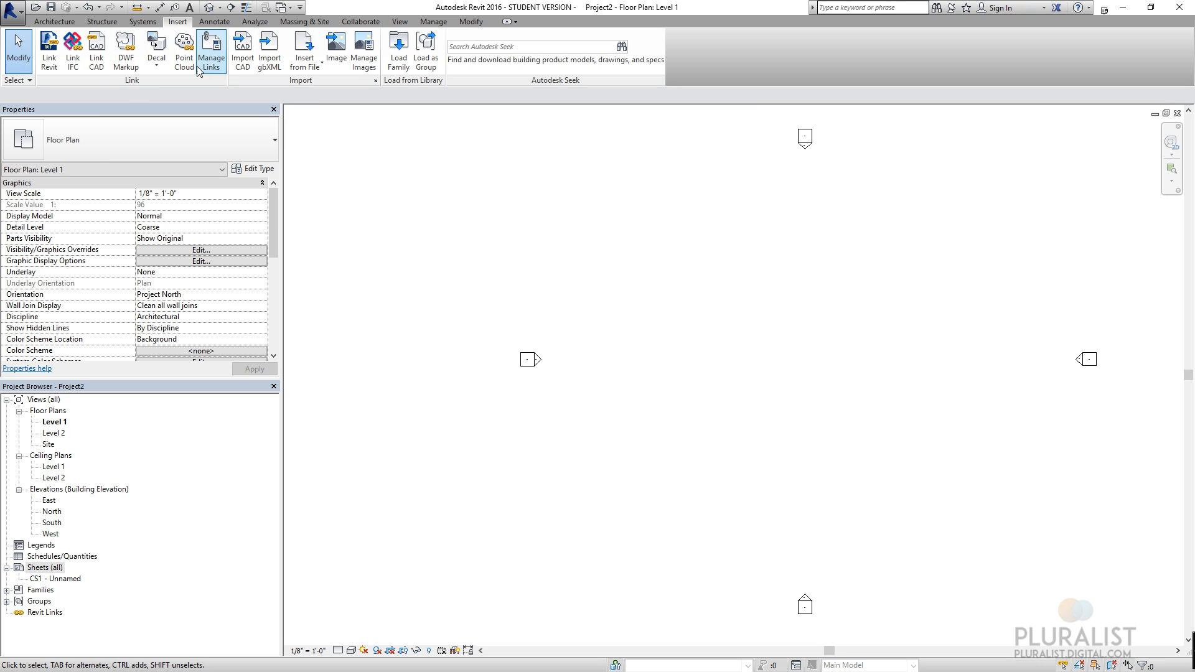
mouse_move(241, 45)
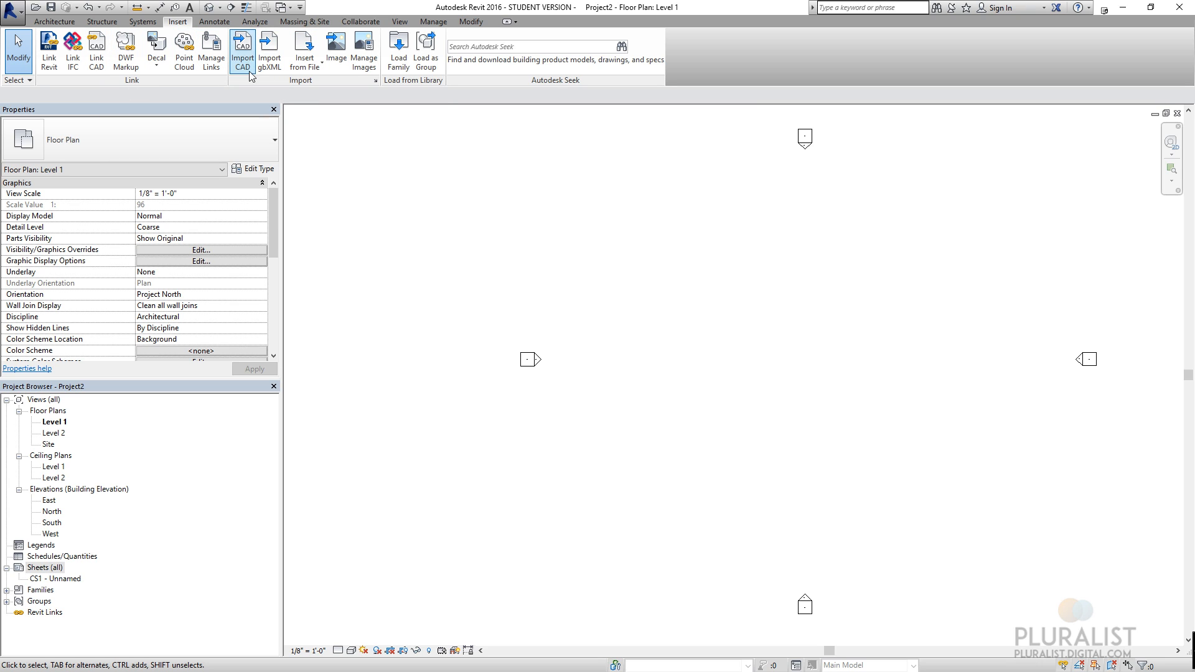
mouse_move(96, 52)
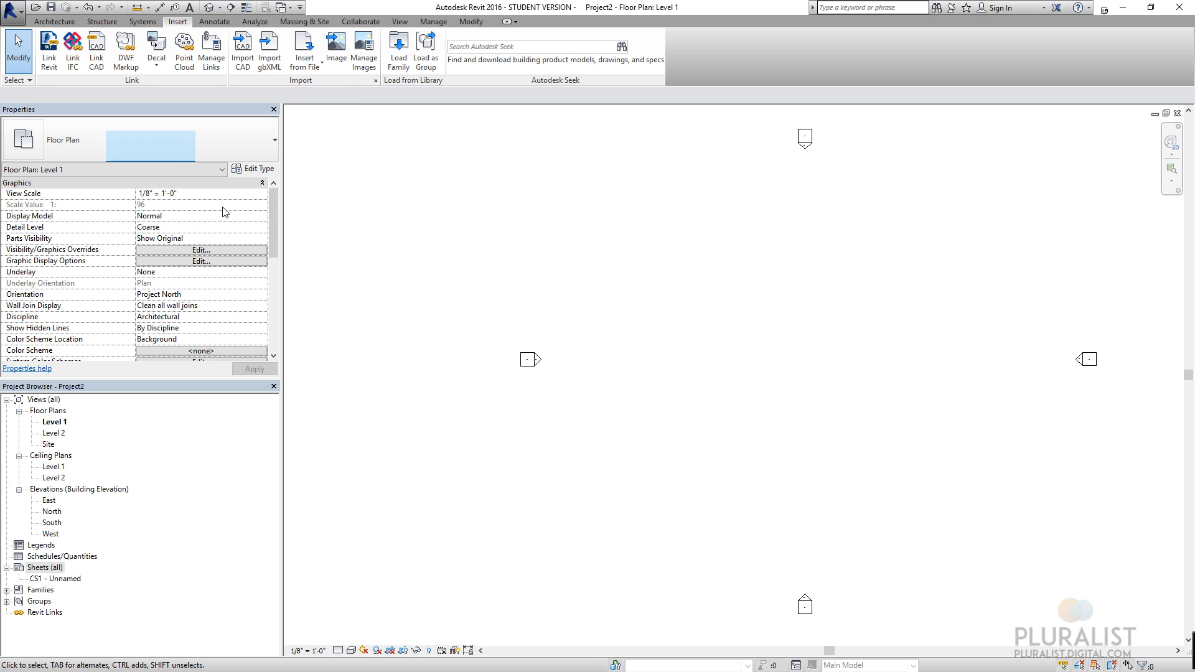
mouse_move(244, 62)
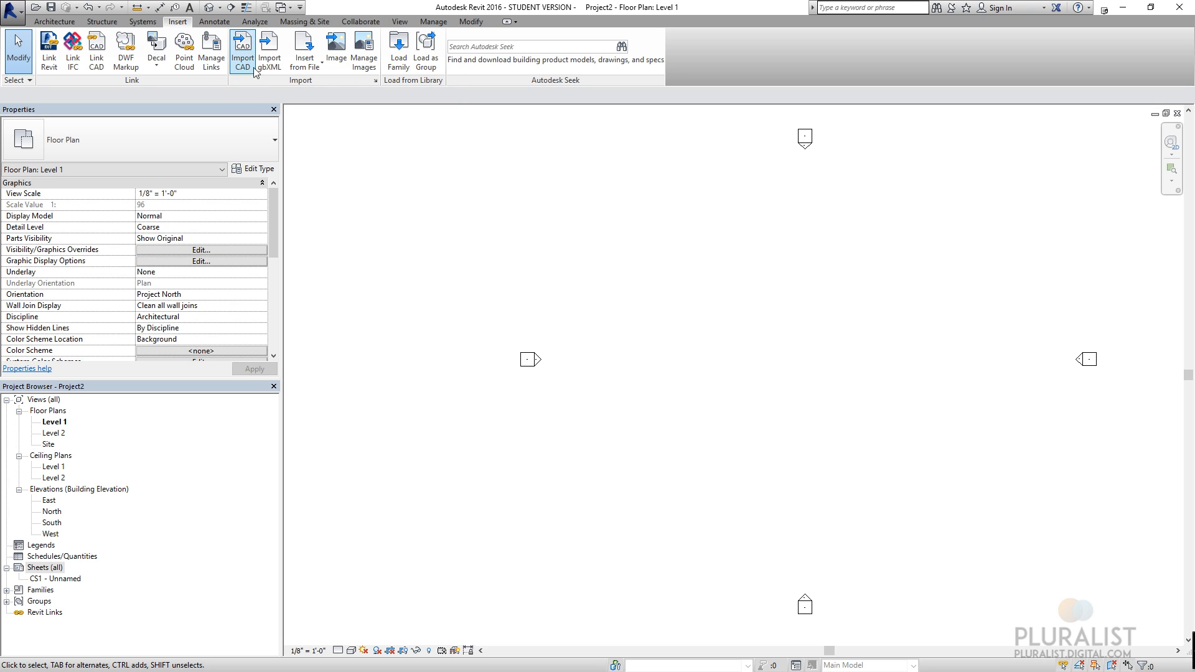
mouse_move(239, 44)
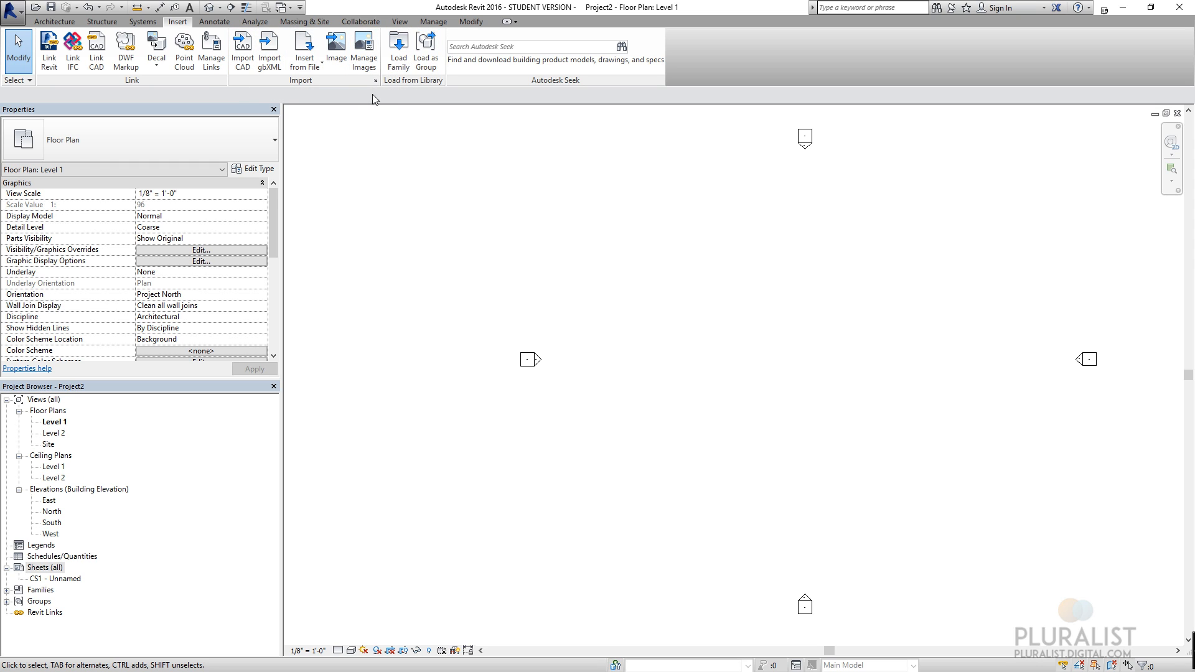
mouse_move(426, 50)
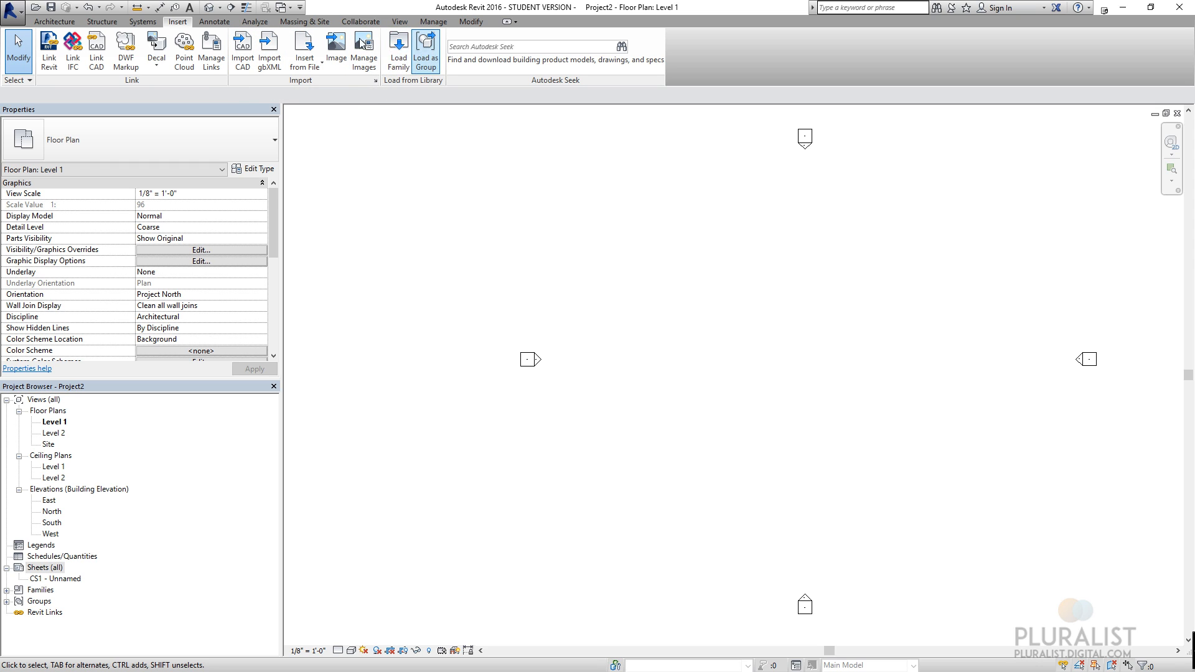
click(216, 21)
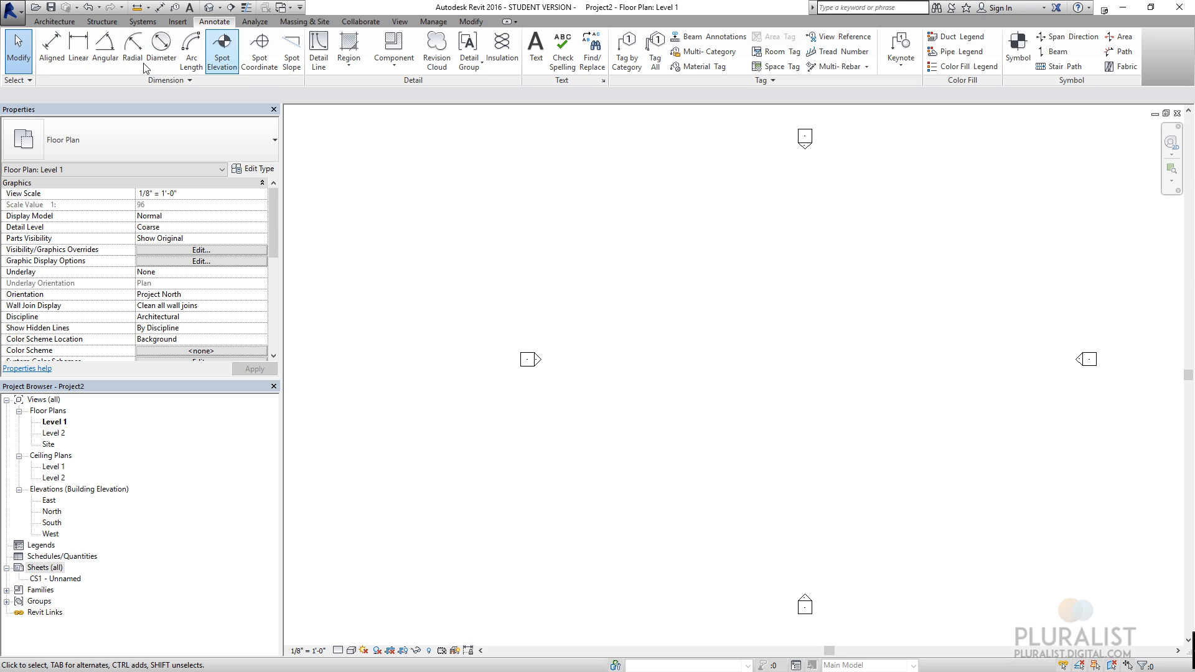
mouse_move(503, 47)
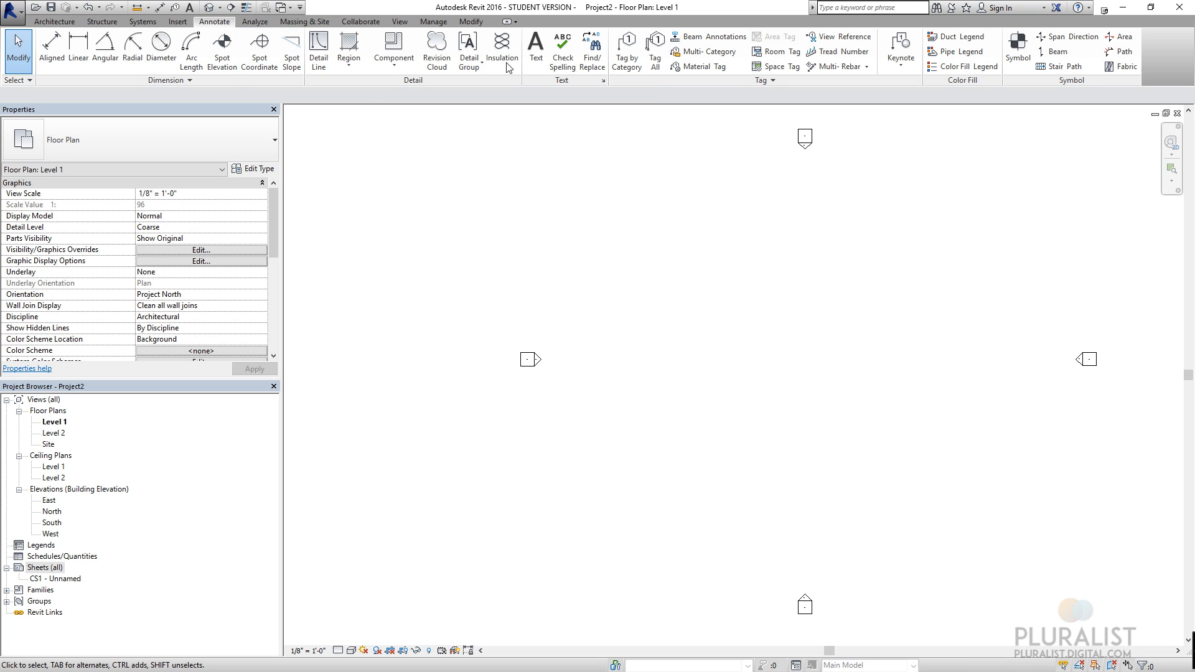
click(503, 49)
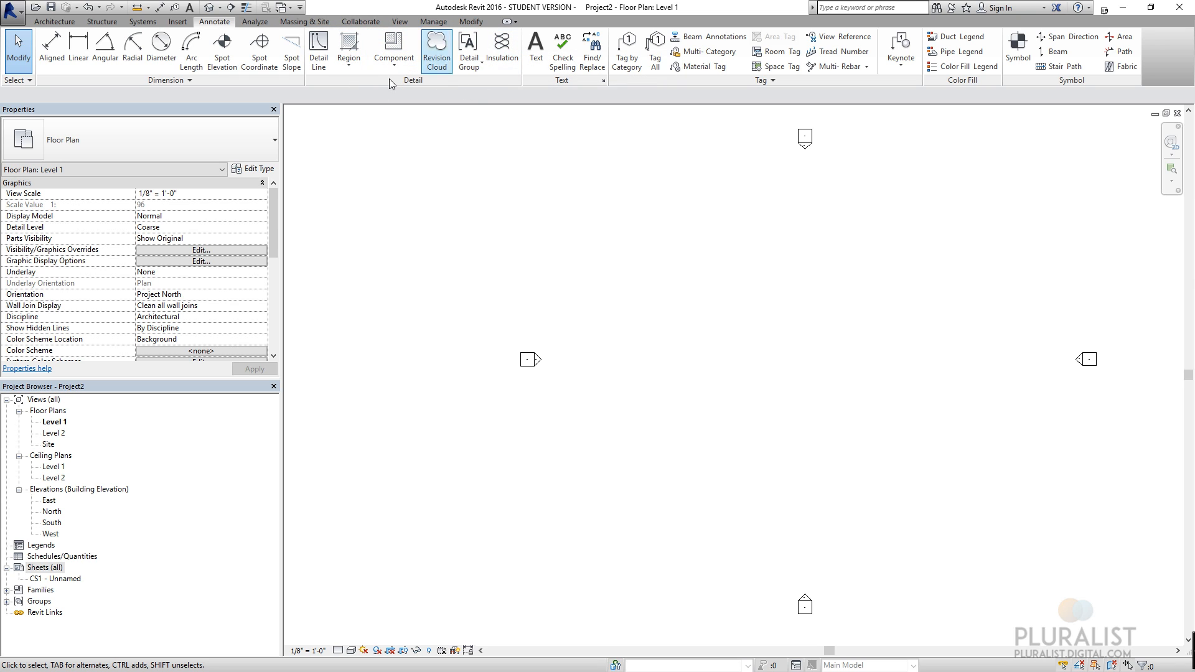
mouse_move(349, 41)
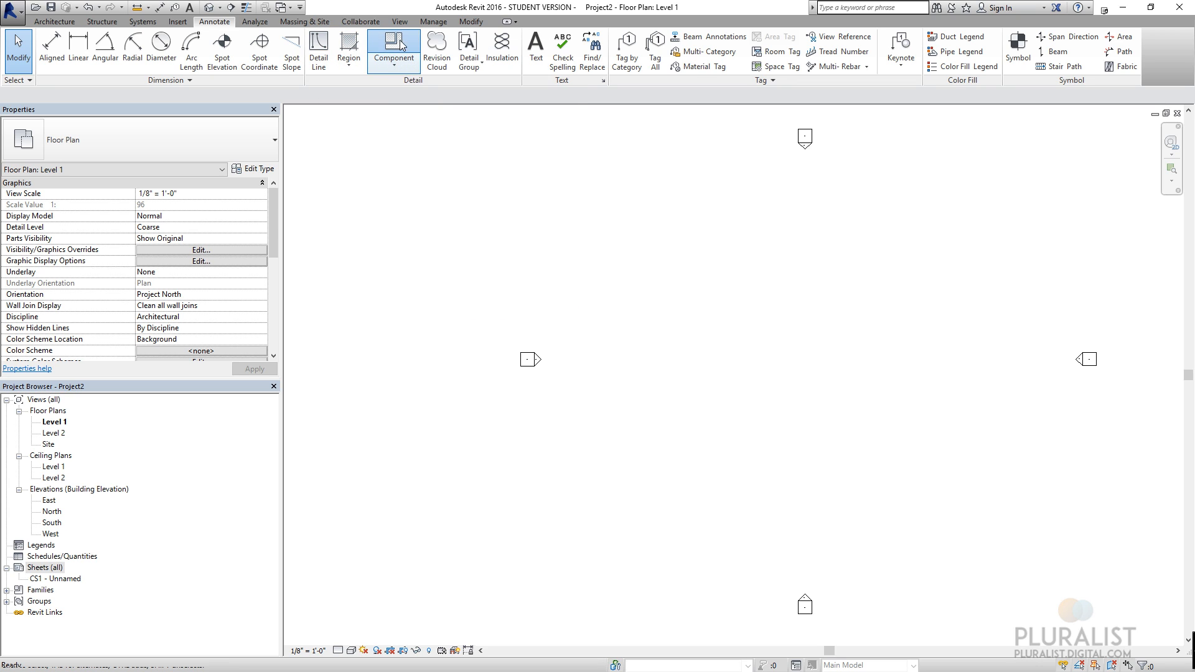
click(393, 44)
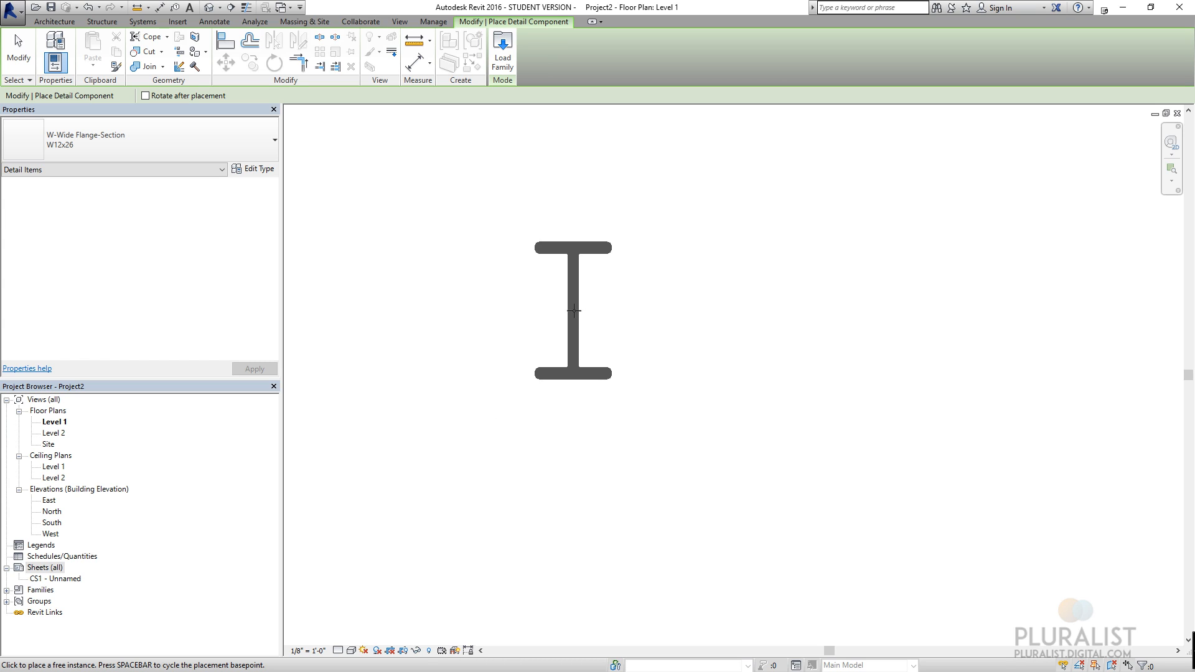
mouse_move(614, 341)
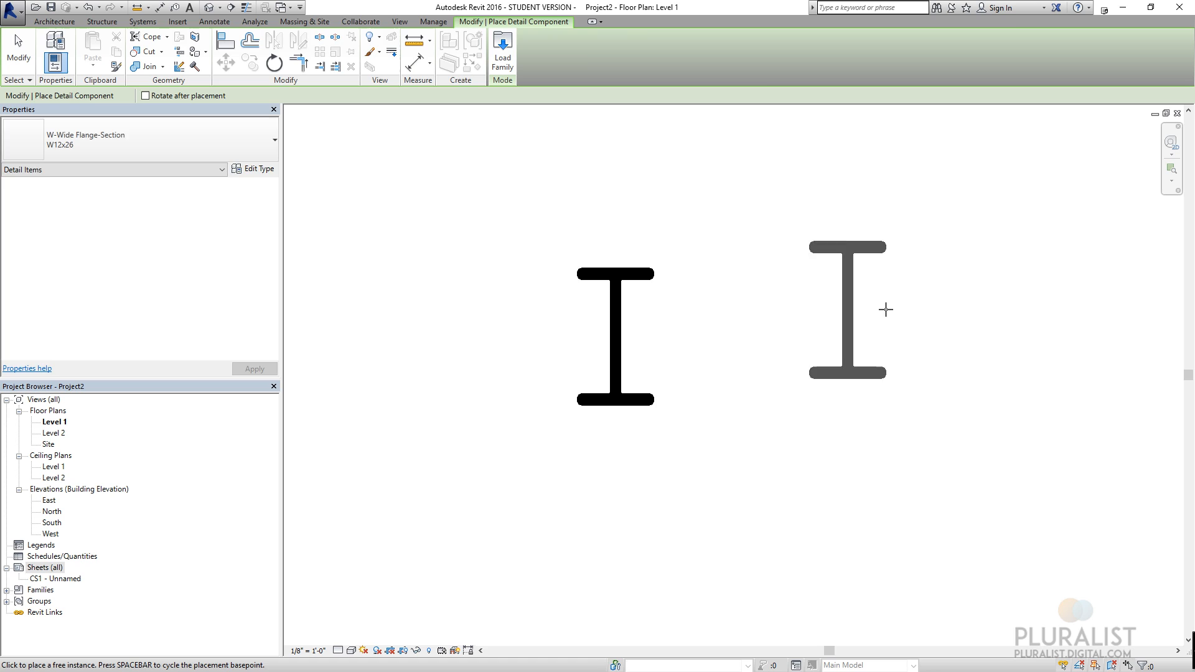
- Finish placing the W12x26 wide-flange detail component, leaving the Annotate tools shown
click(219, 20)
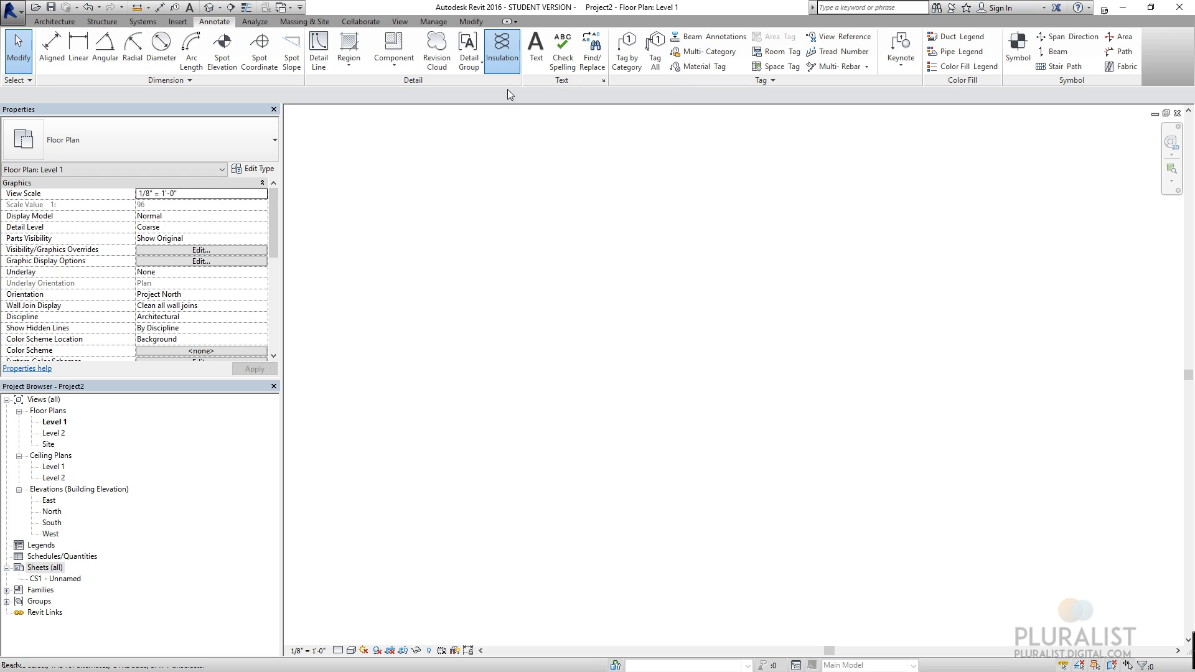
click(506, 47)
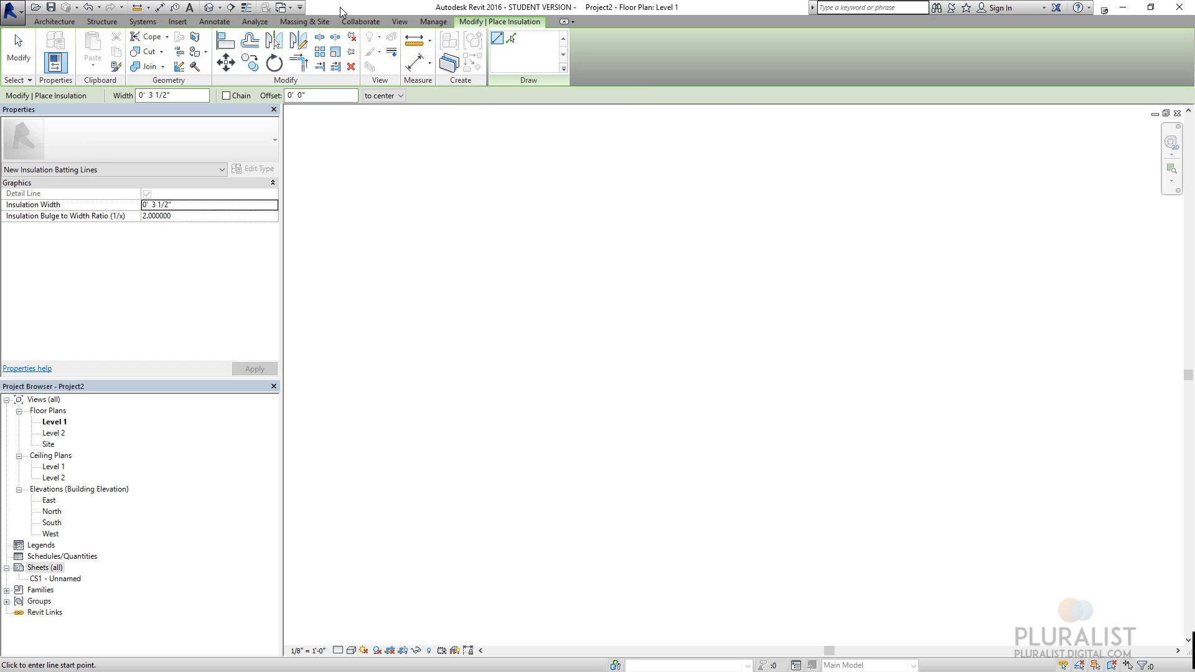
click(223, 20)
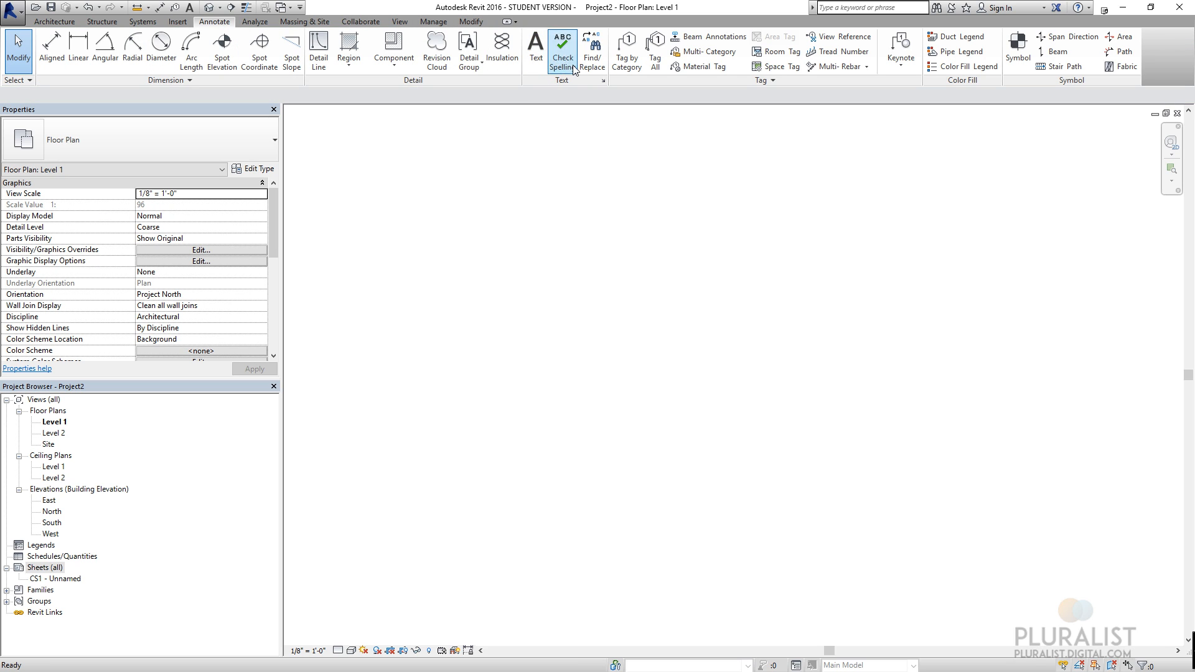
click(536, 49)
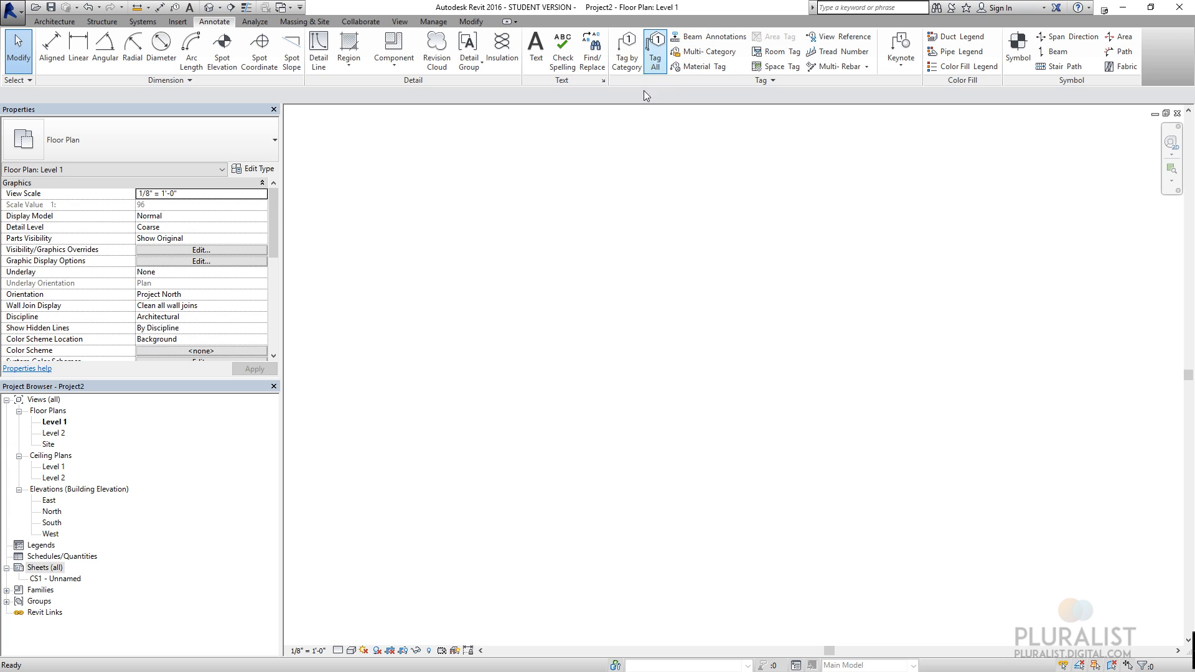
mouse_move(658, 59)
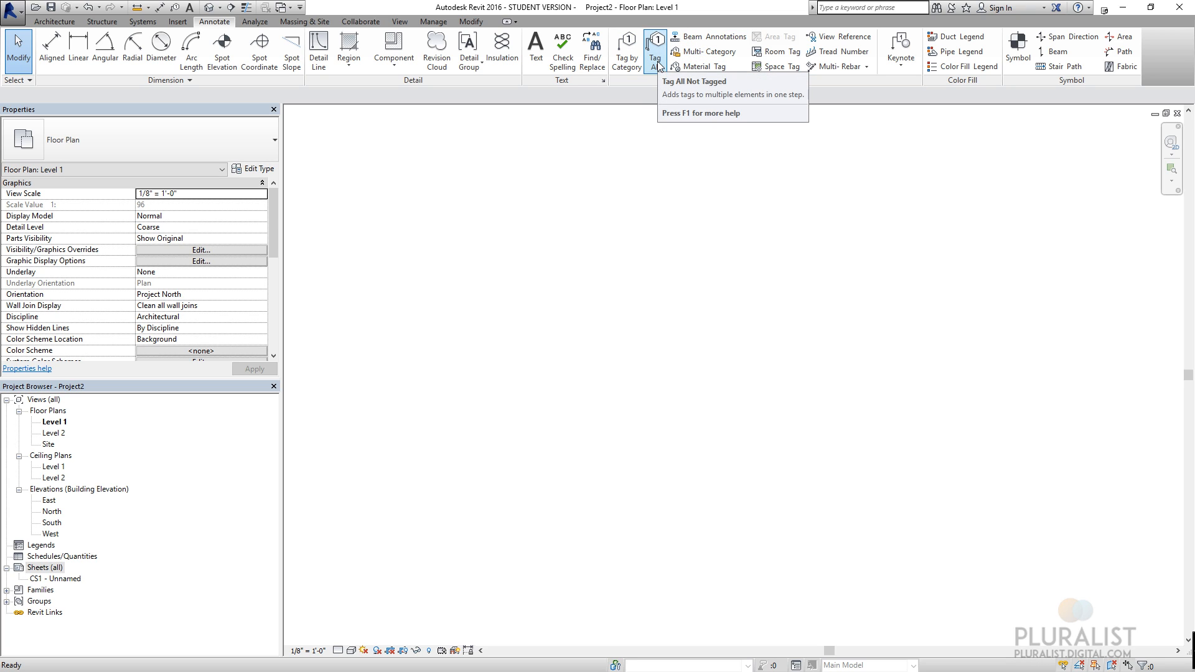
mouse_move(650, 106)
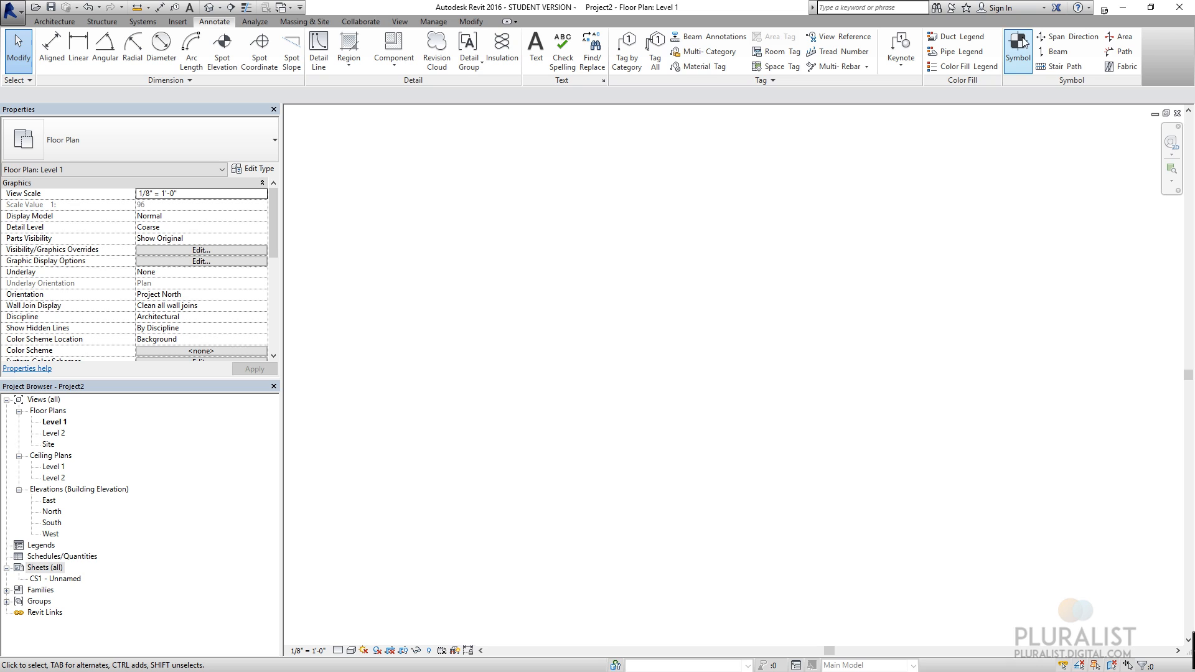
mouse_move(1022, 44)
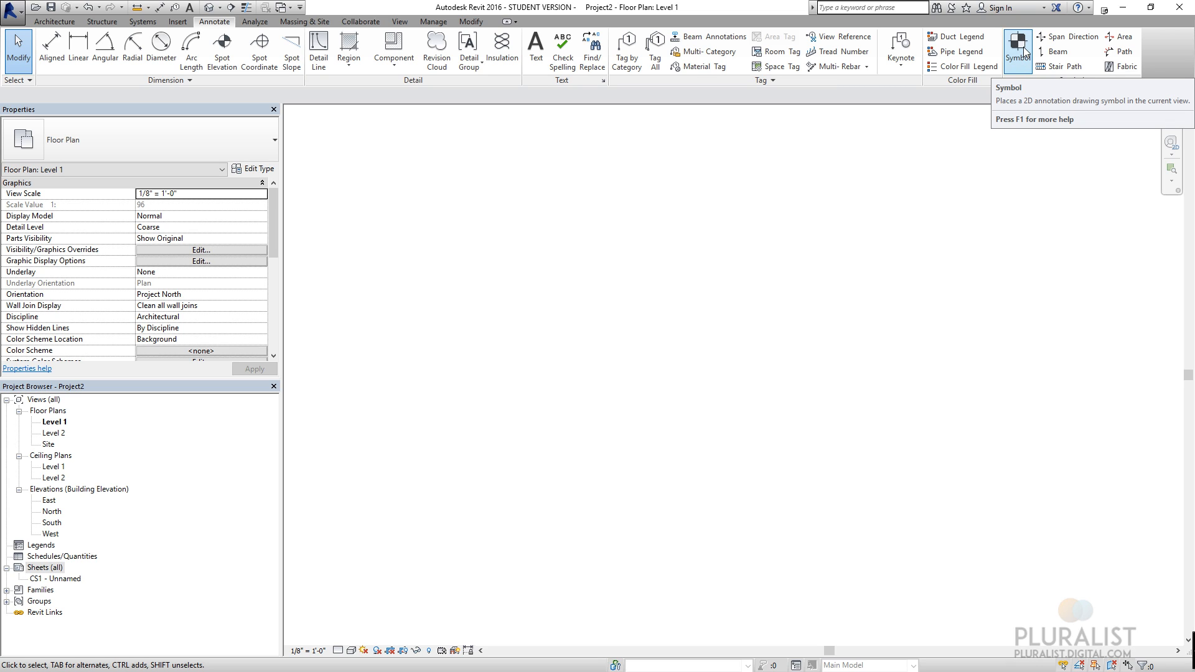
mouse_move(923, 185)
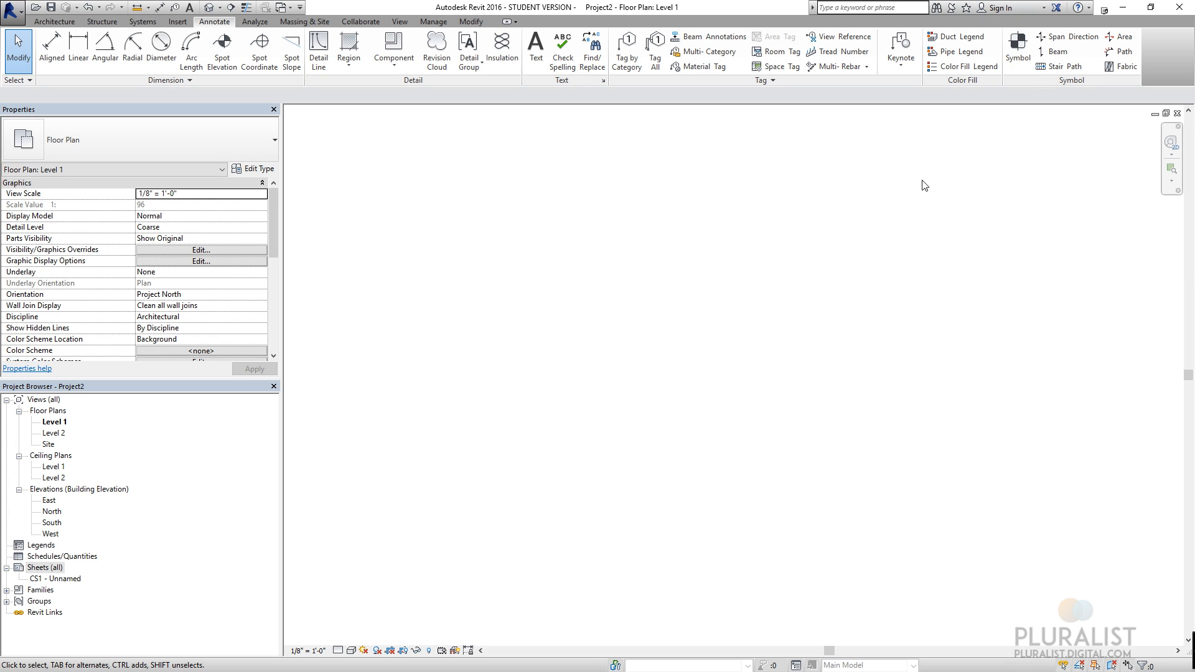
mouse_move(1017, 47)
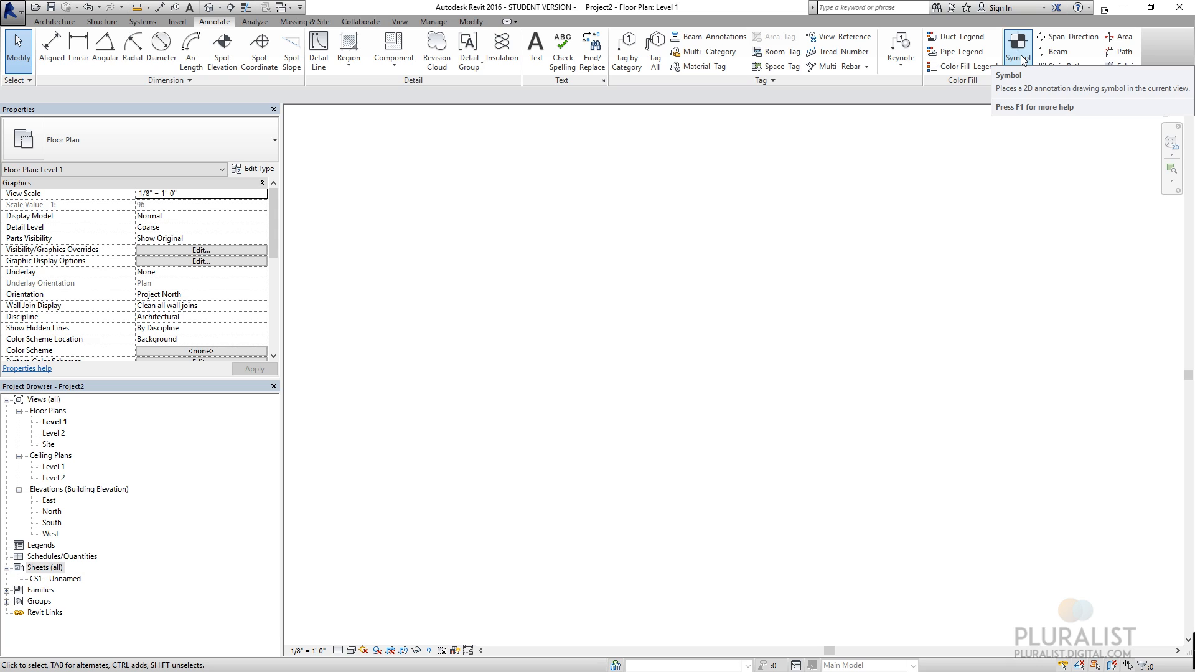
mouse_move(1028, 58)
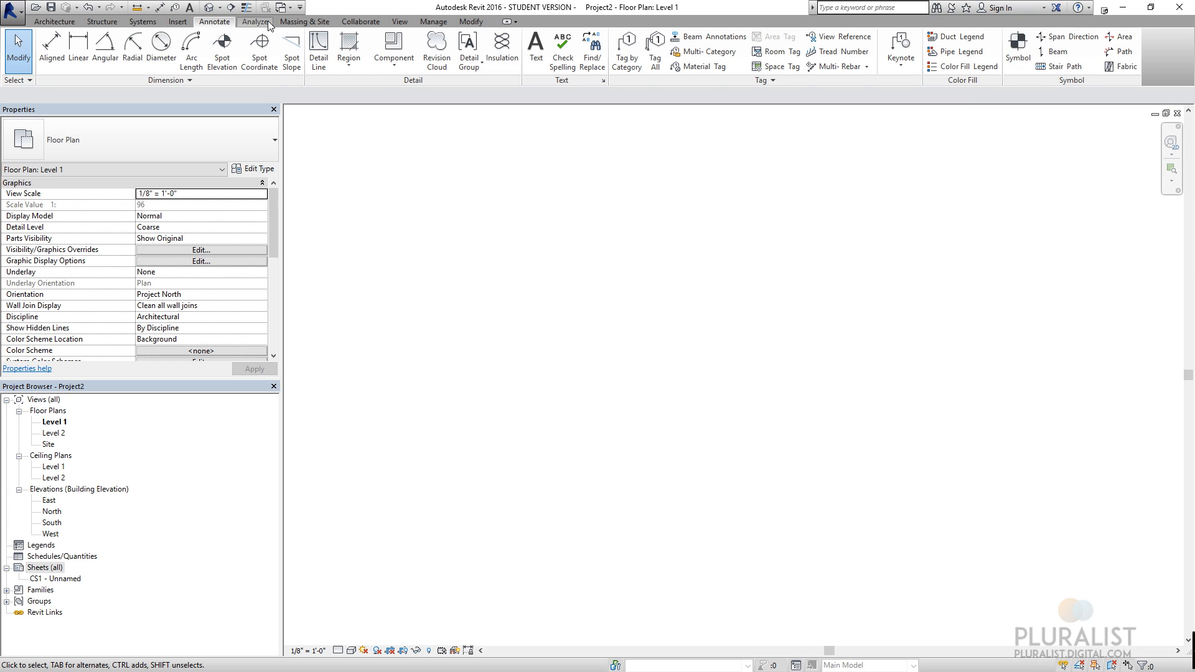
click(259, 22)
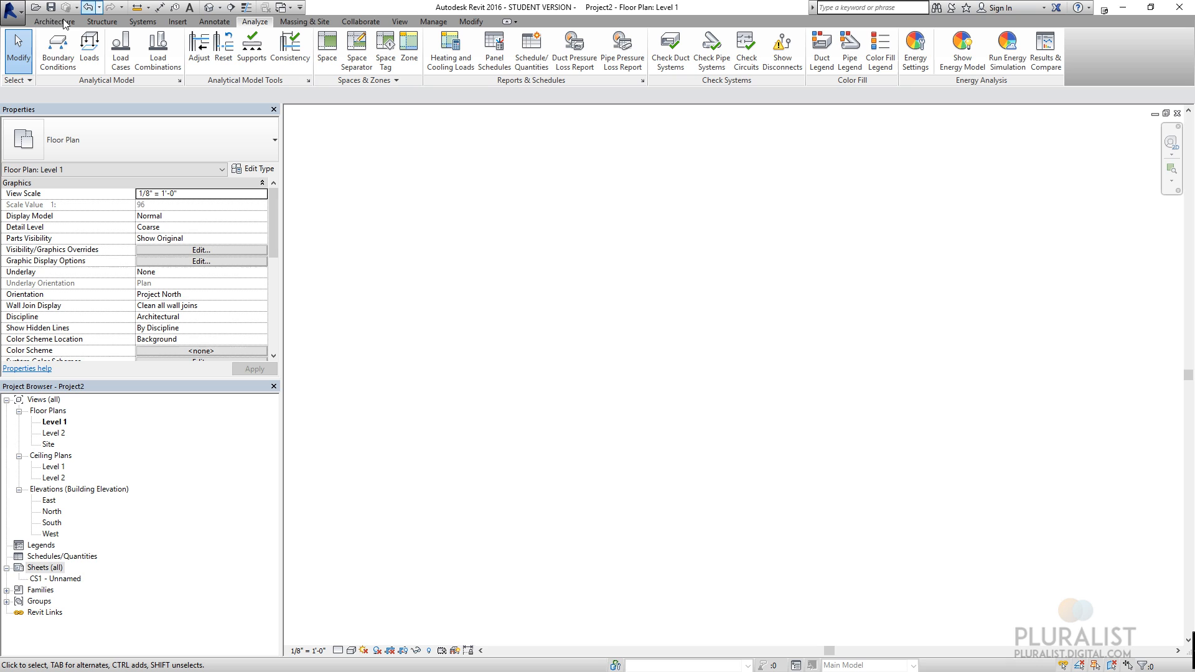
mouse_move(273, 56)
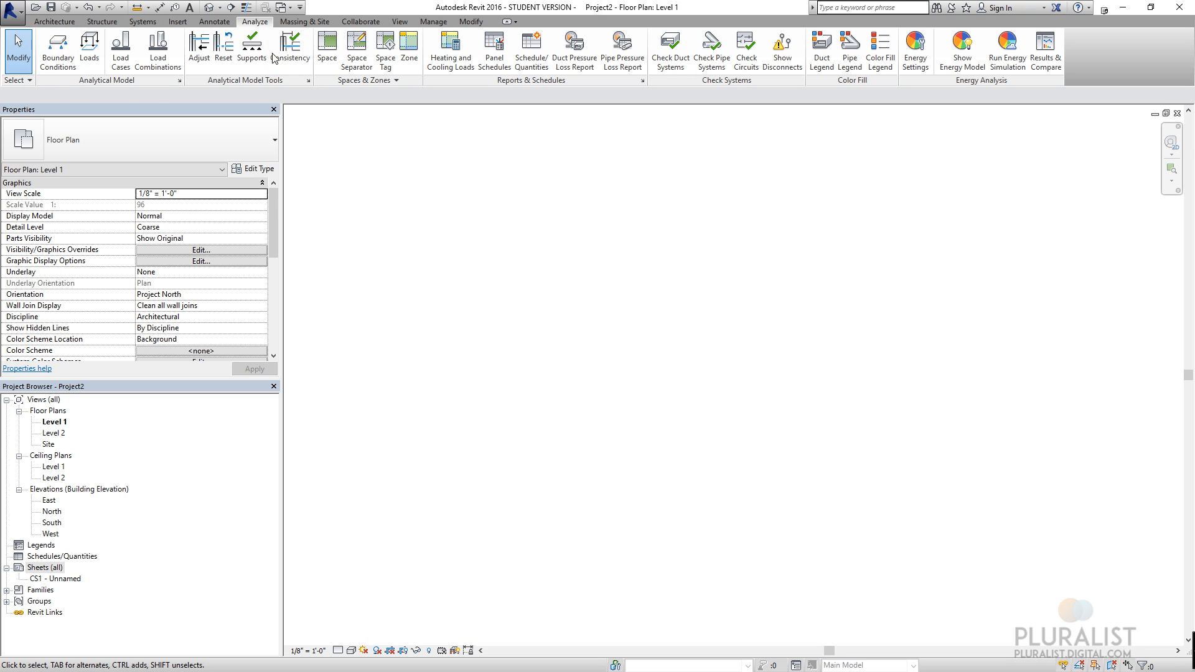
mouse_move(425, 191)
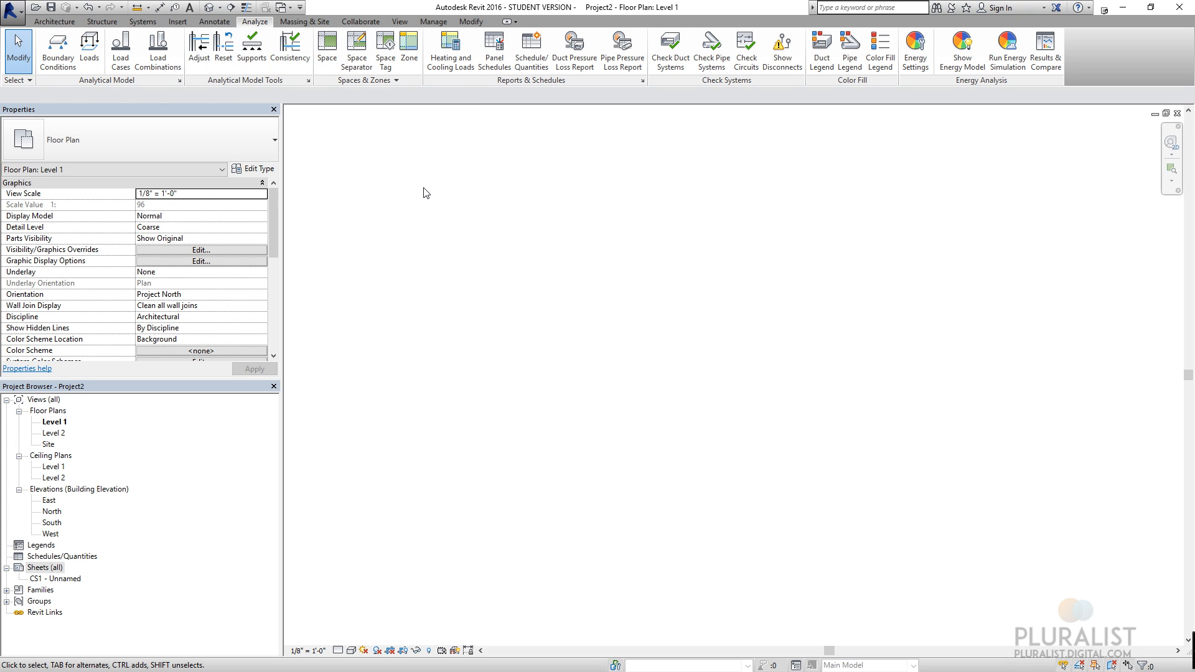
mouse_move(431, 98)
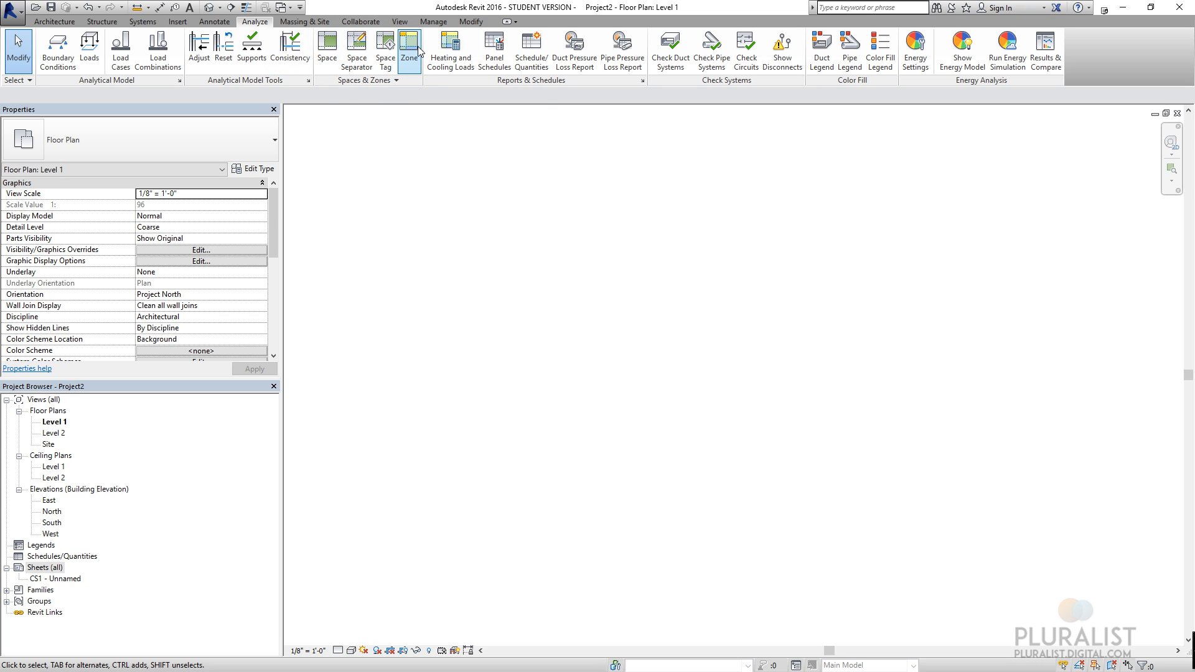
mouse_move(410, 48)
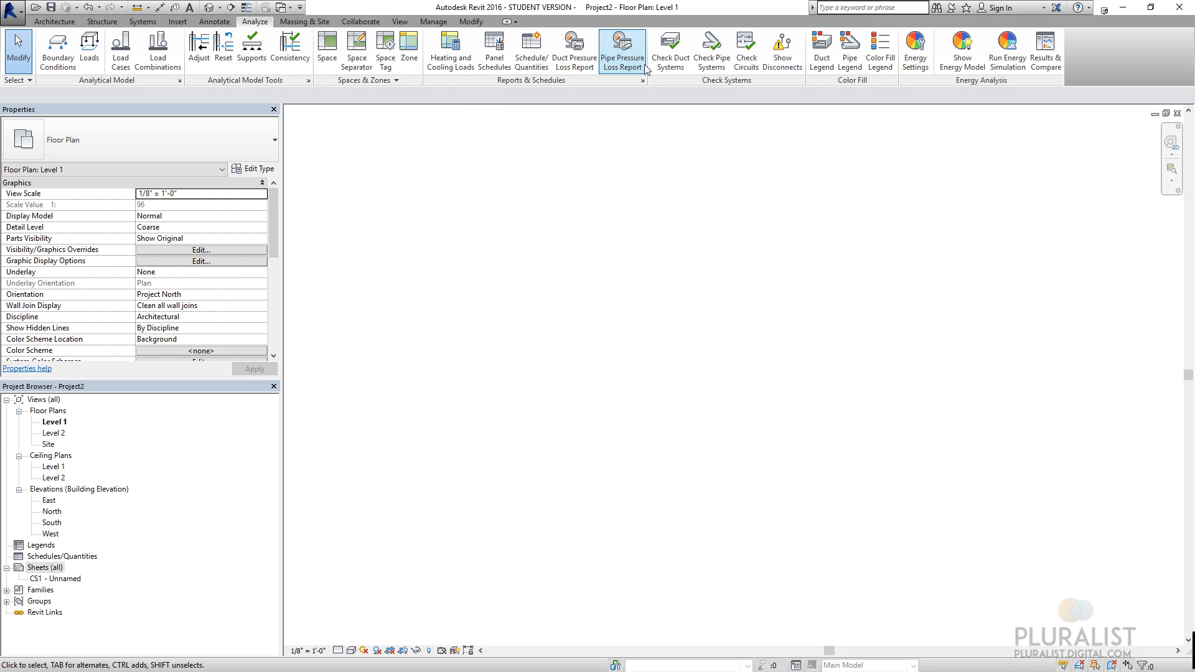
mouse_move(783, 58)
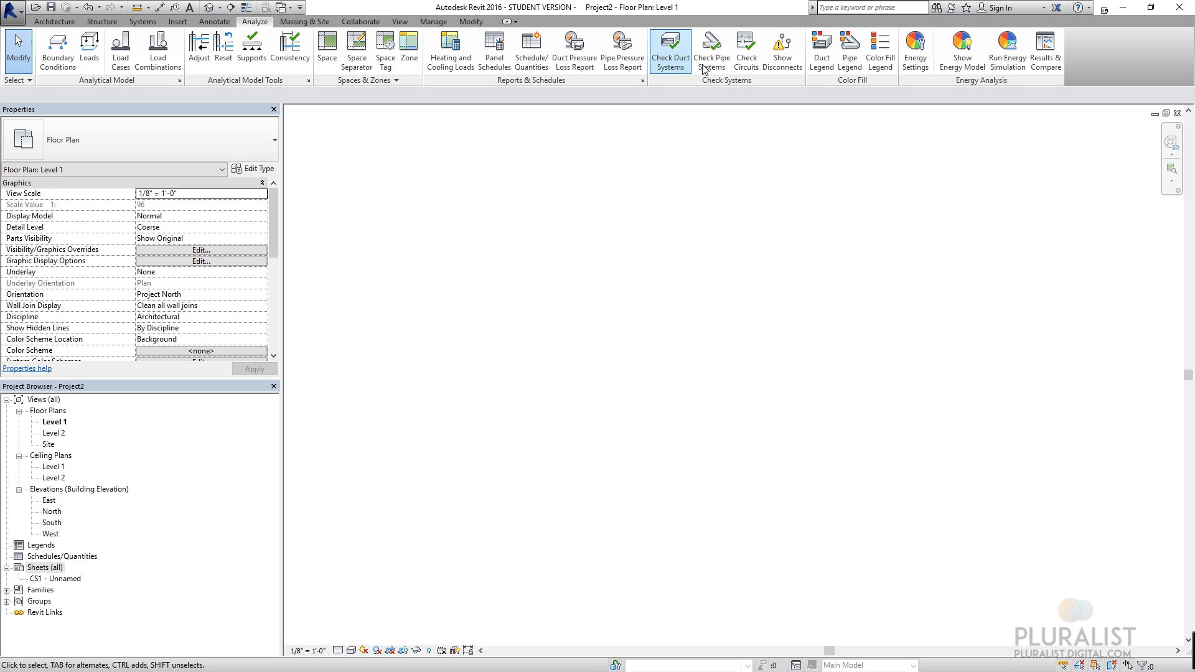
mouse_move(925, 77)
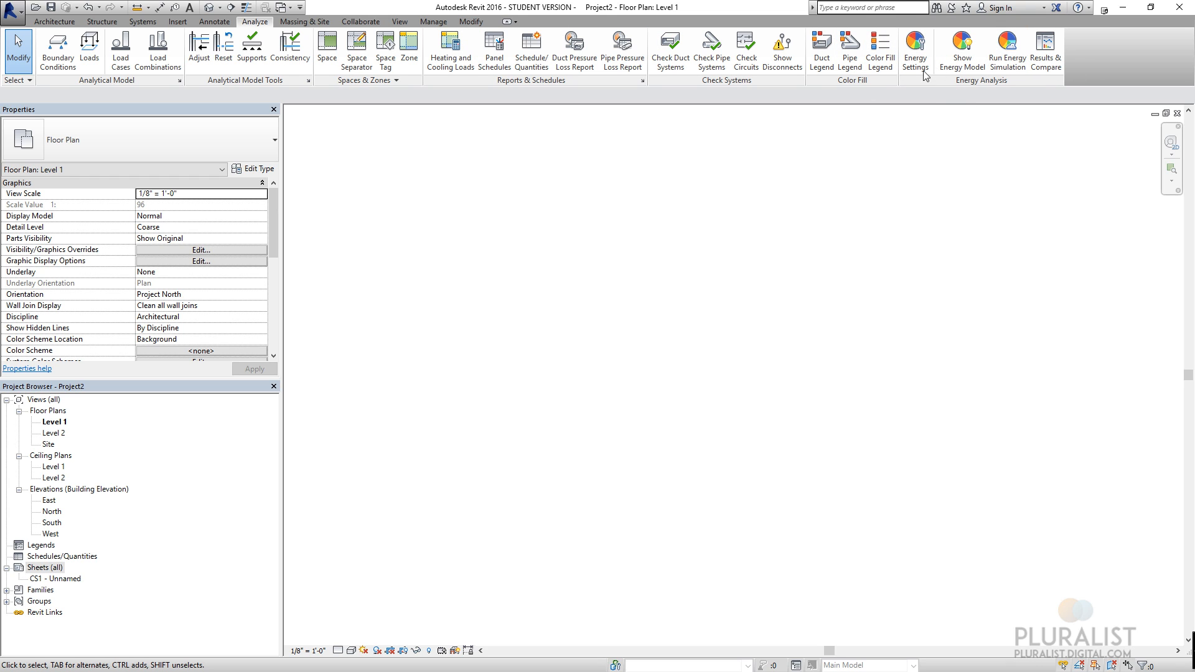
mouse_move(990, 132)
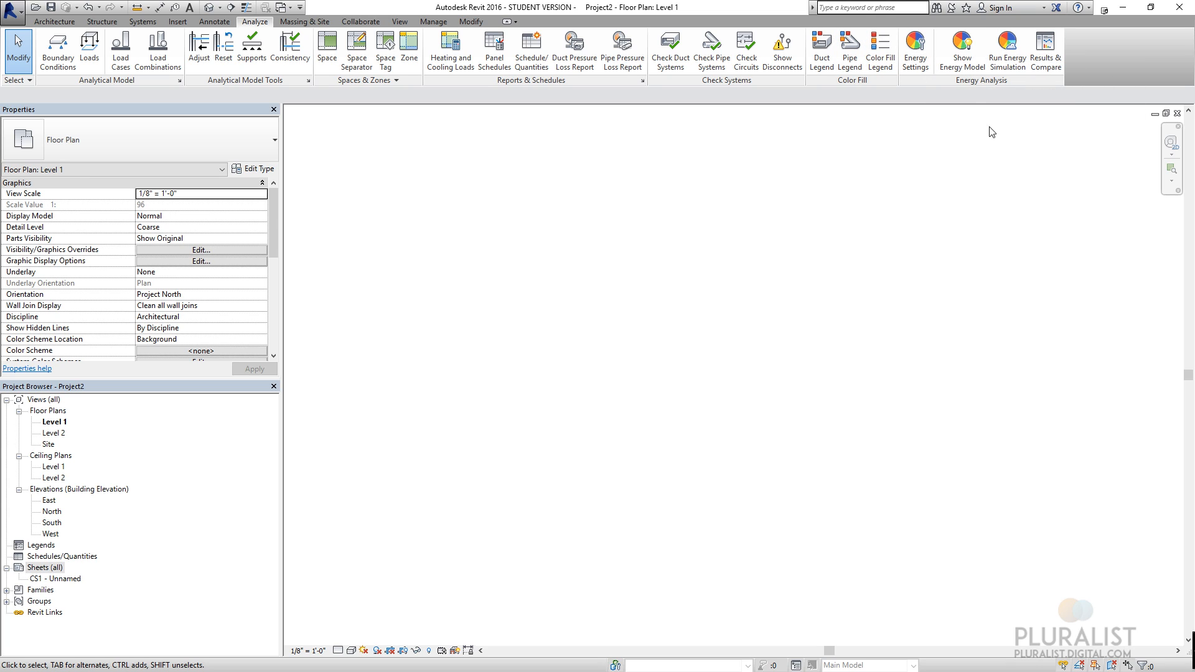
mouse_move(1067, 87)
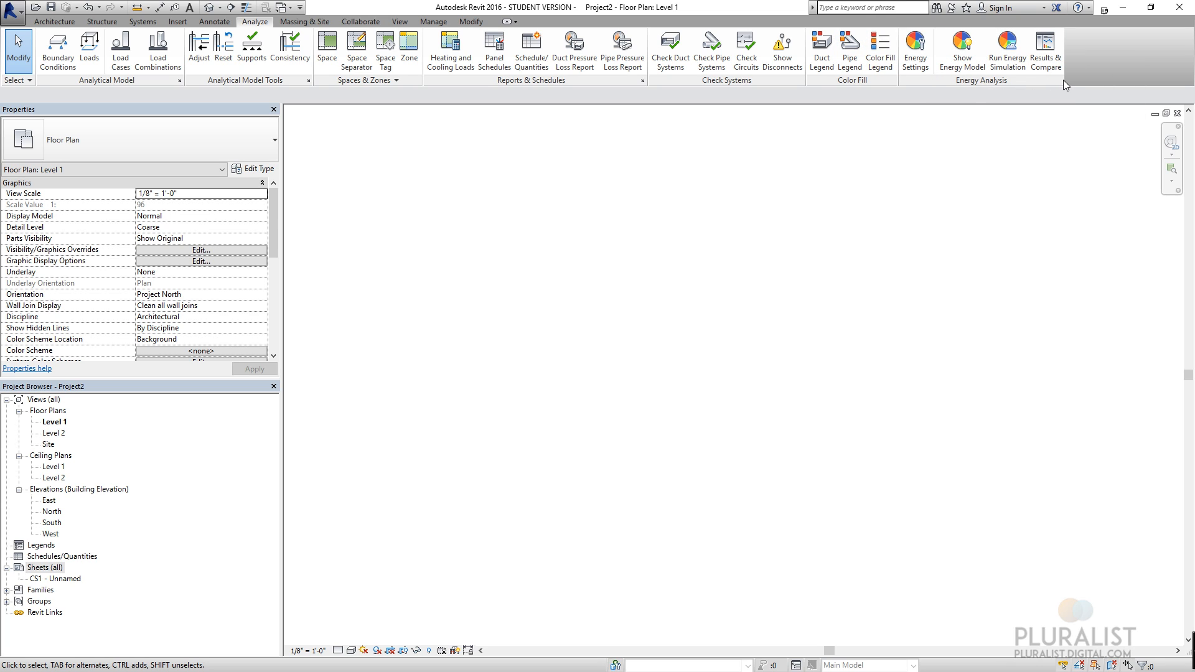
mouse_move(1007, 50)
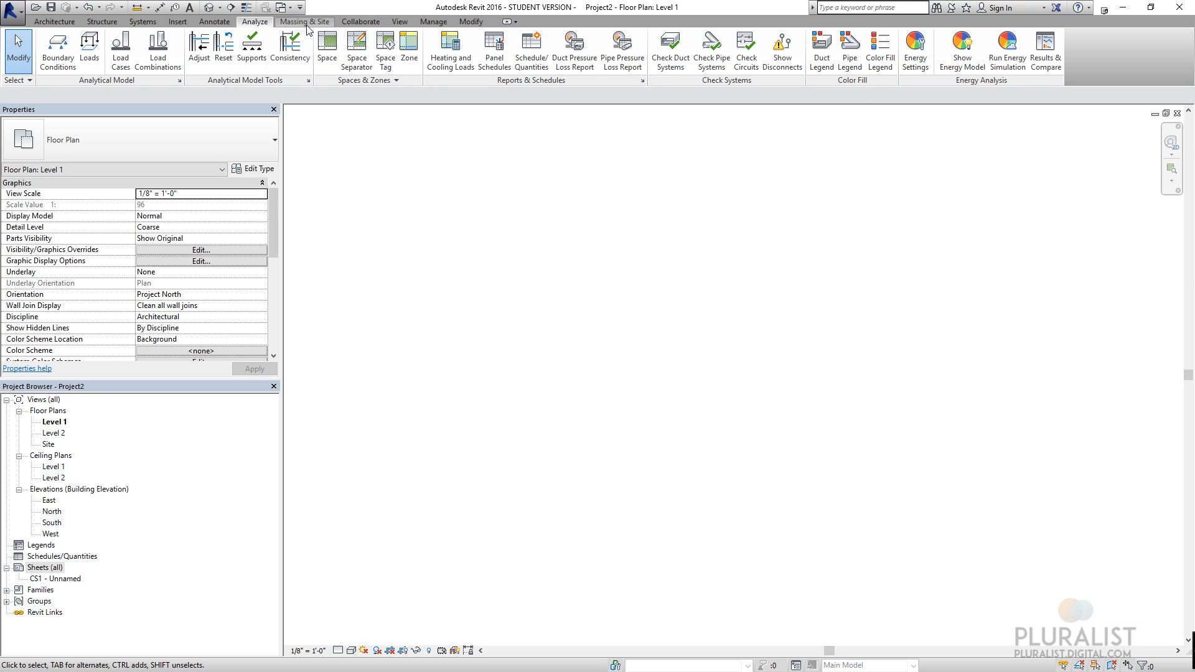
- Move from the Analyze tools to the Massing & Site tools over the Level 1 plan
click(303, 22)
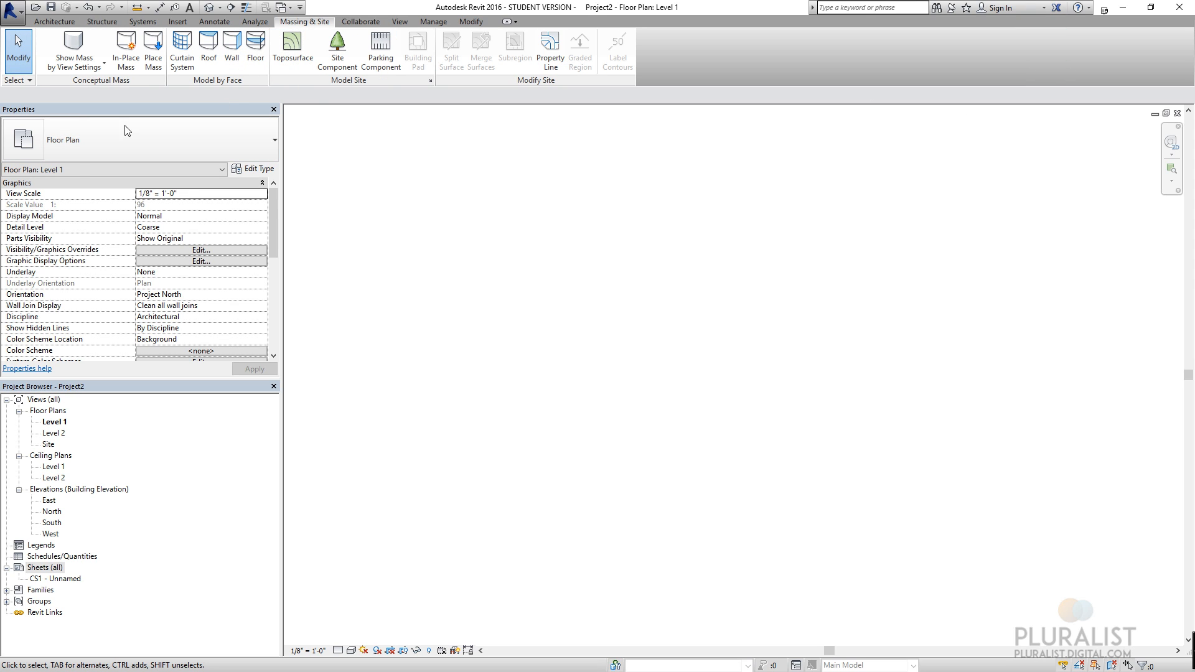
mouse_move(530, 243)
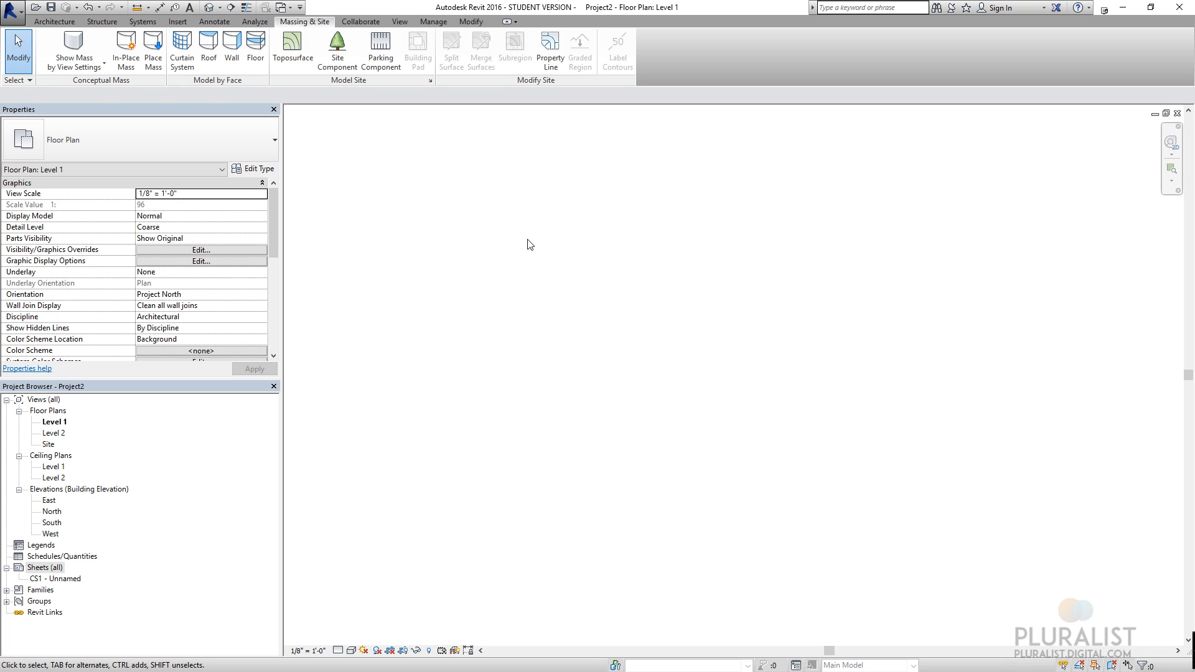
mouse_move(536, 229)
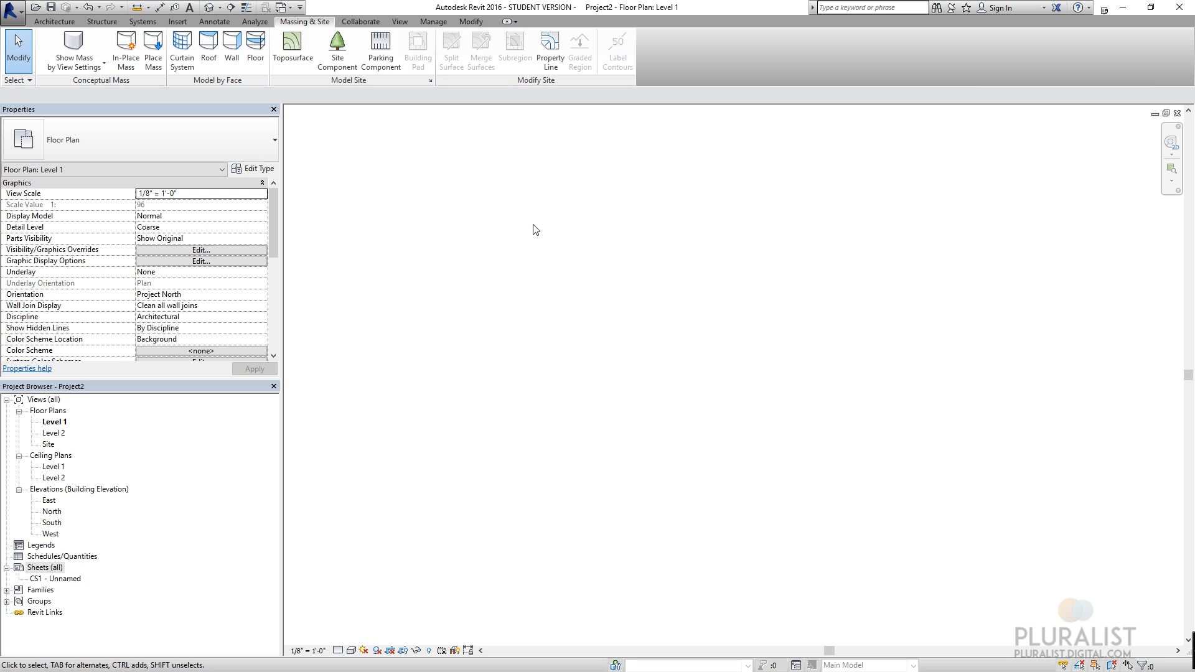
mouse_move(380, 169)
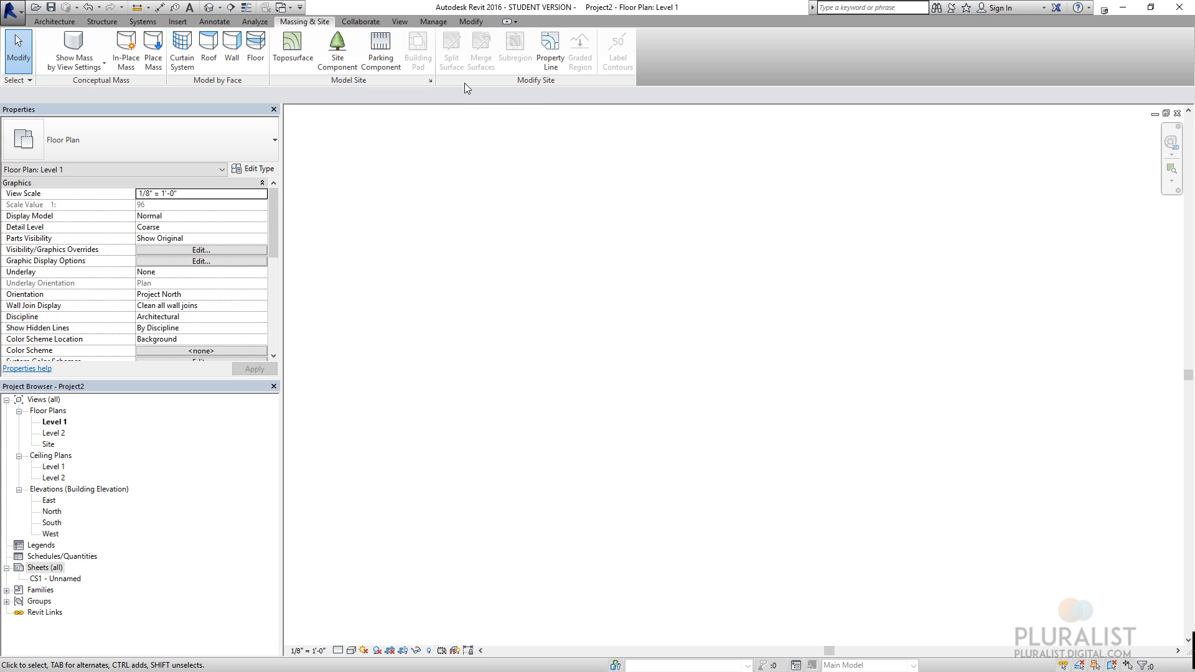
mouse_move(423, 81)
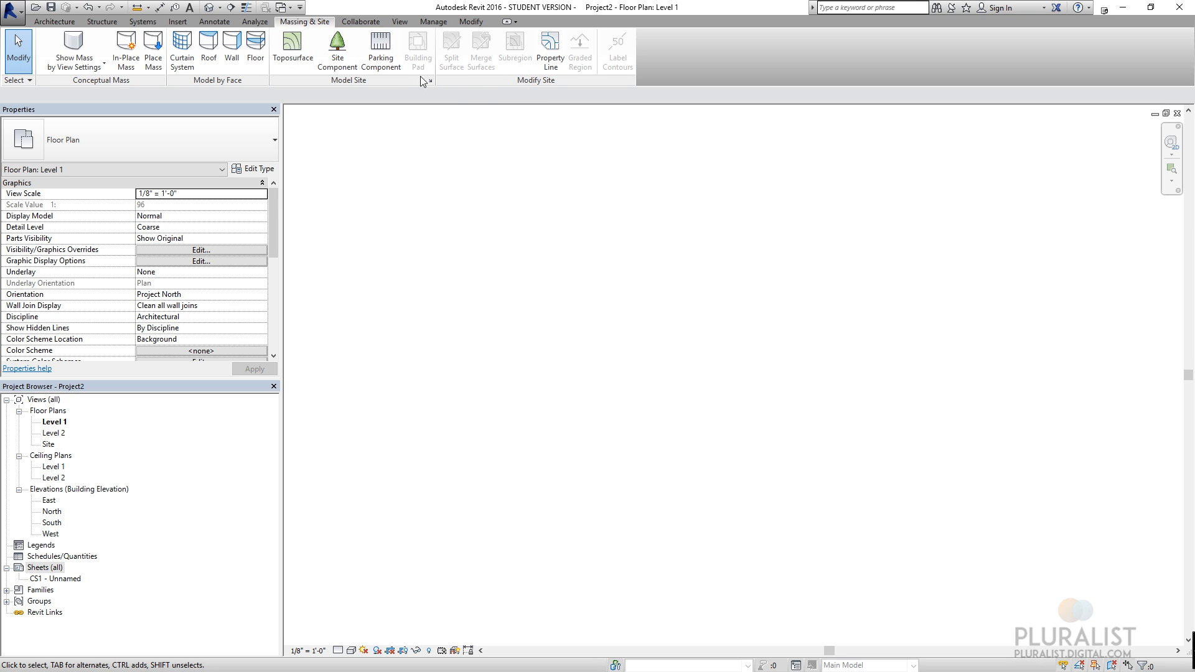
mouse_move(480, 50)
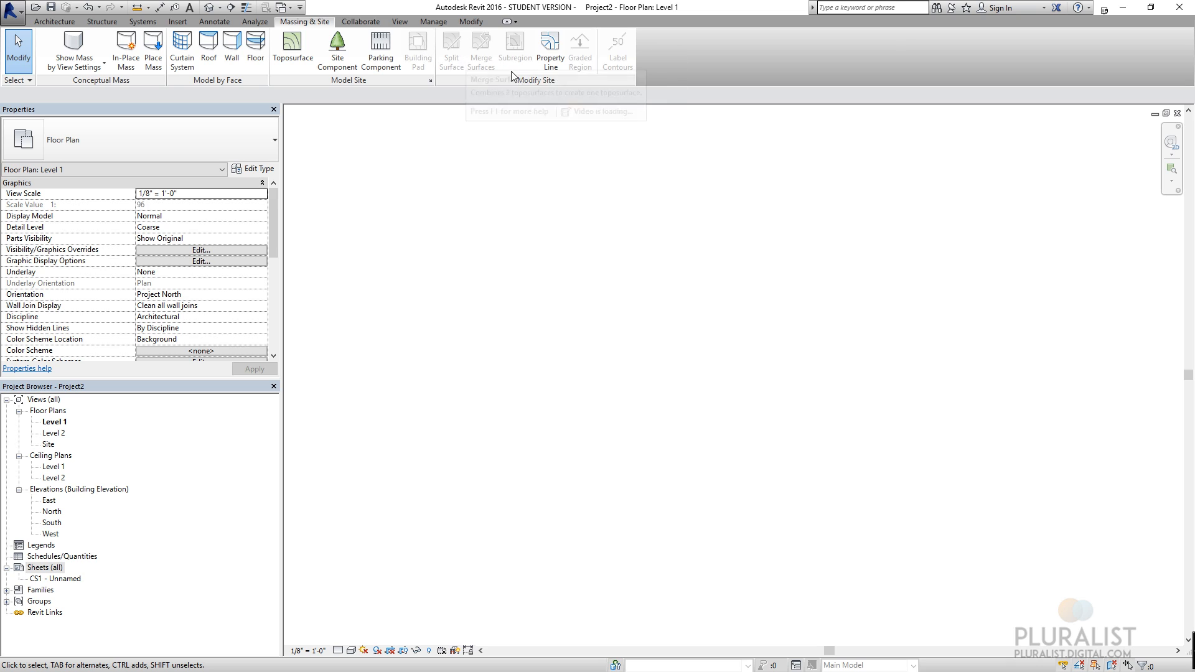
mouse_move(550, 48)
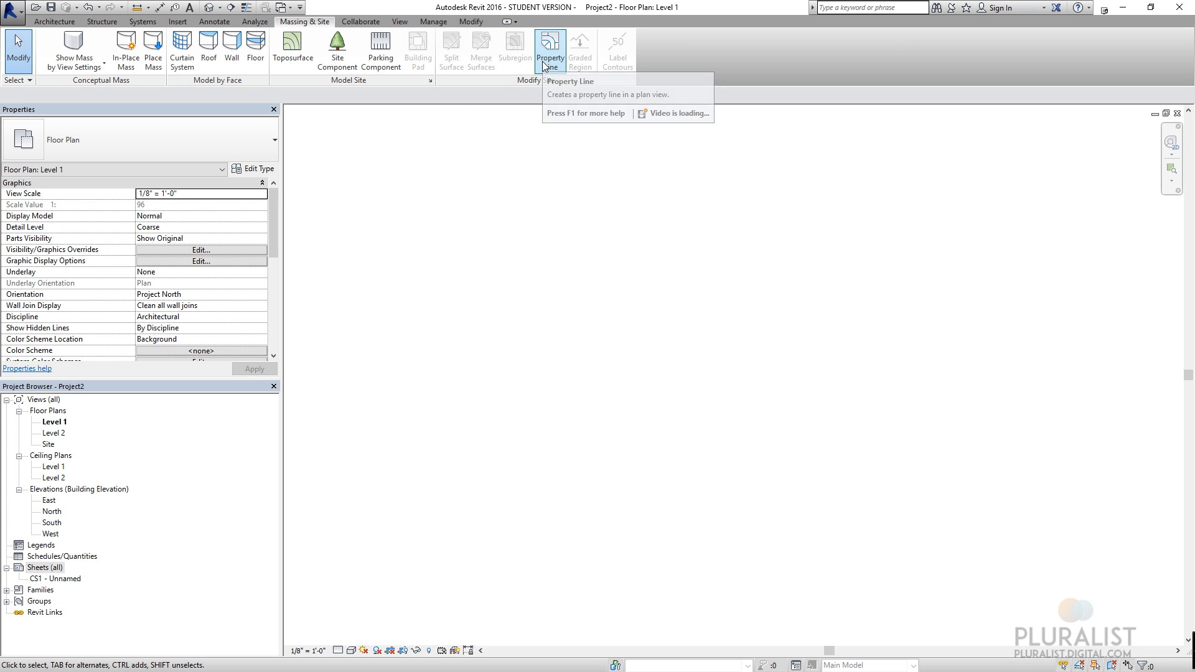
mouse_move(626, 78)
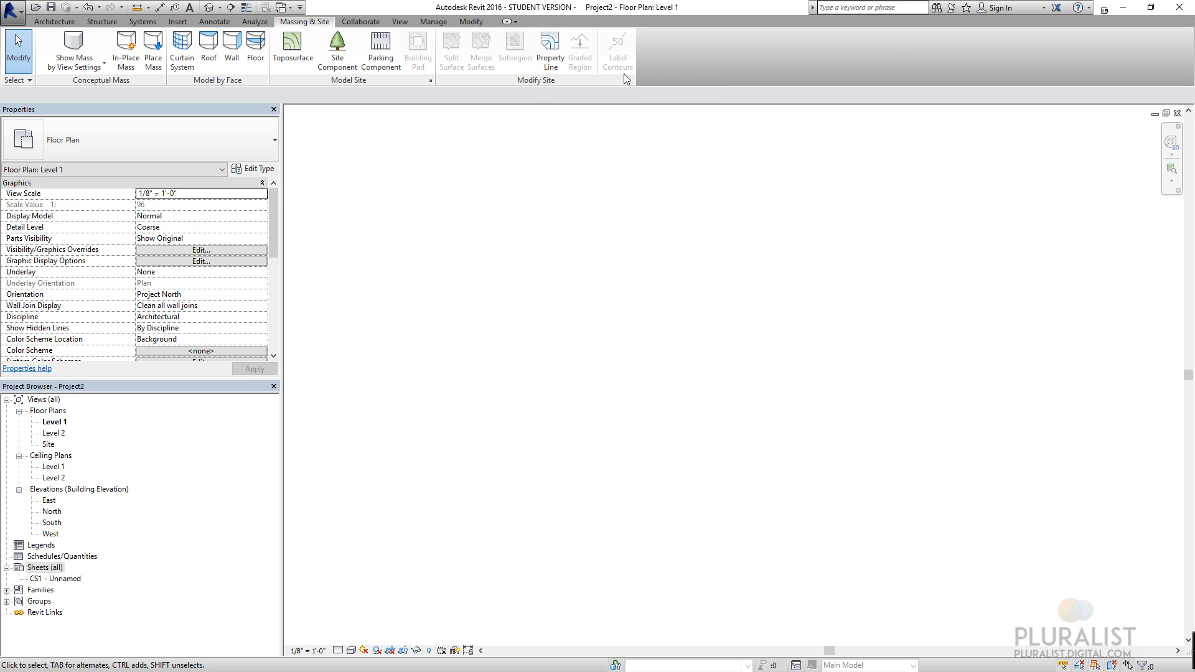
mouse_move(301, 91)
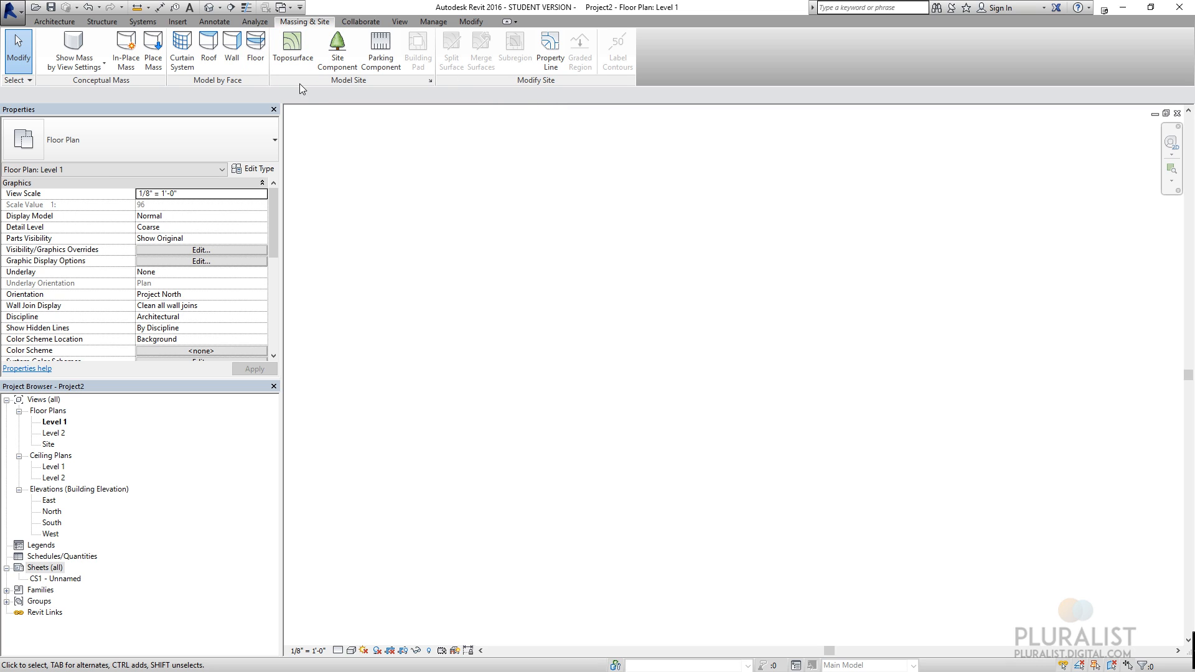
mouse_move(315, 99)
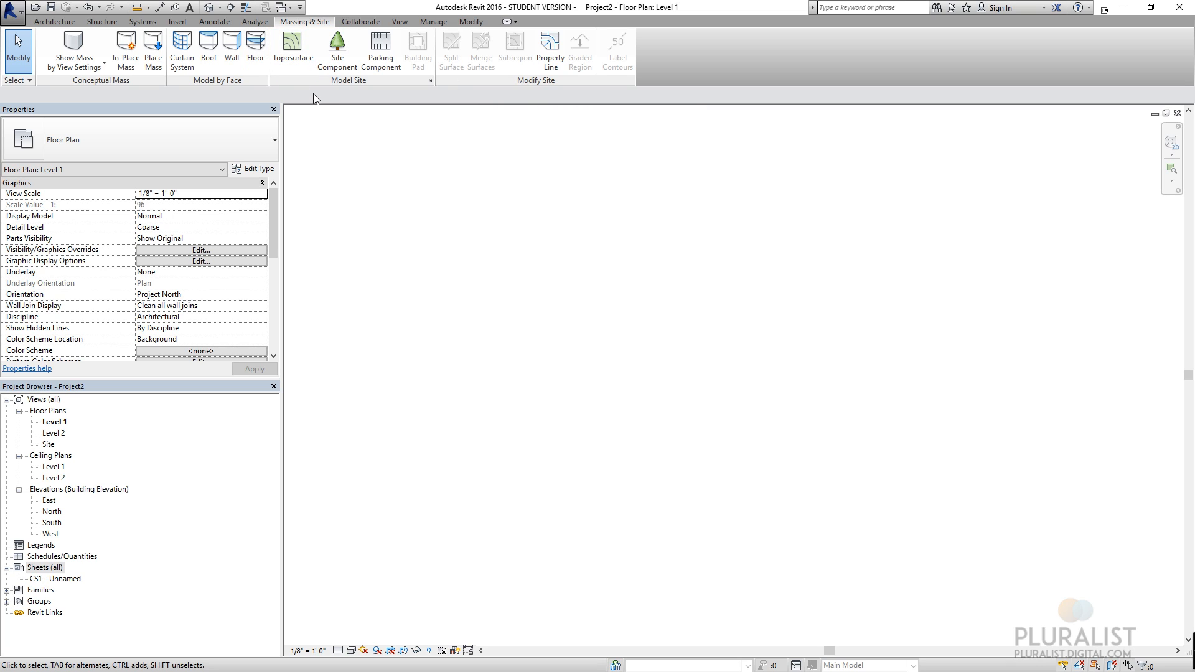
mouse_move(371, 30)
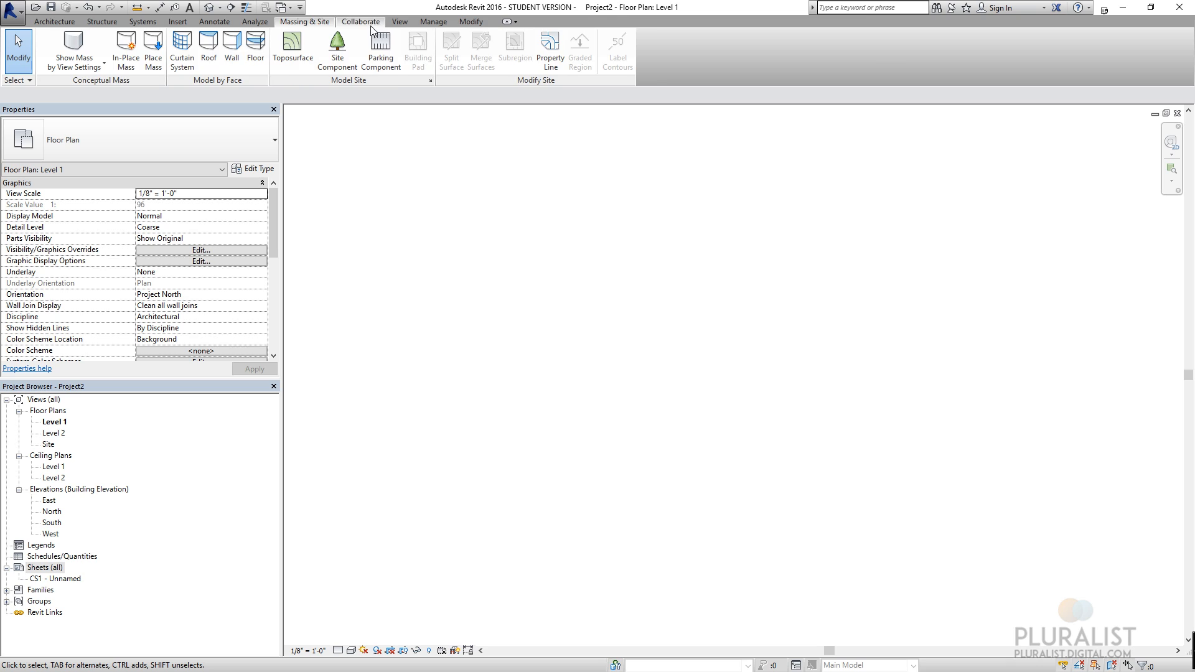
- Switch to the Collaborate ribbon to reveal worksets, synchronize and coordination review tools
click(360, 21)
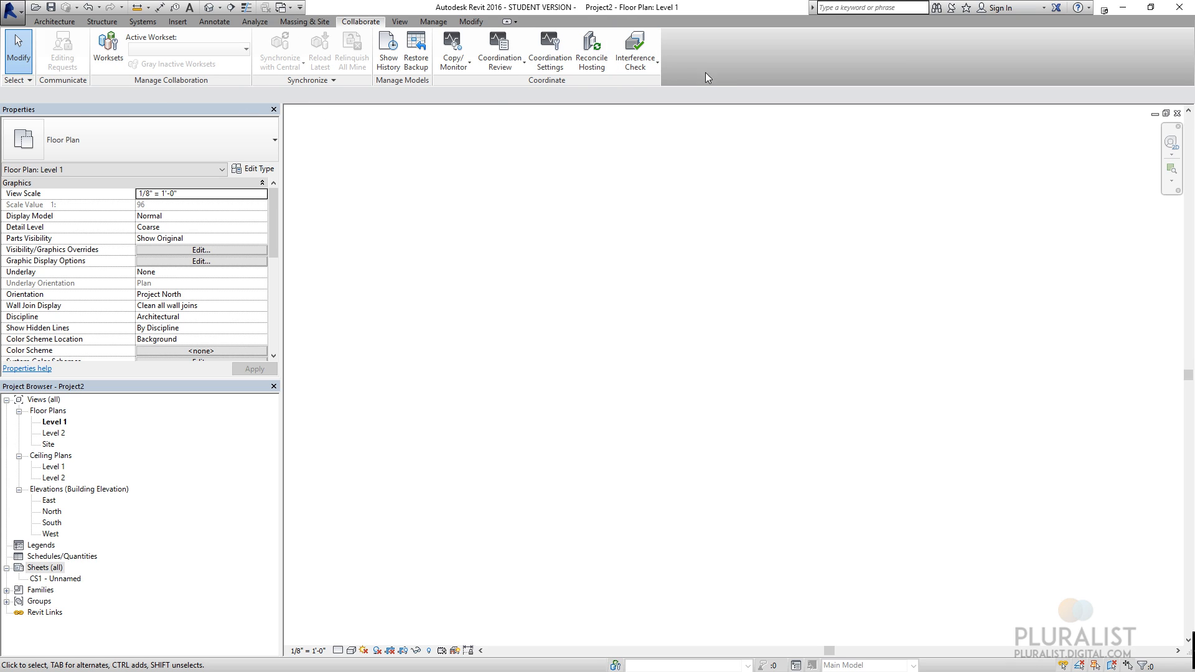
mouse_move(680, 68)
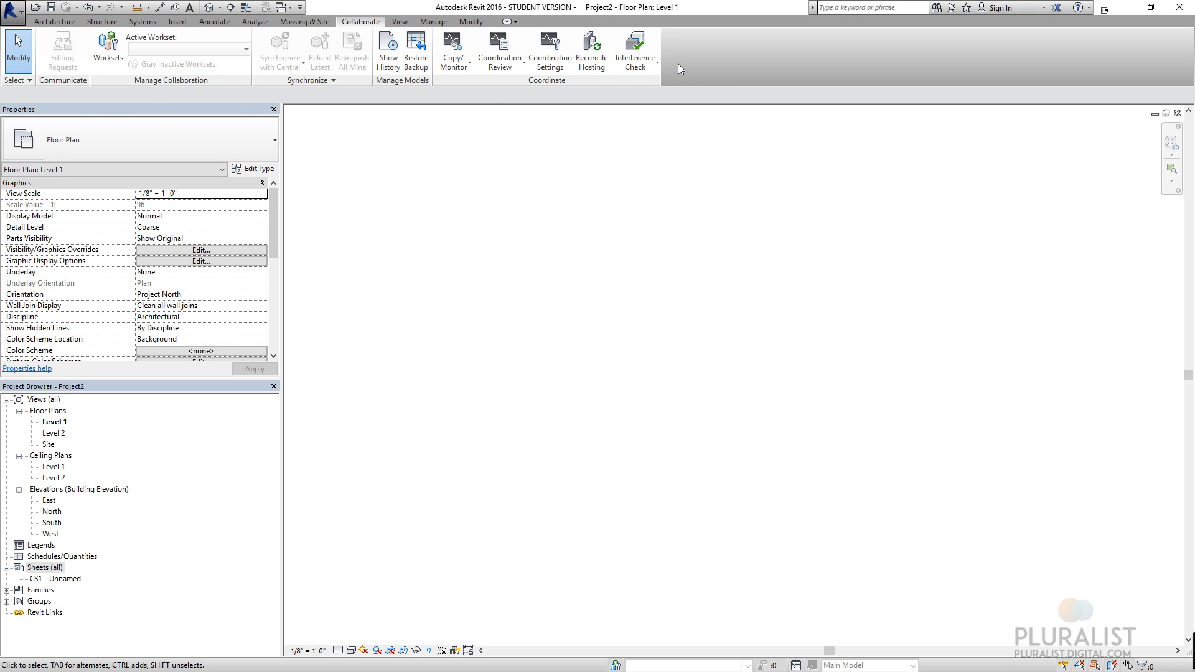
mouse_move(665, 64)
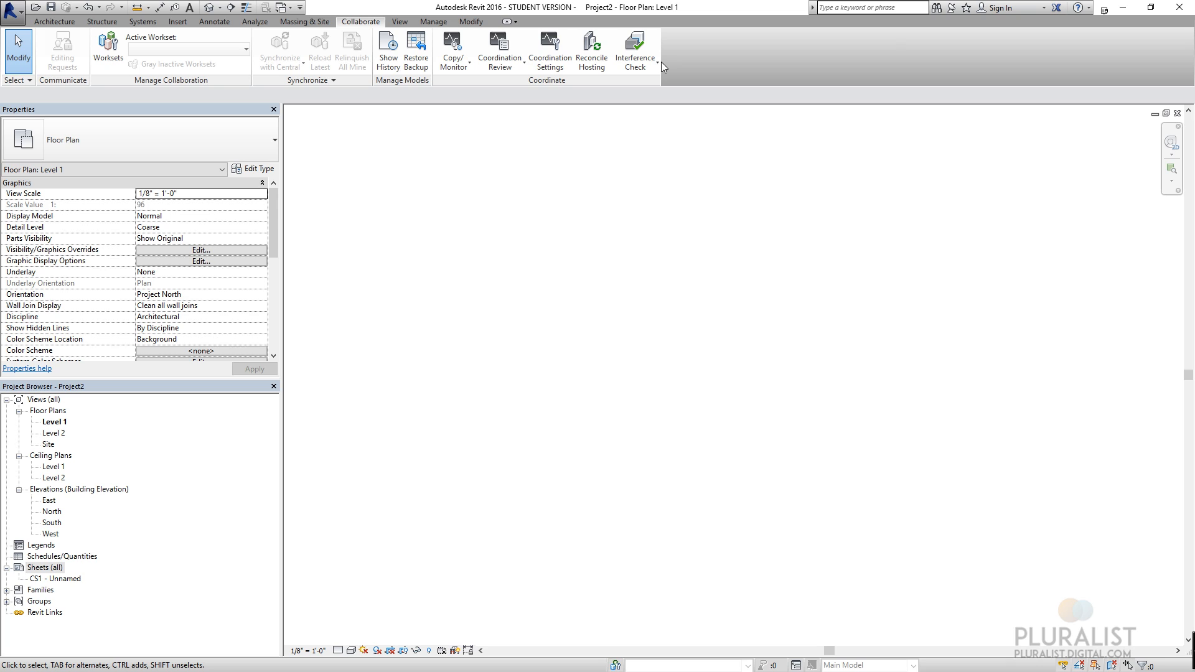
mouse_move(121, 23)
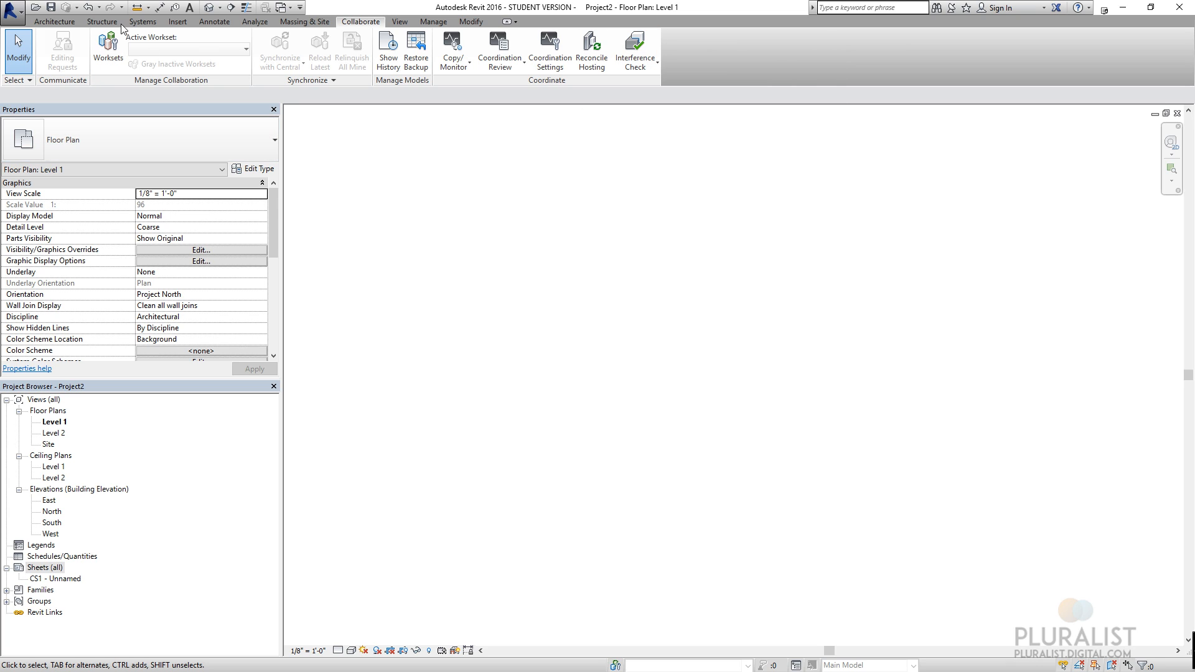
mouse_move(132, 95)
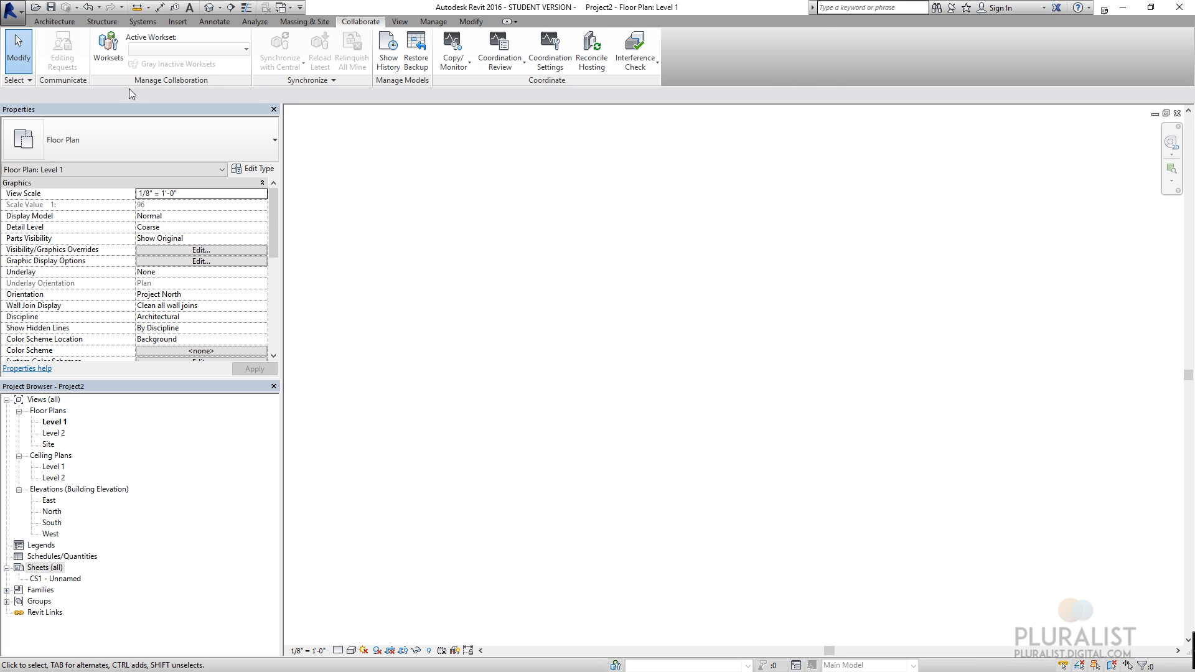
mouse_move(526, 286)
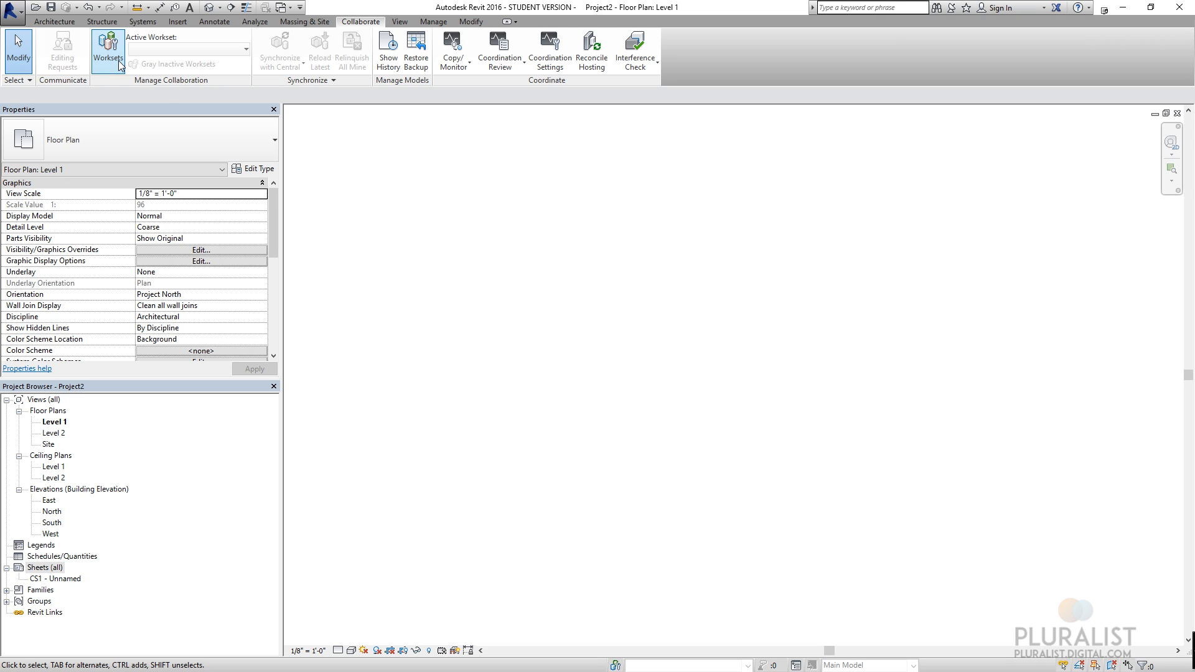
mouse_move(346, 95)
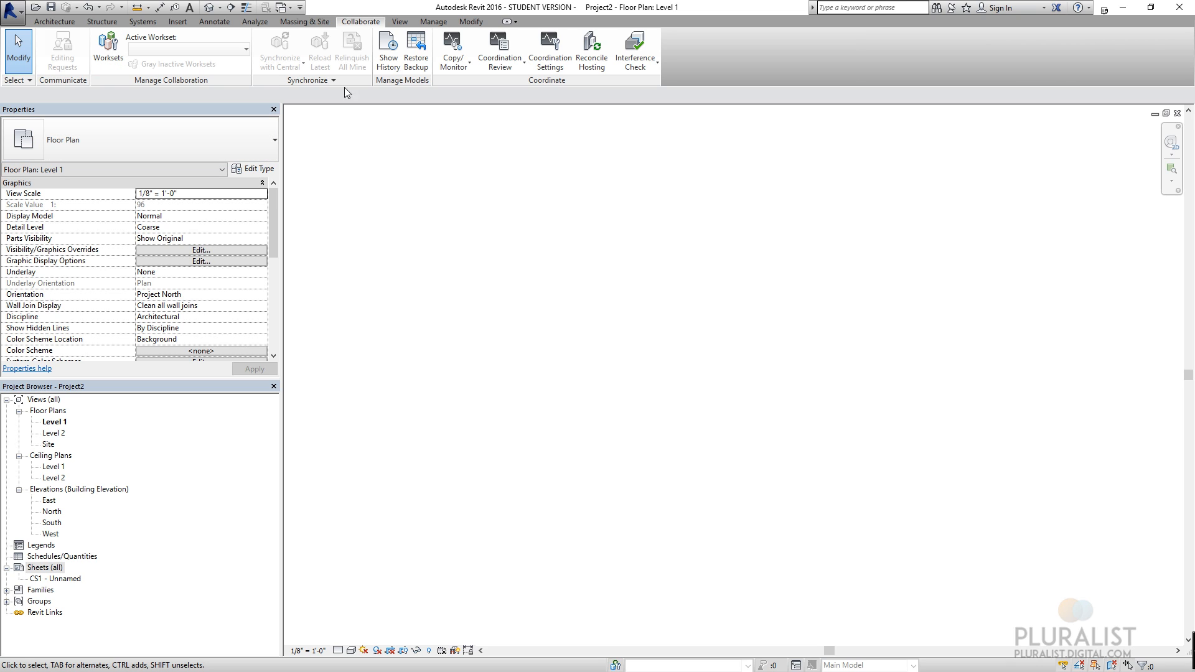
mouse_move(483, 224)
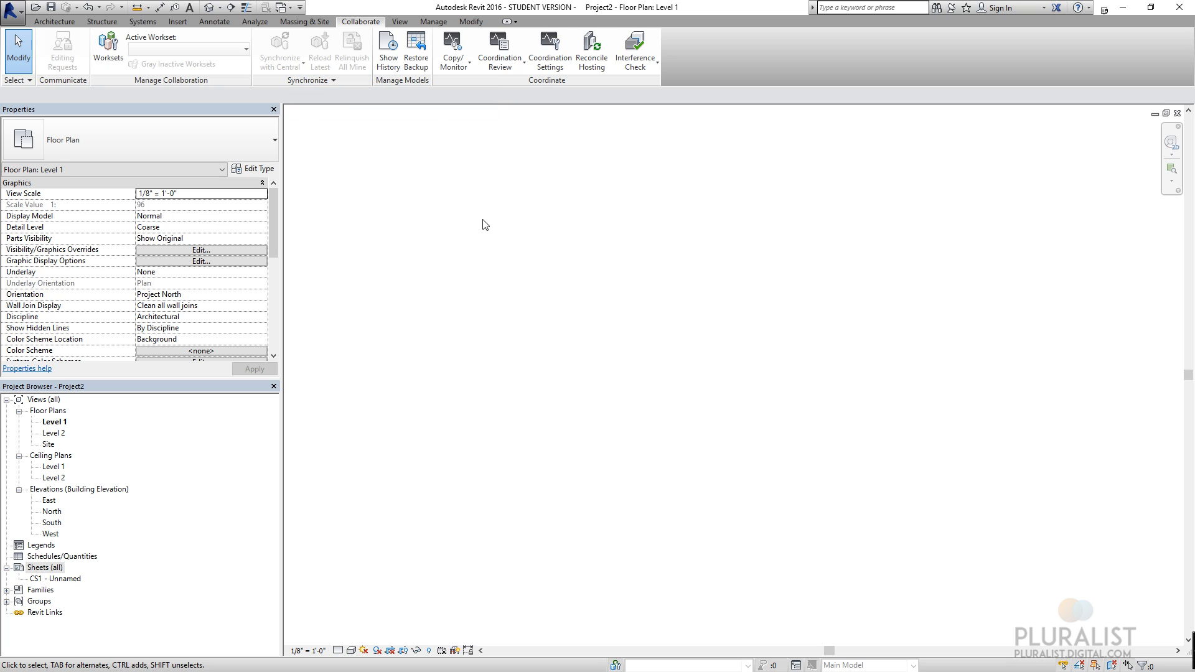
mouse_move(480, 214)
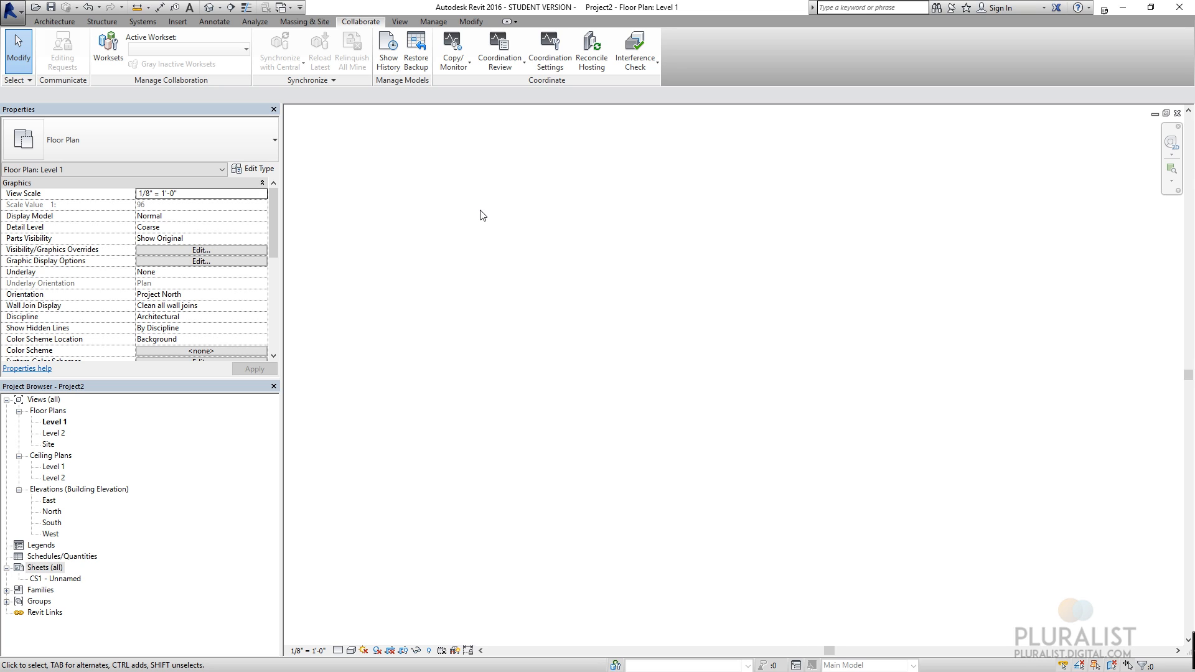
mouse_move(489, 215)
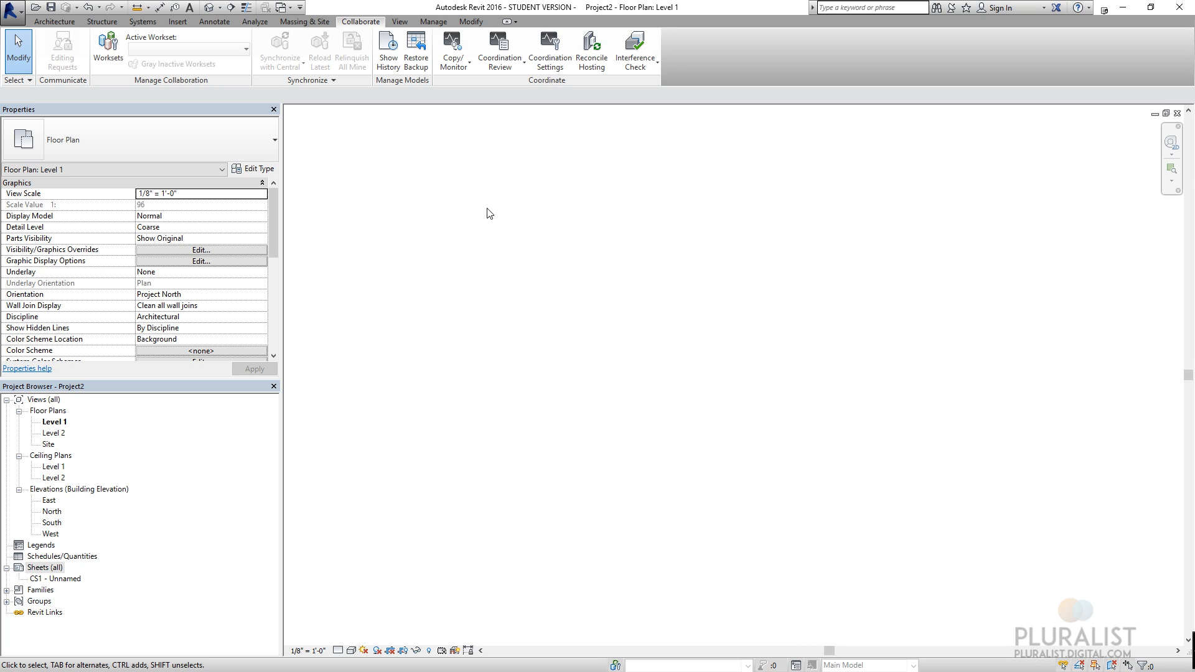
mouse_move(497, 214)
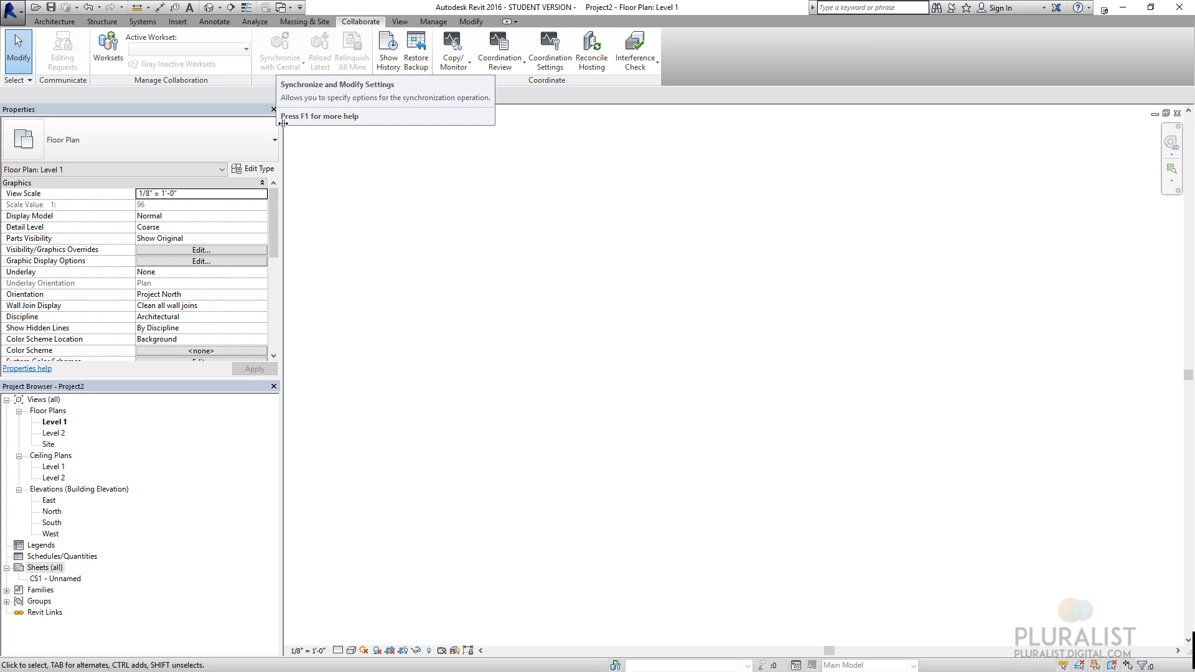
mouse_move(523, 266)
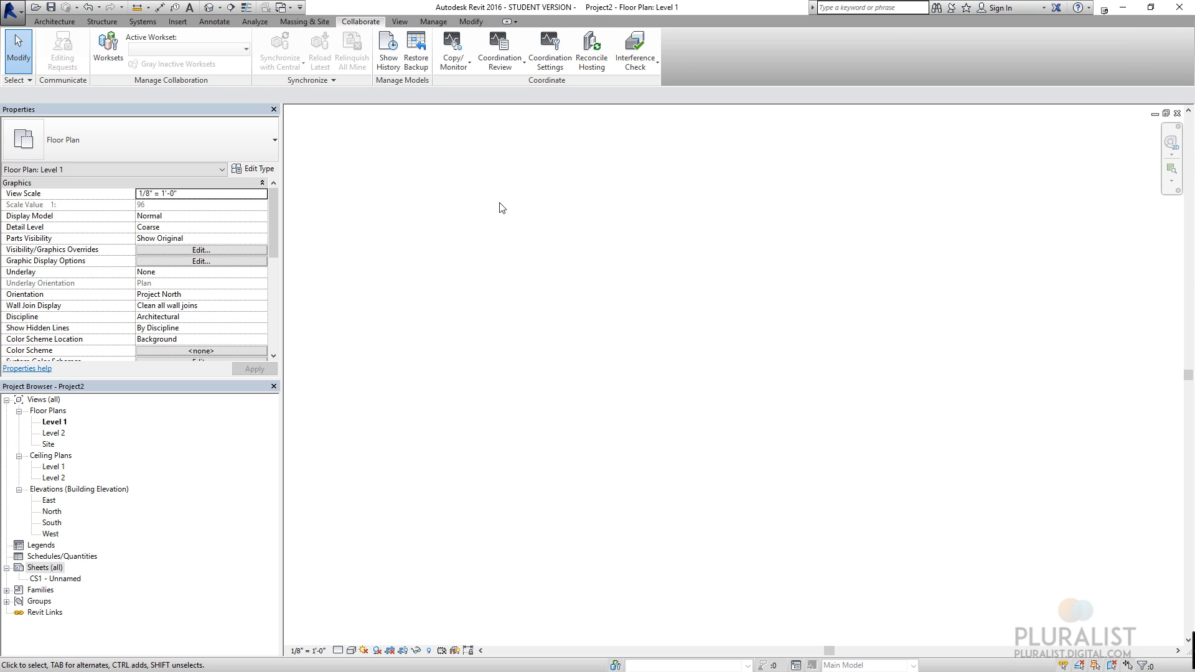
mouse_move(417, 48)
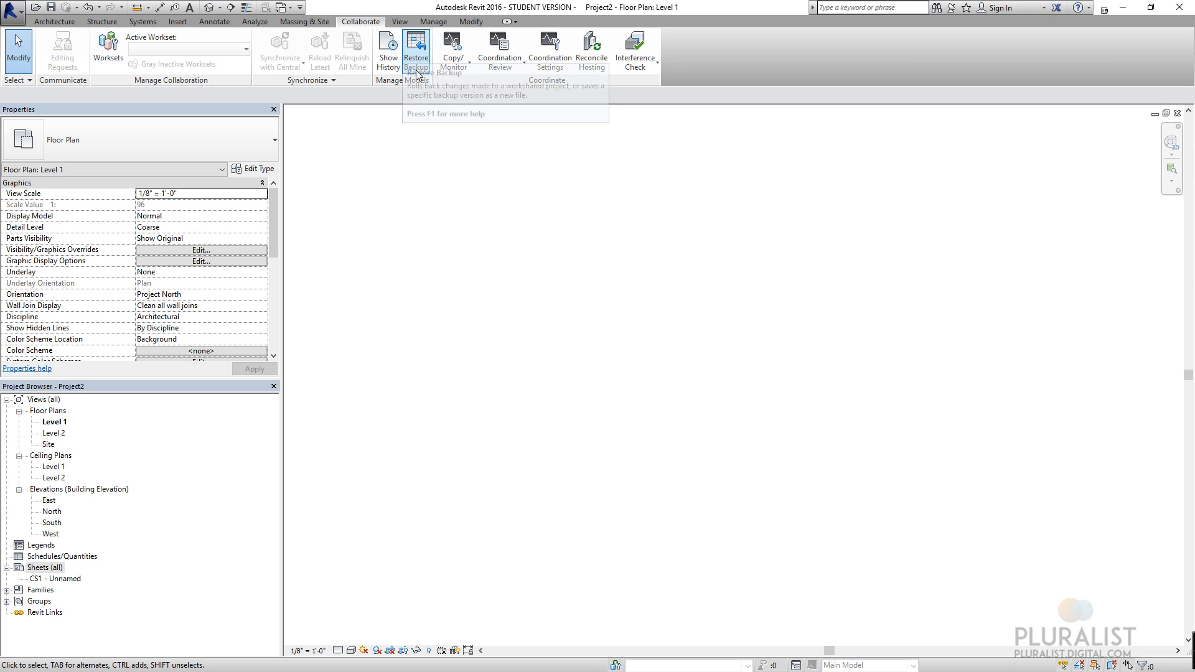
mouse_move(448, 132)
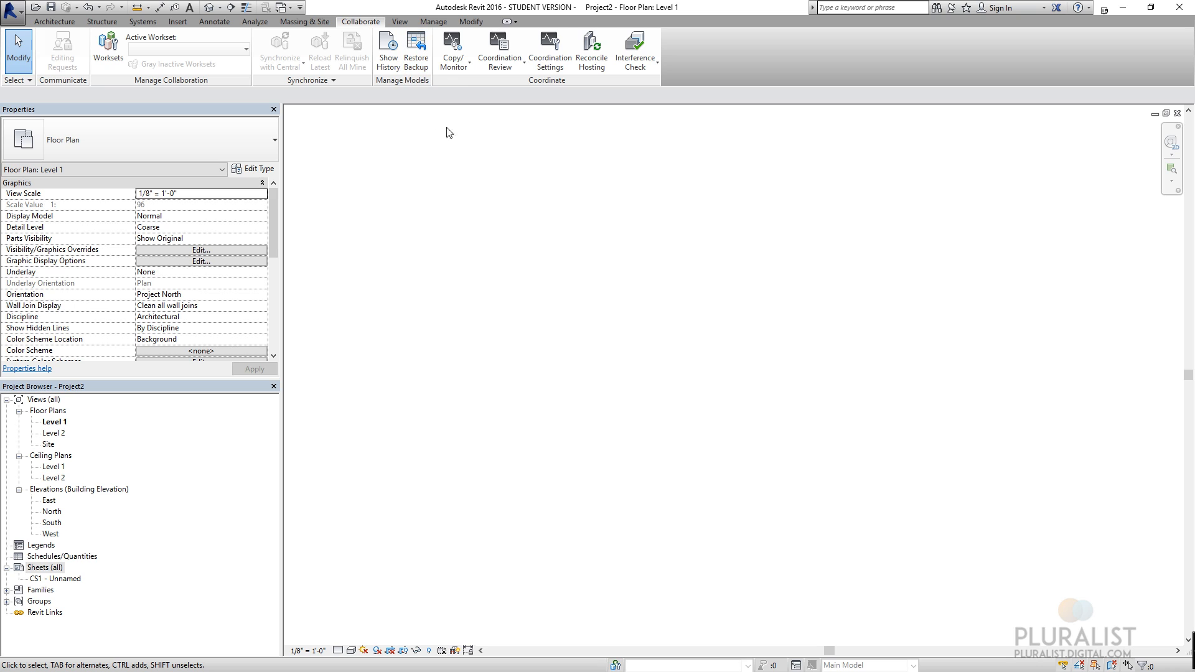
click(401, 22)
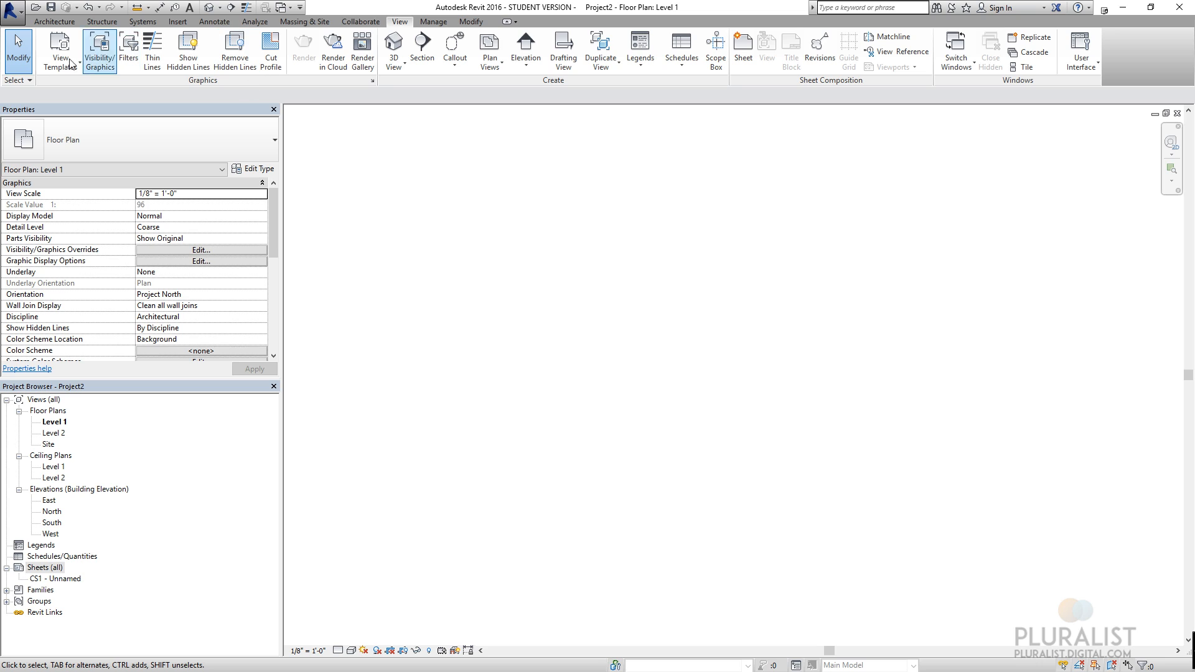
mouse_move(157, 49)
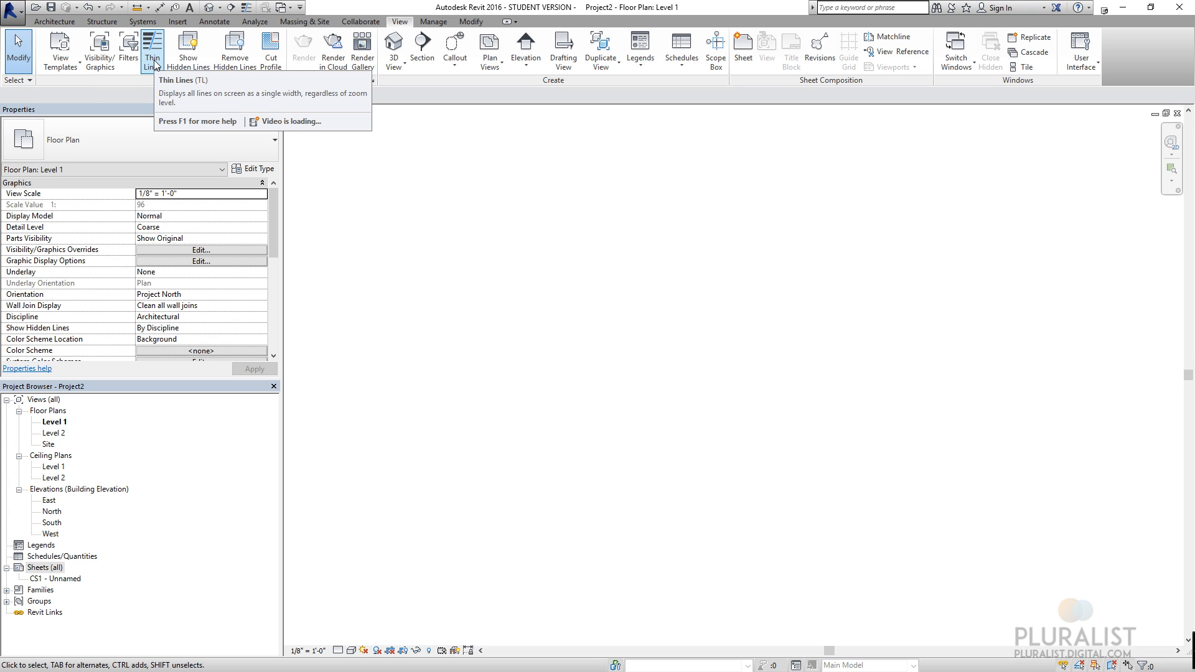
mouse_move(110, 94)
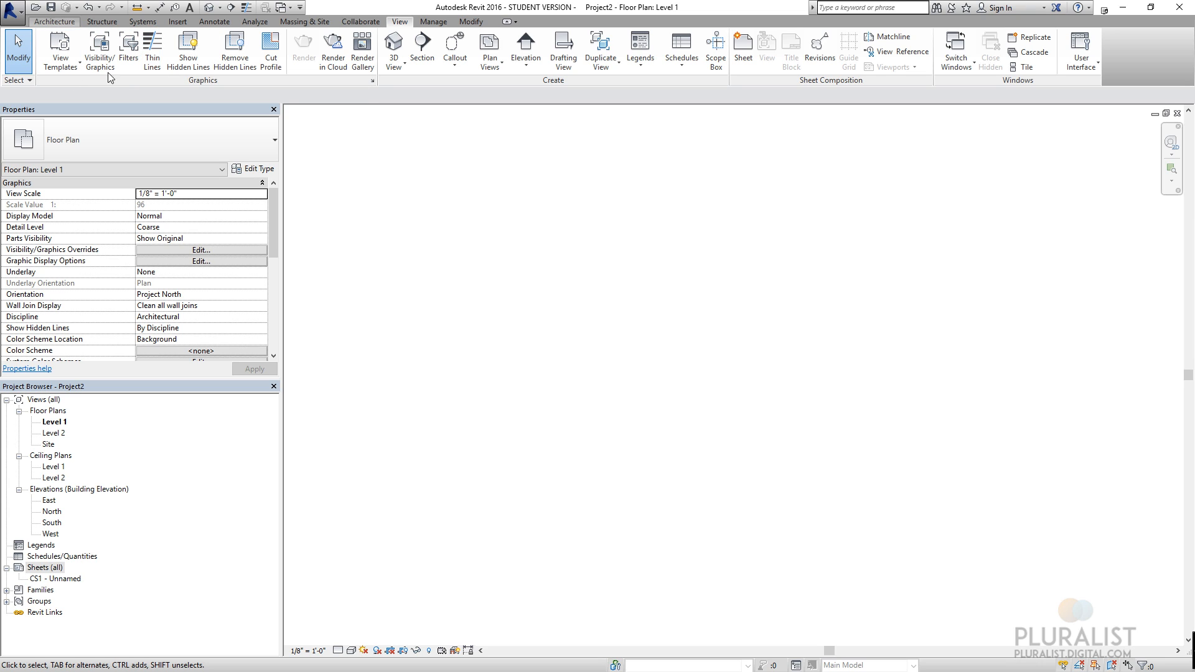
mouse_move(319, 128)
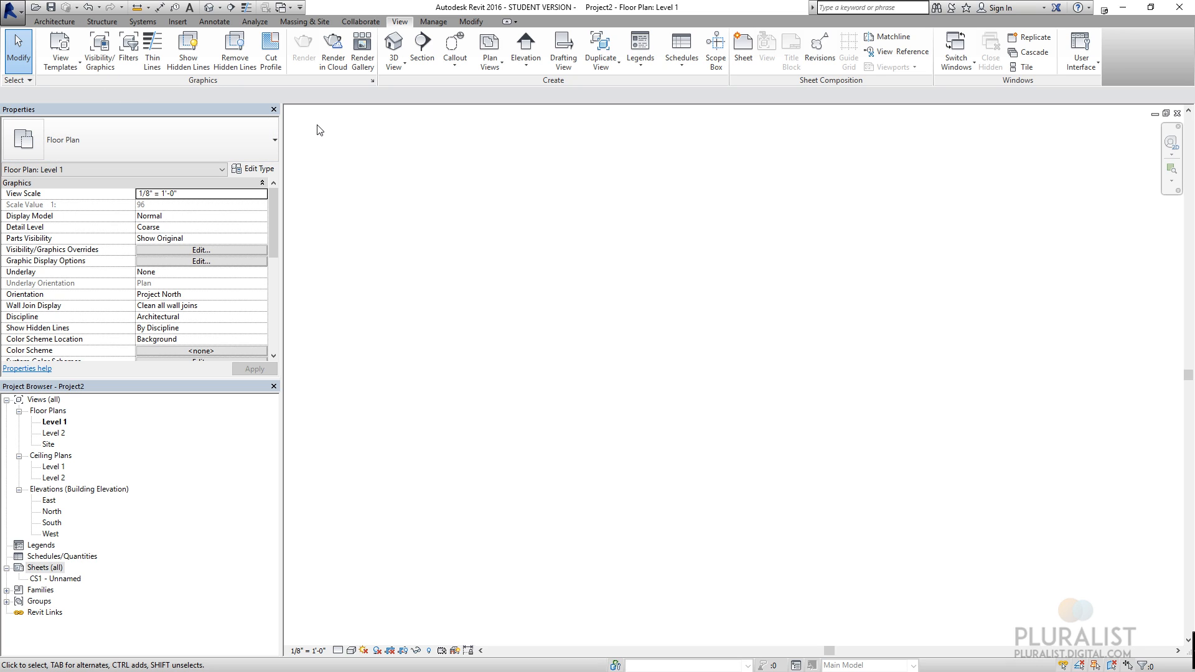
mouse_move(311, 124)
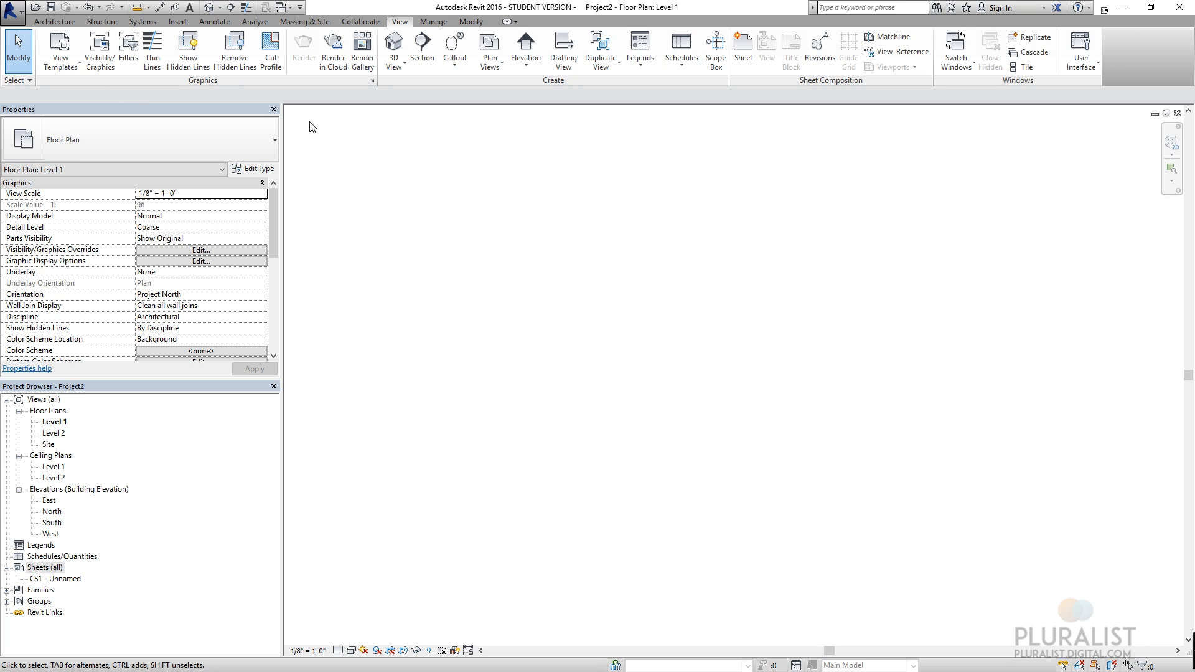
mouse_move(211, 104)
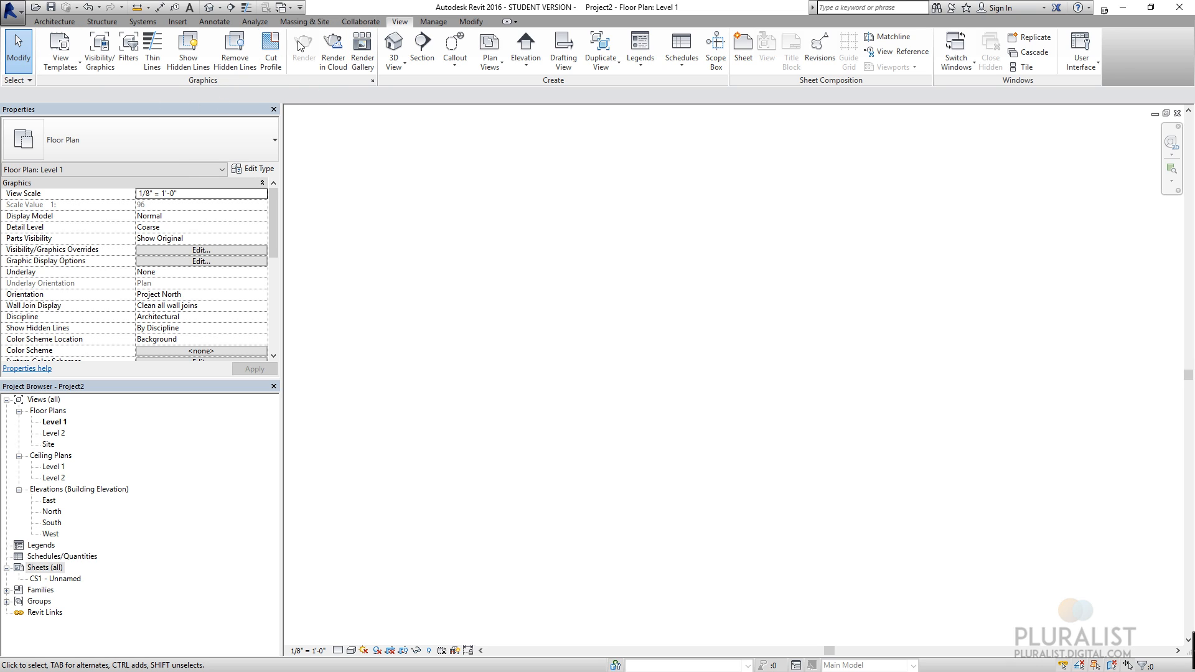
mouse_move(362, 49)
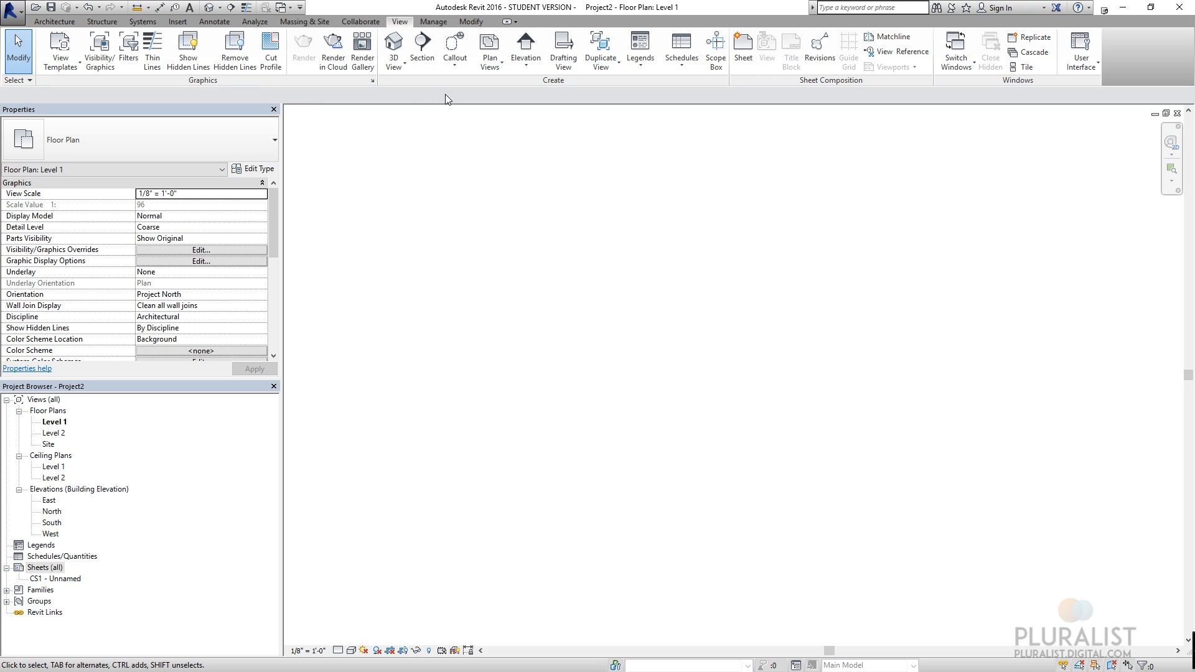
mouse_move(532, 47)
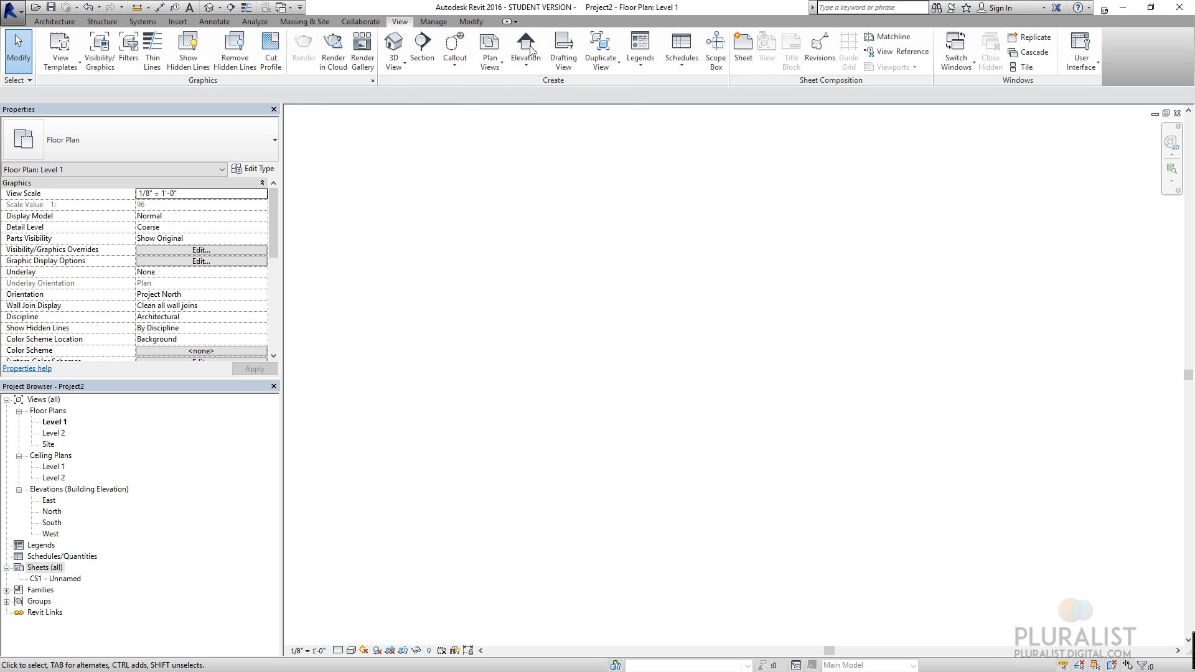
mouse_move(709, 98)
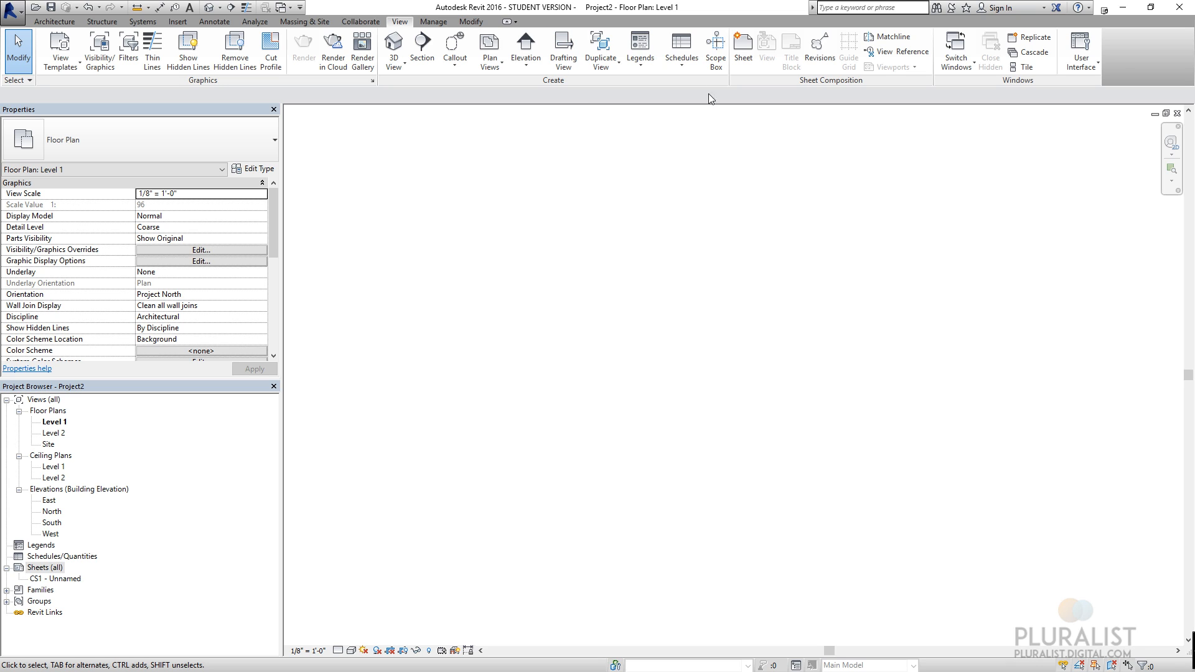
mouse_move(677, 93)
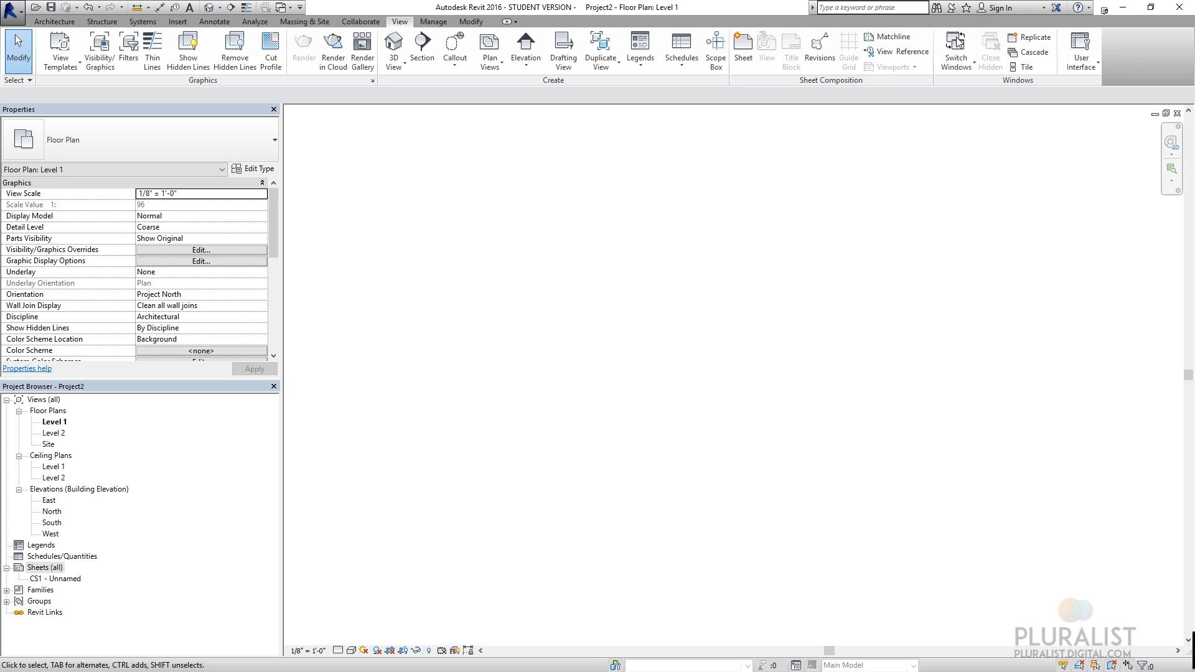
mouse_move(659, 268)
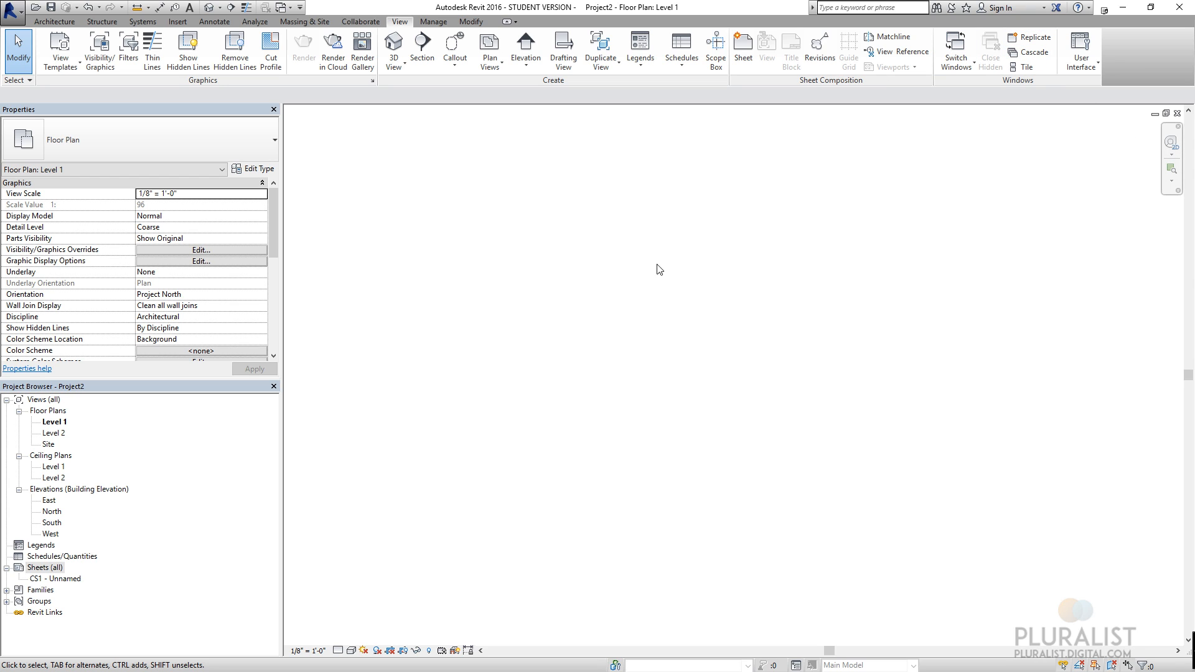
- Switch to the Manage ribbon and expand the Additional Settings list of patterns, line styles and tags
click(433, 21)
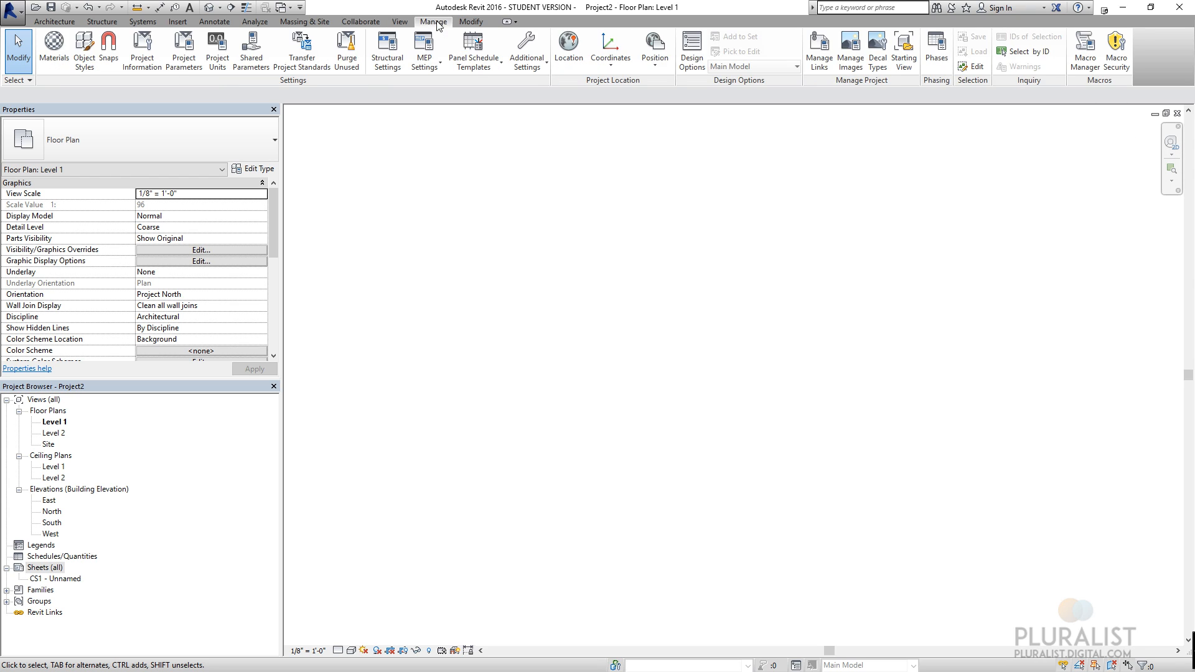
mouse_move(490, 233)
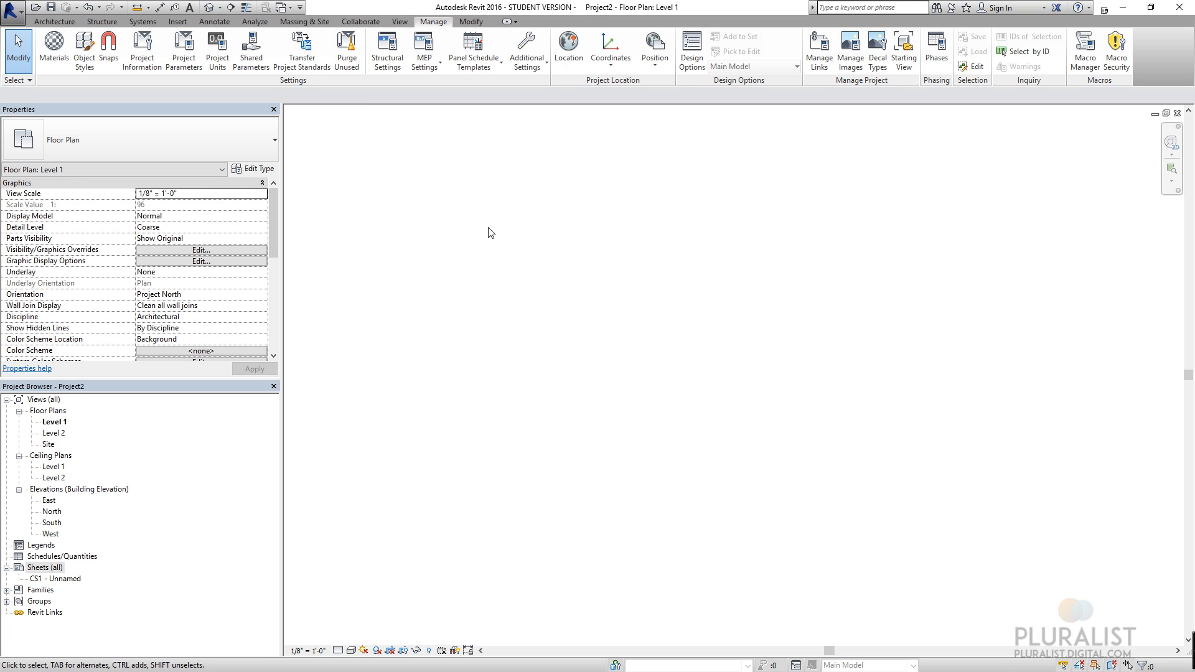
mouse_move(14, 113)
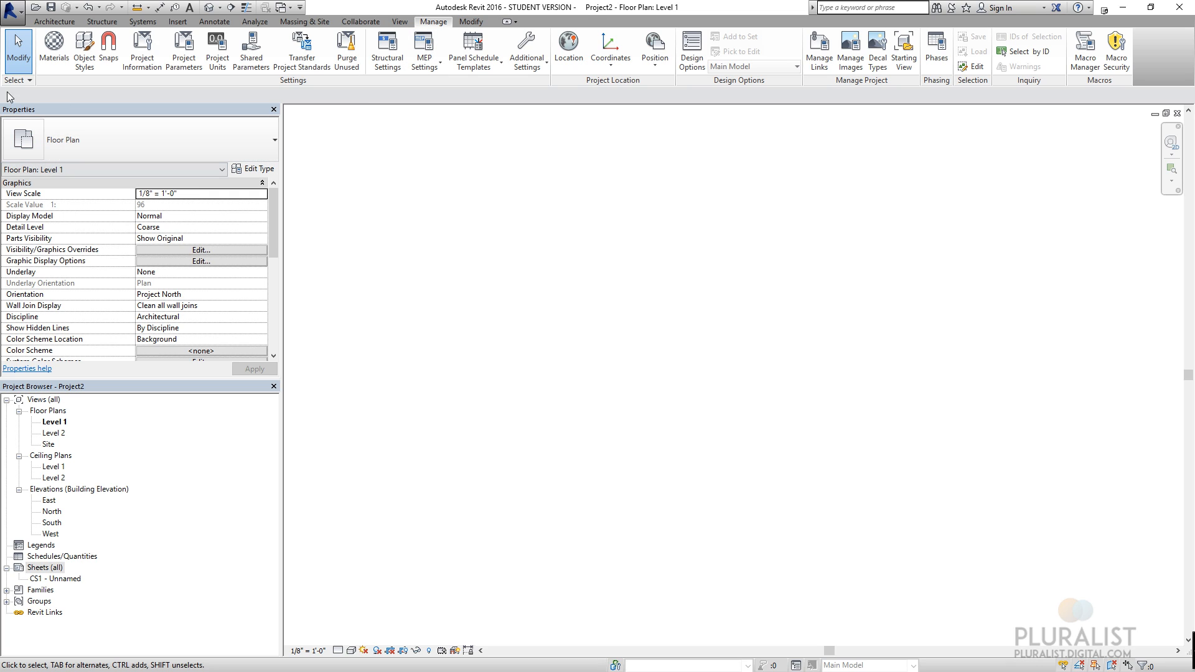
click(525, 48)
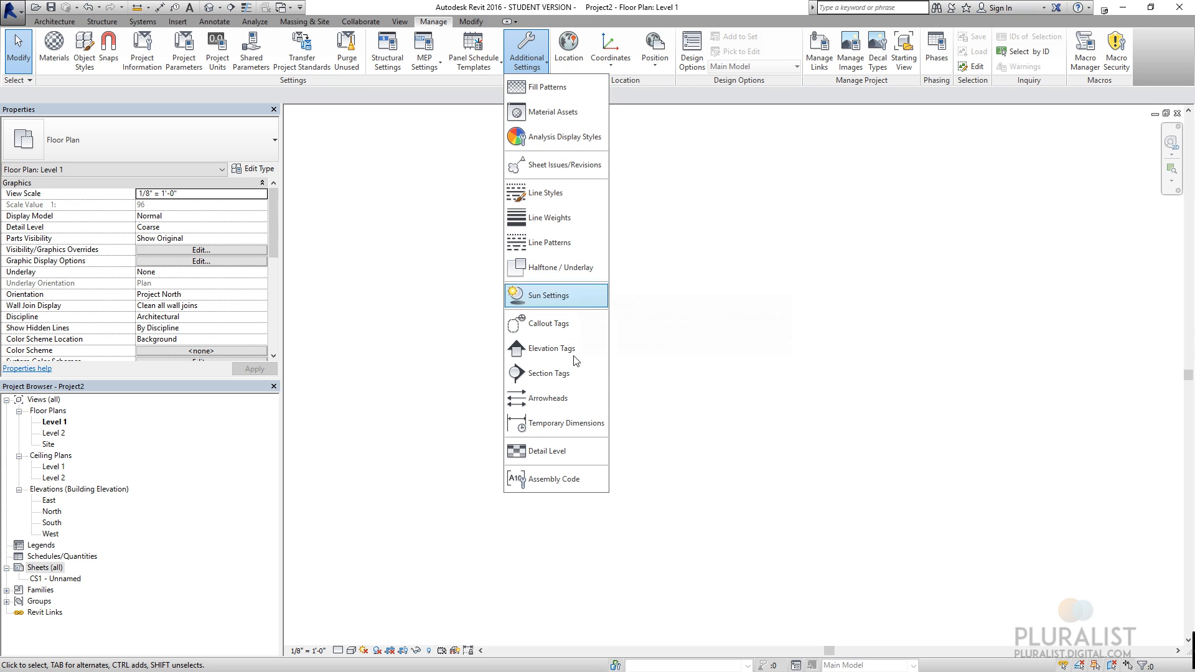
mouse_move(577, 324)
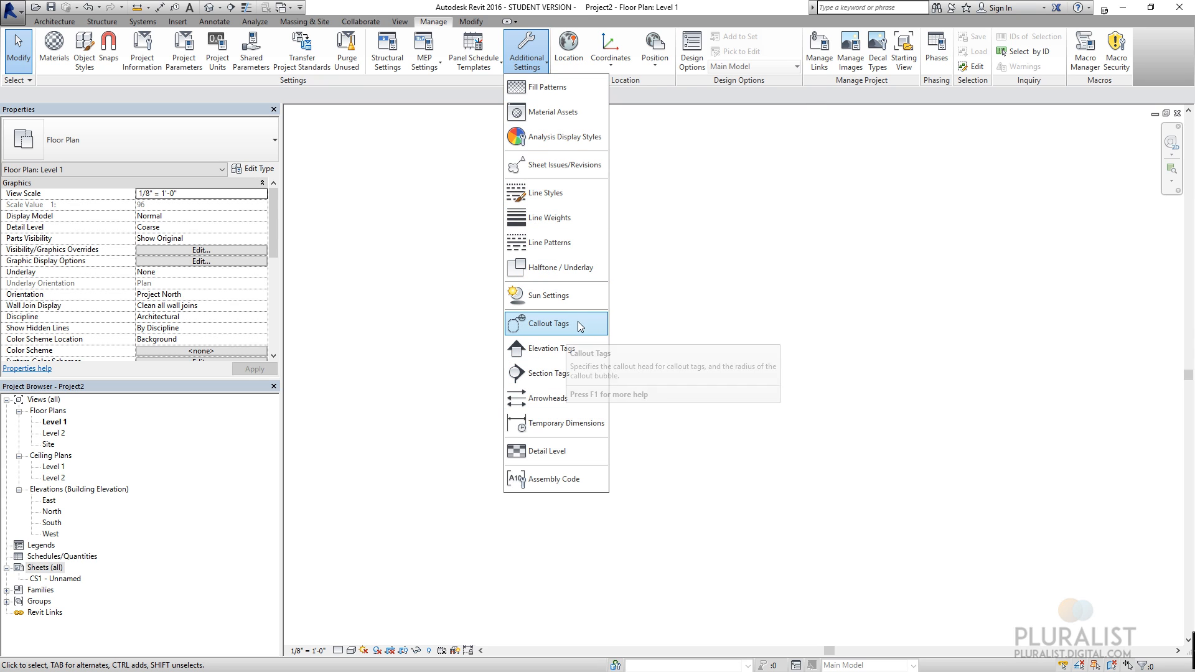
mouse_move(271, 72)
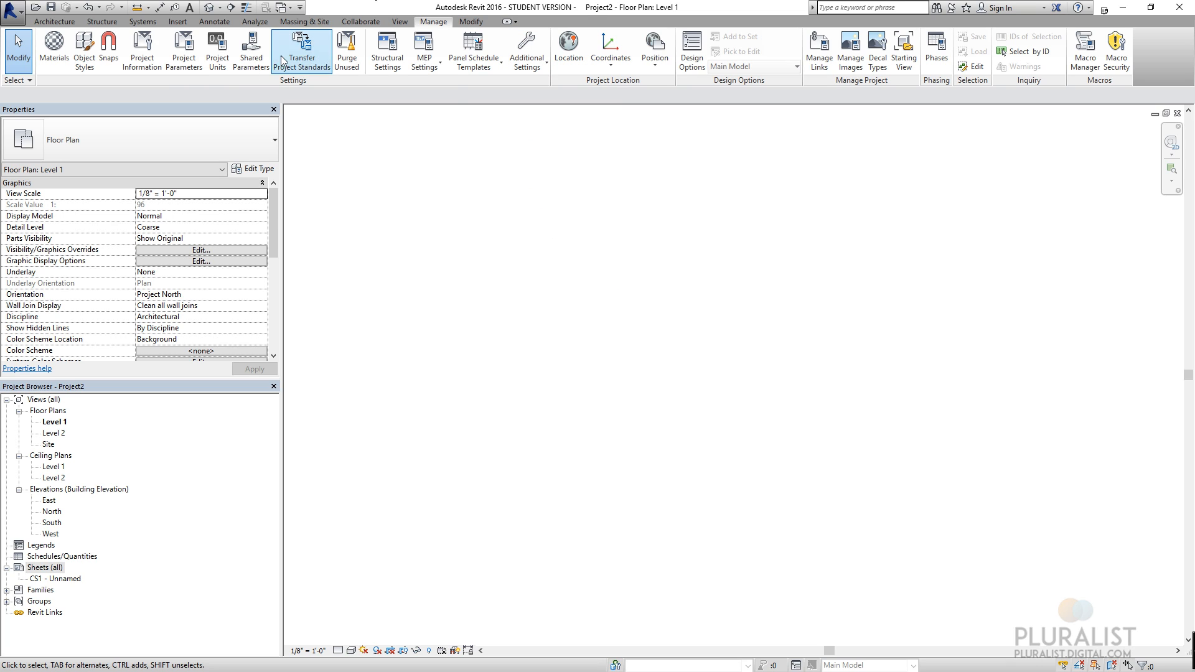
mouse_move(251, 90)
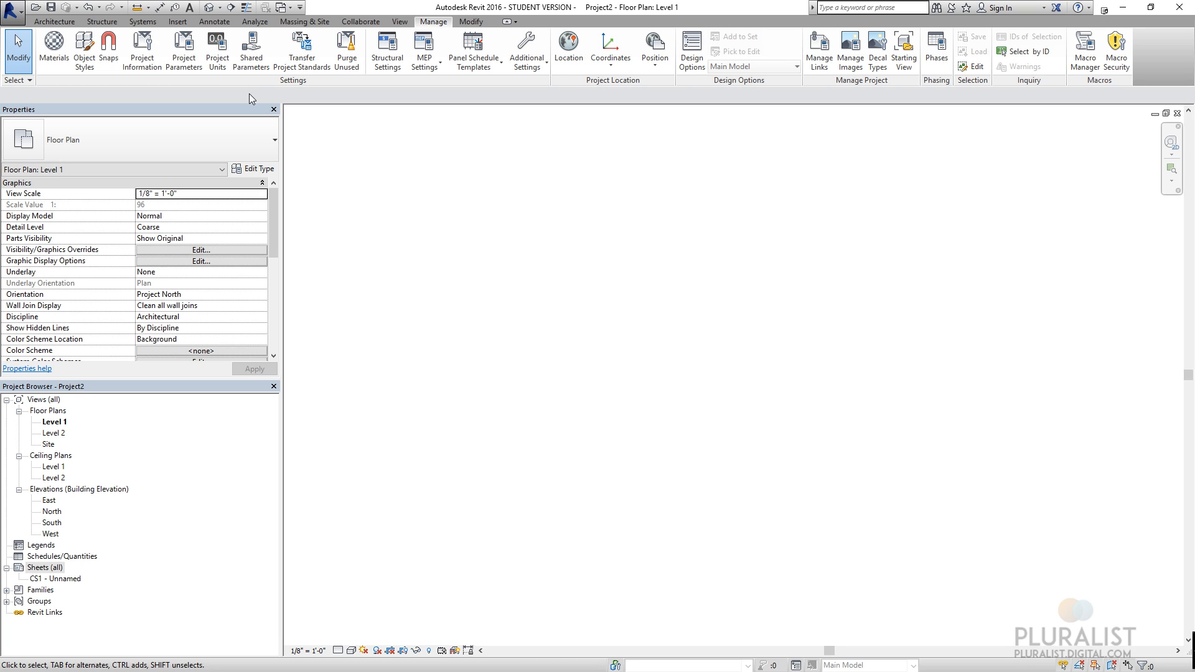
mouse_move(235, 95)
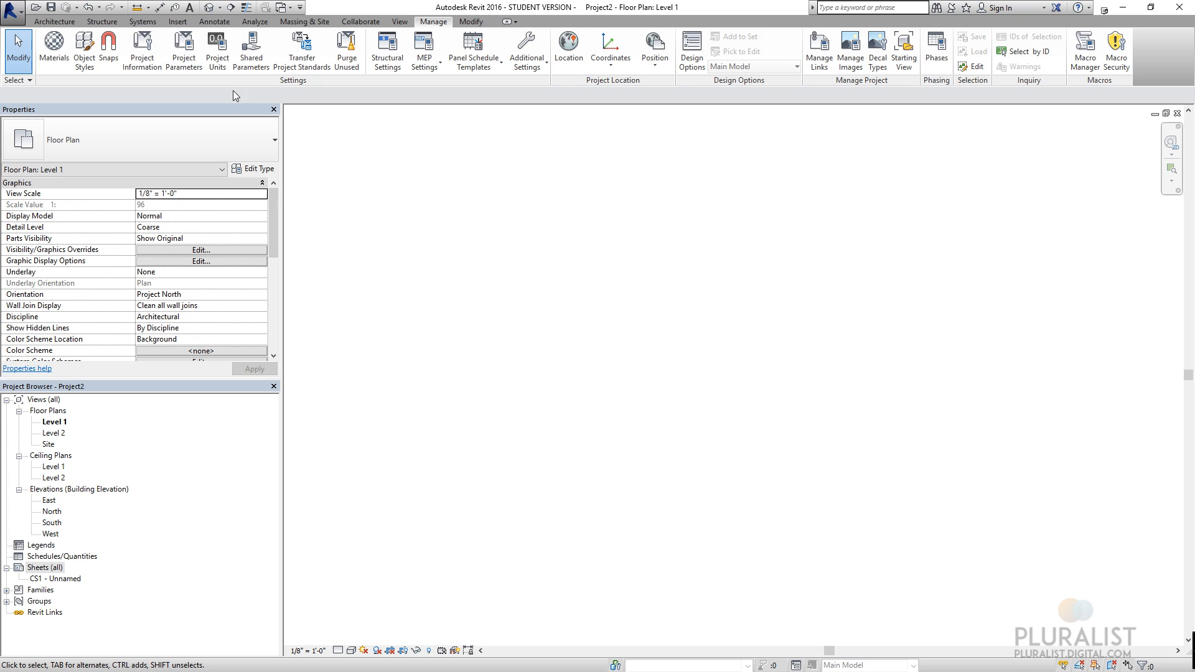
mouse_move(184, 52)
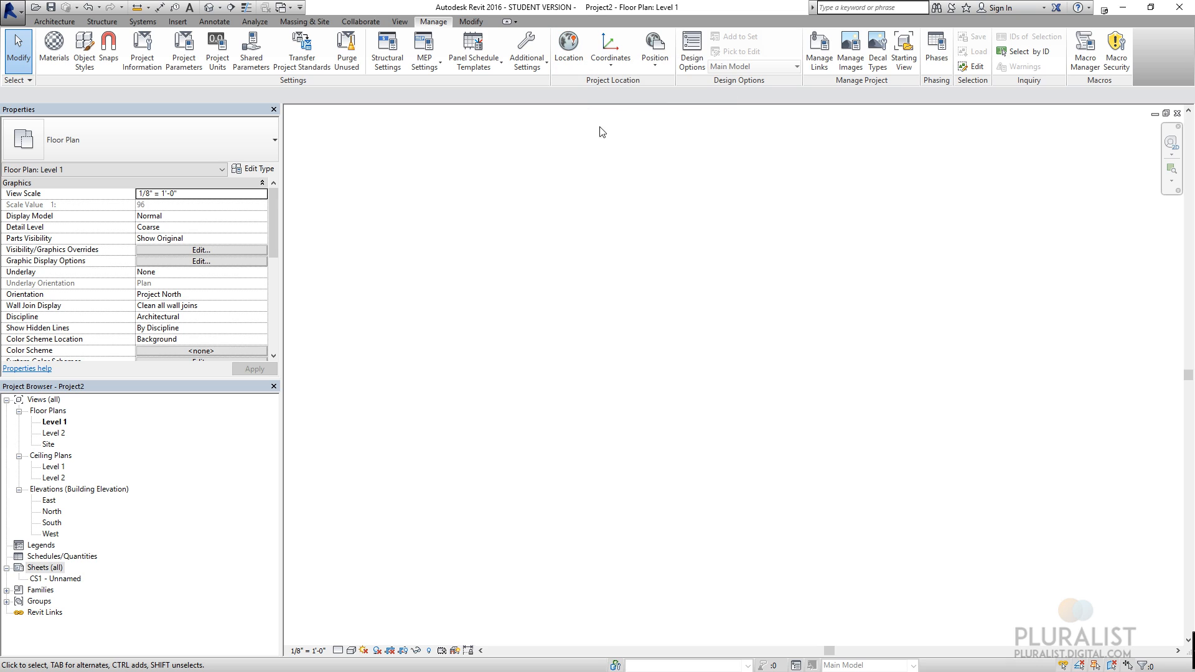
mouse_move(715, 85)
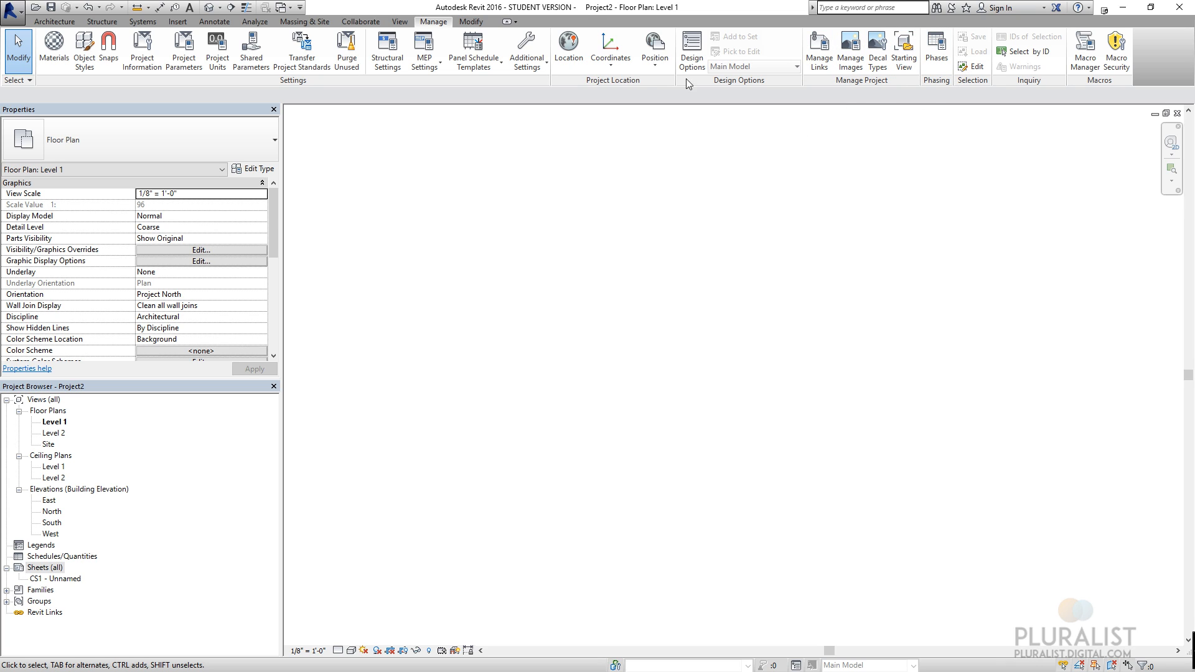
mouse_move(756, 188)
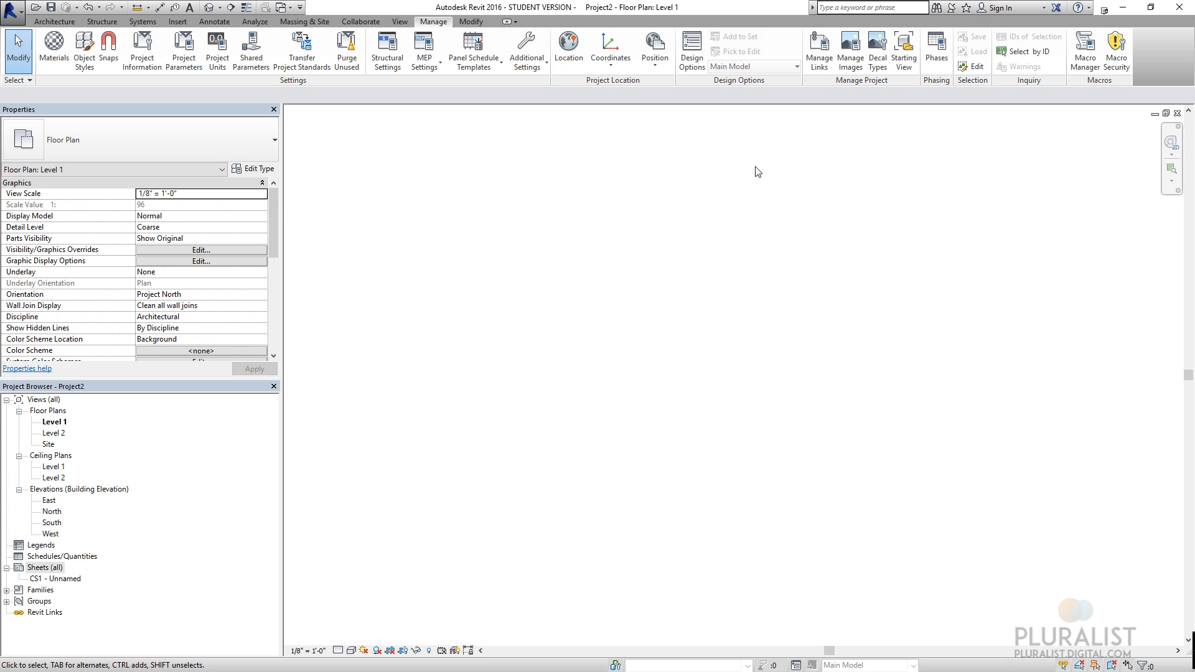
- Review the Modify ribbon's editing panels, then return to the Massing & Site ribbon
click(471, 22)
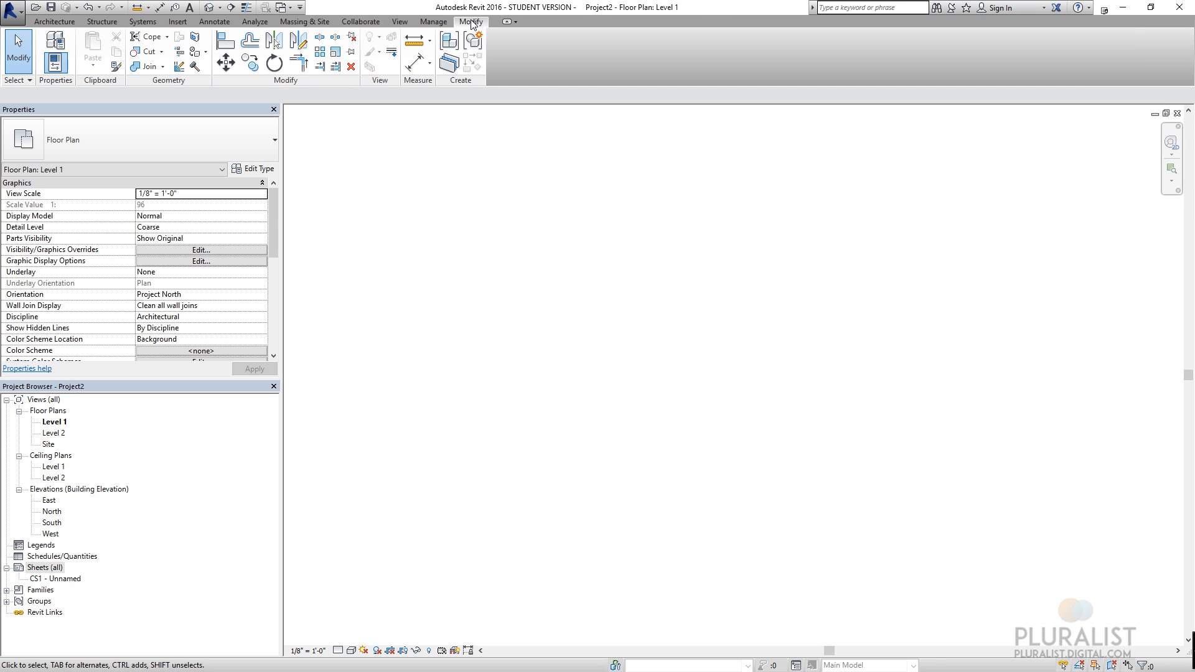
mouse_move(751, 340)
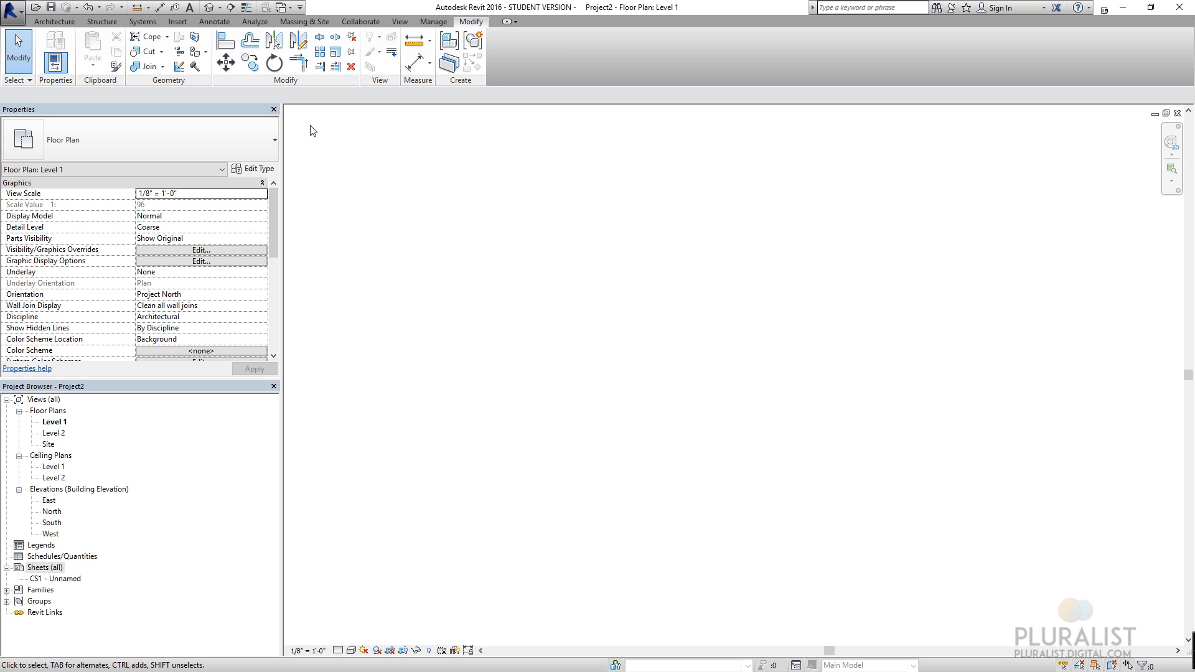
mouse_move(353, 93)
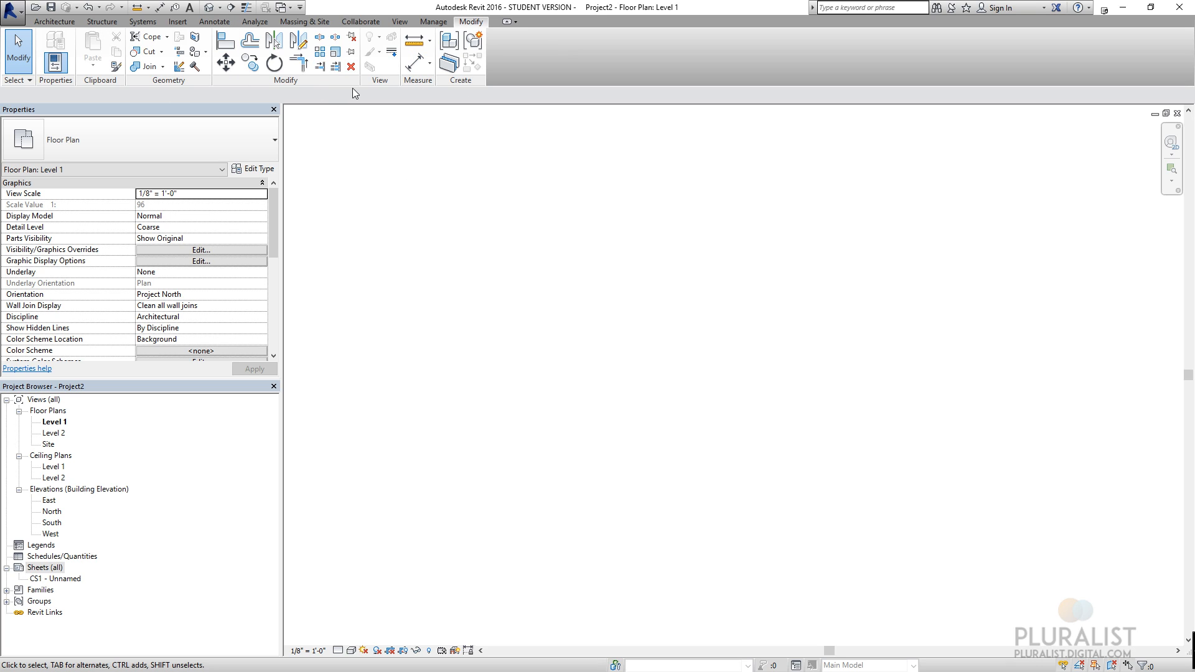
mouse_move(513, 64)
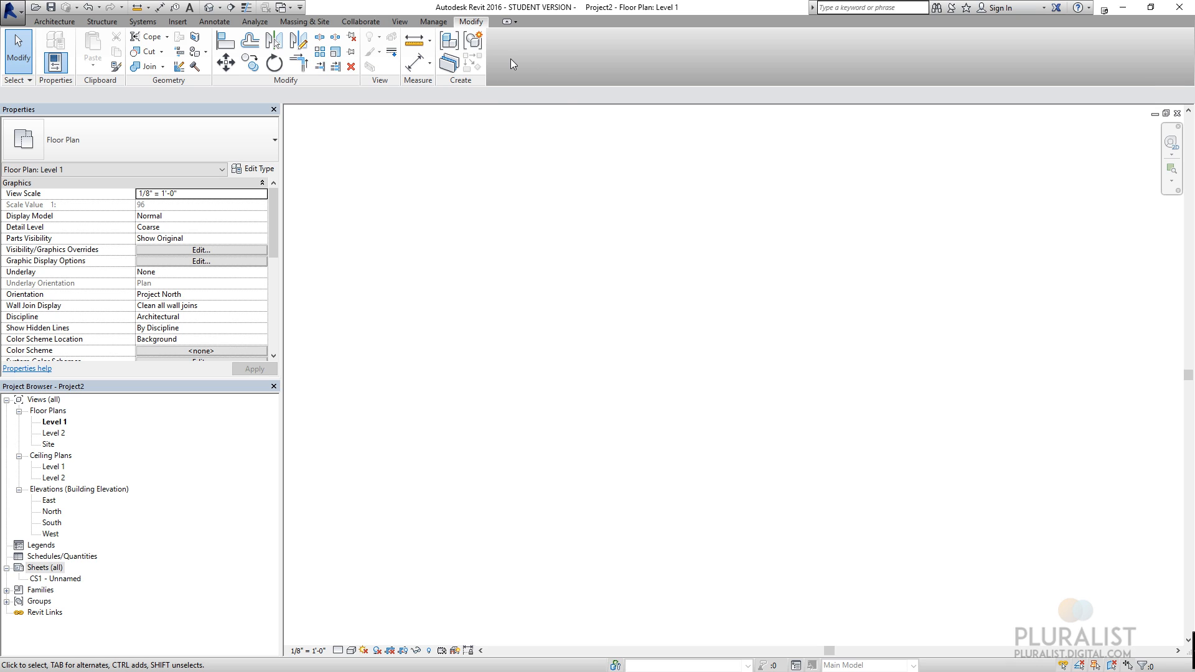
mouse_move(565, 204)
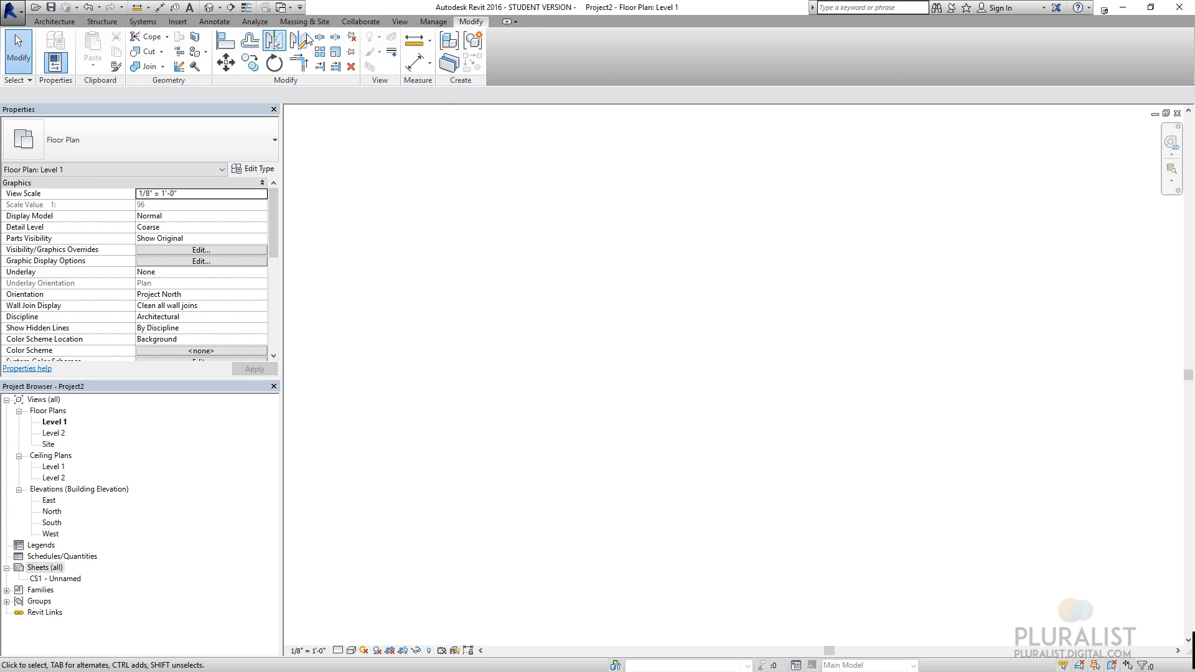
mouse_move(304, 22)
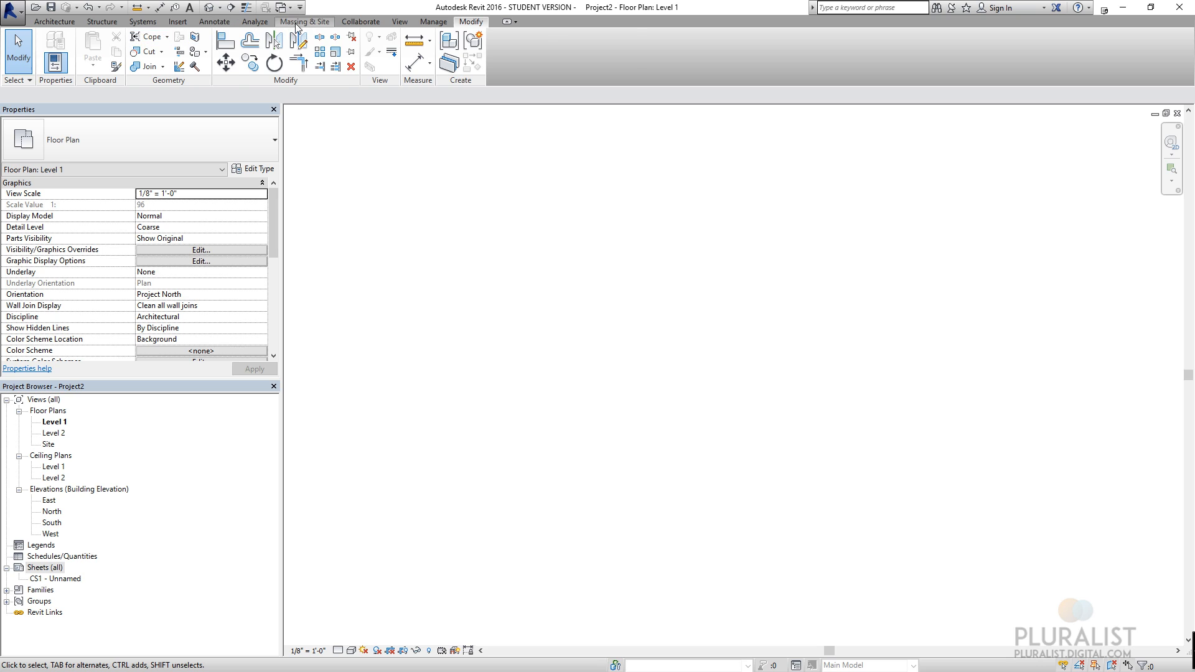
click(304, 23)
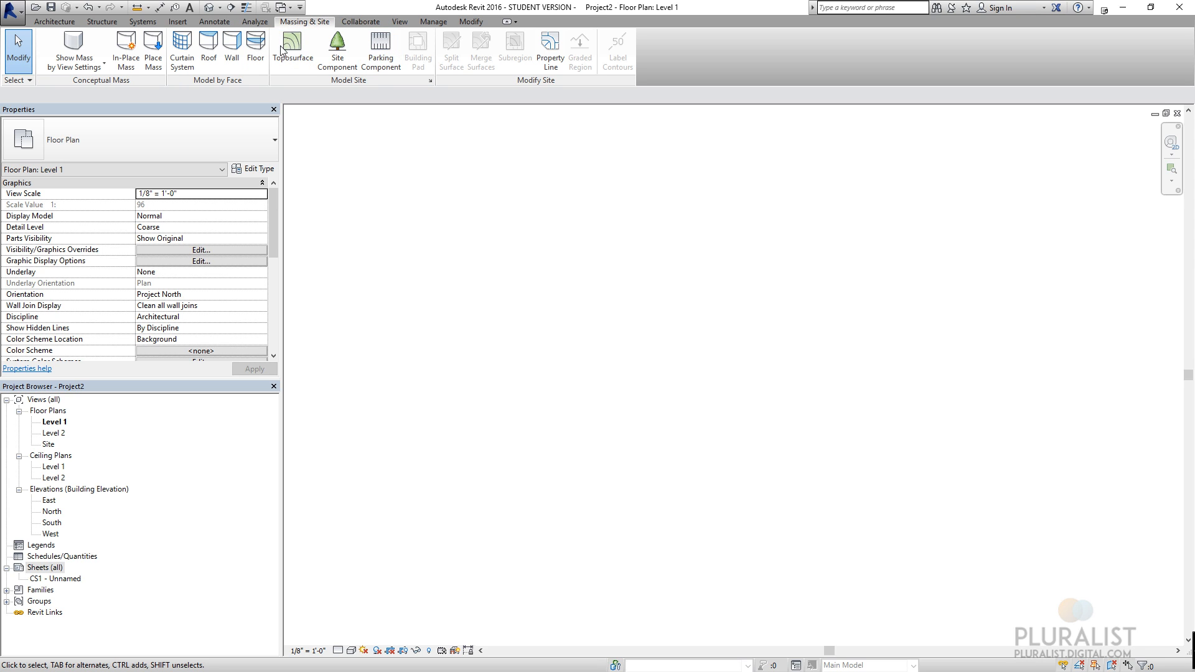
mouse_move(566, 261)
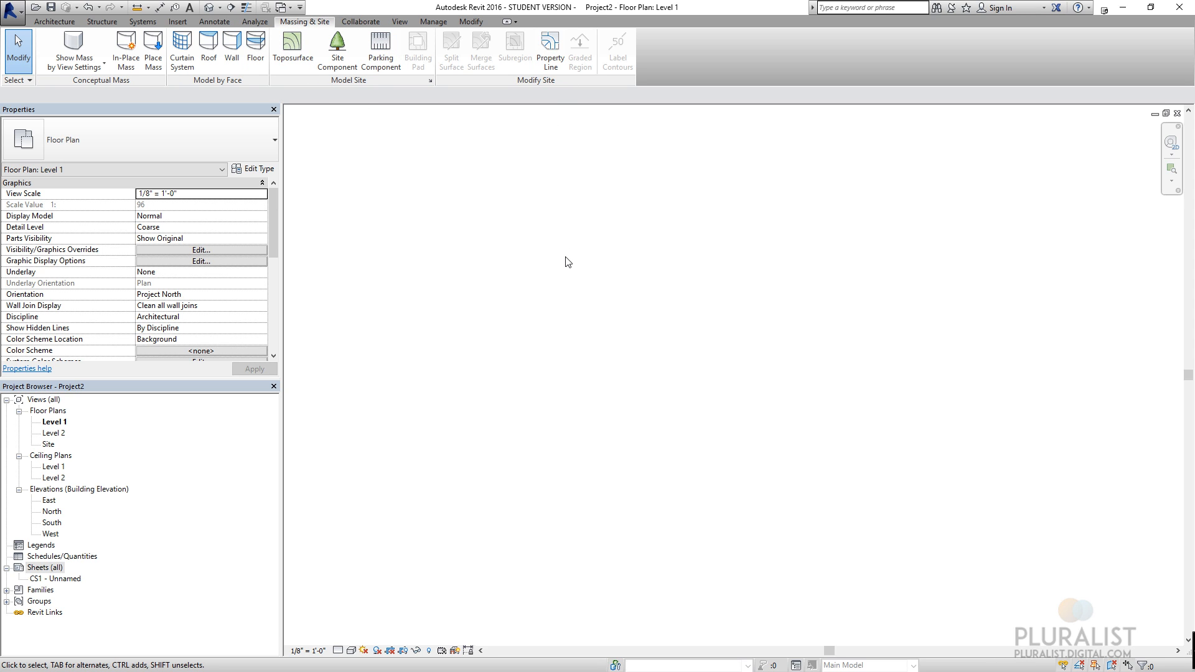